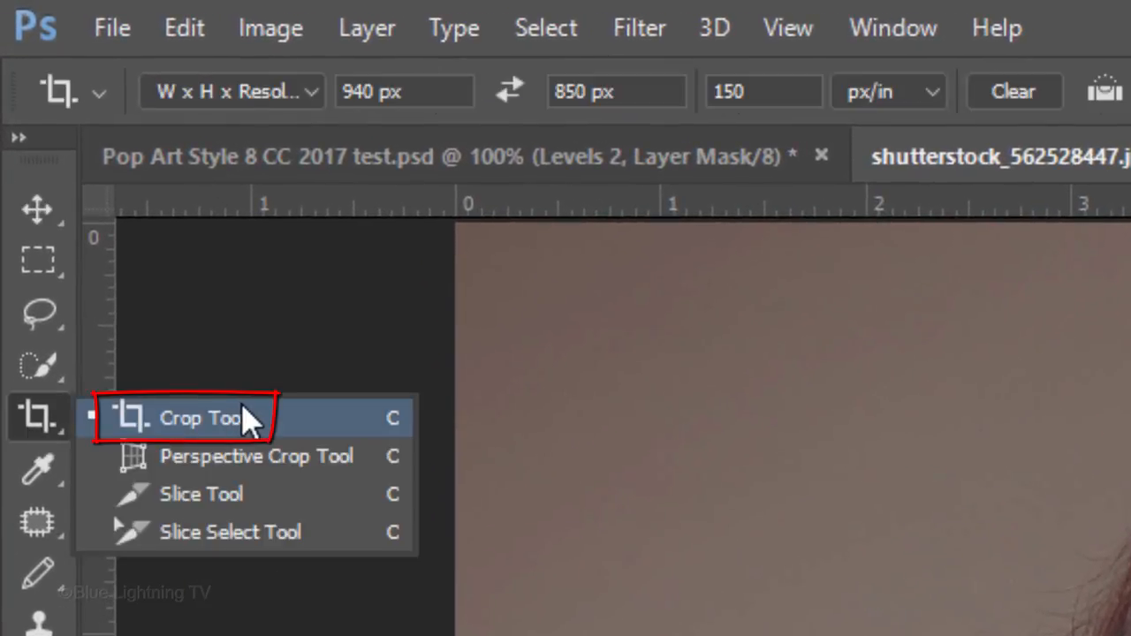
Step: Crop the portrait around head and shoulders to 940 × 850 px at 150 ppi, fit on screen
left_click(197, 418)
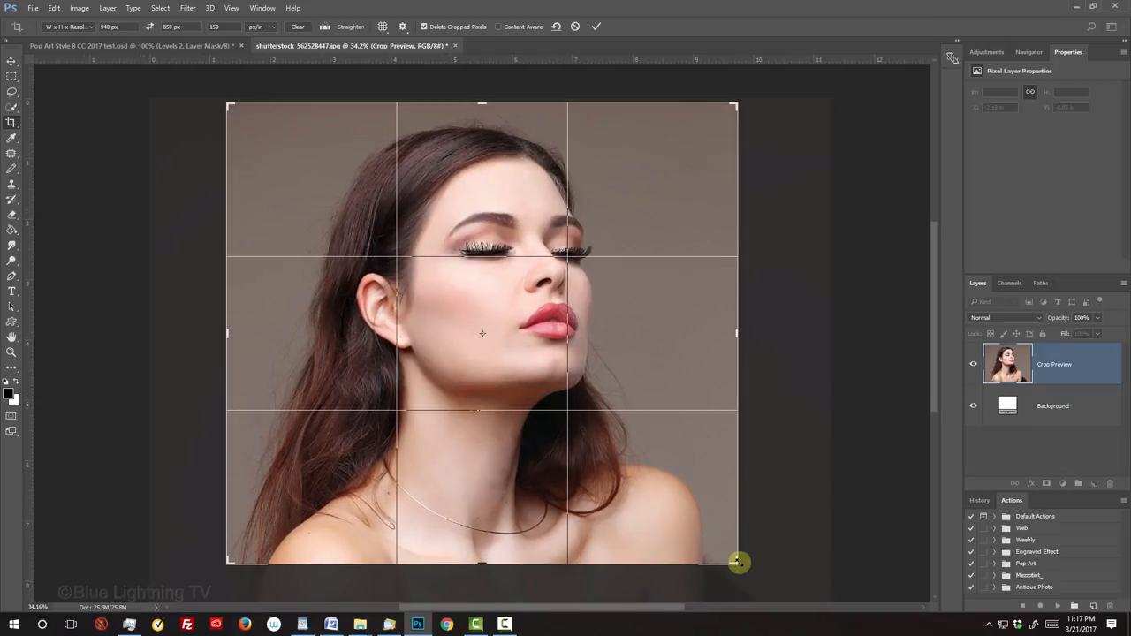
left_click_drag(738, 563, 663, 501)
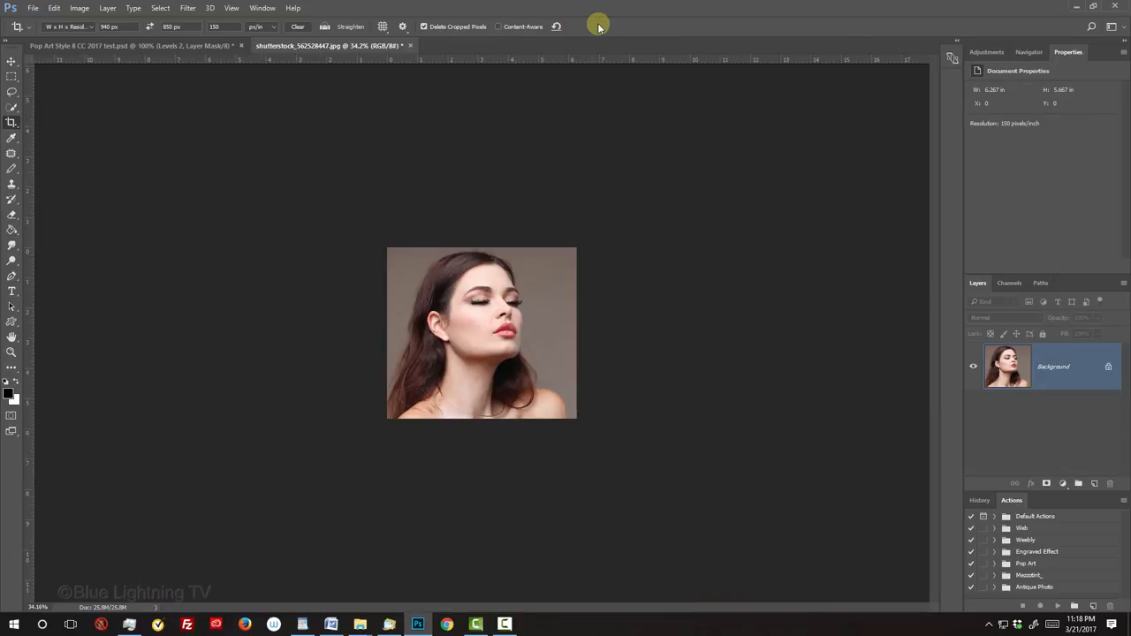
key("ctrl+0")
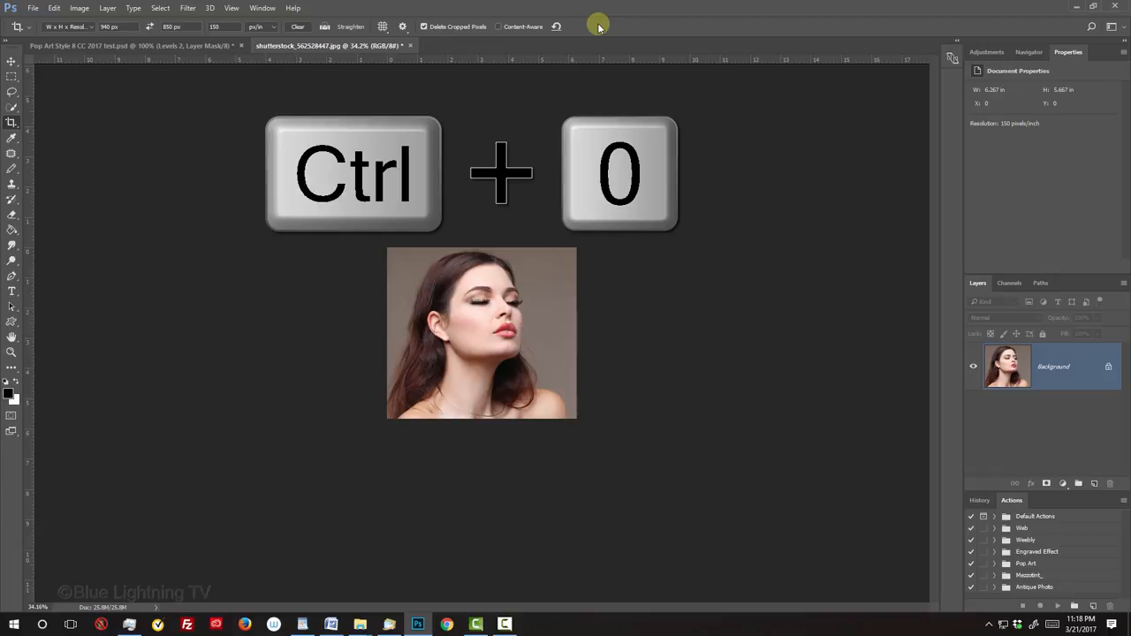
key("ctrl+0")
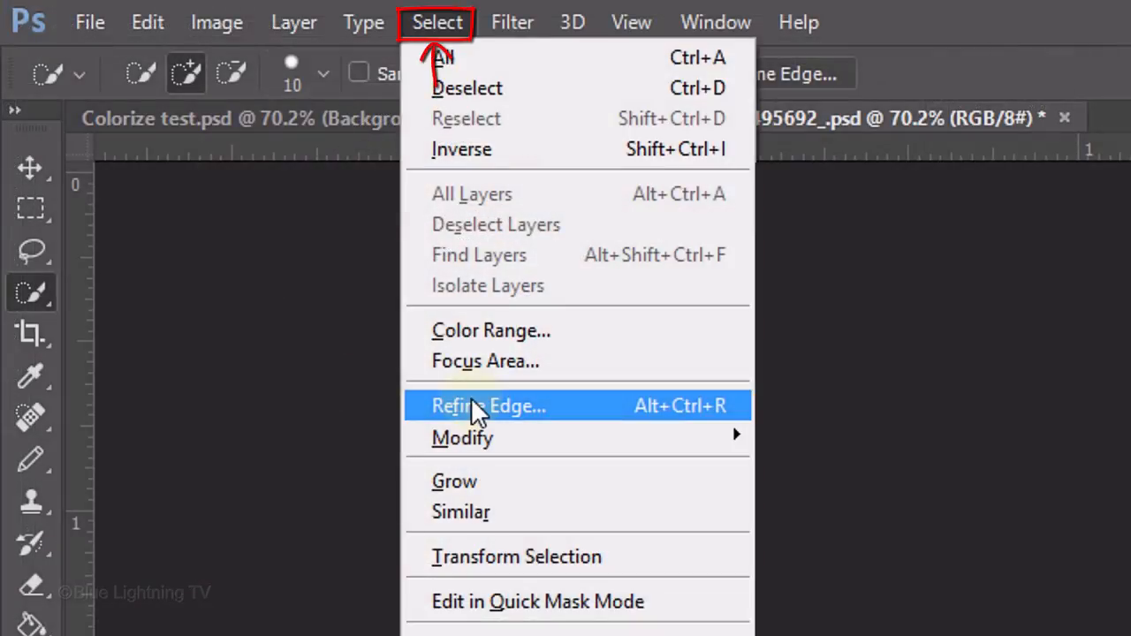
mouse_move(479, 407)
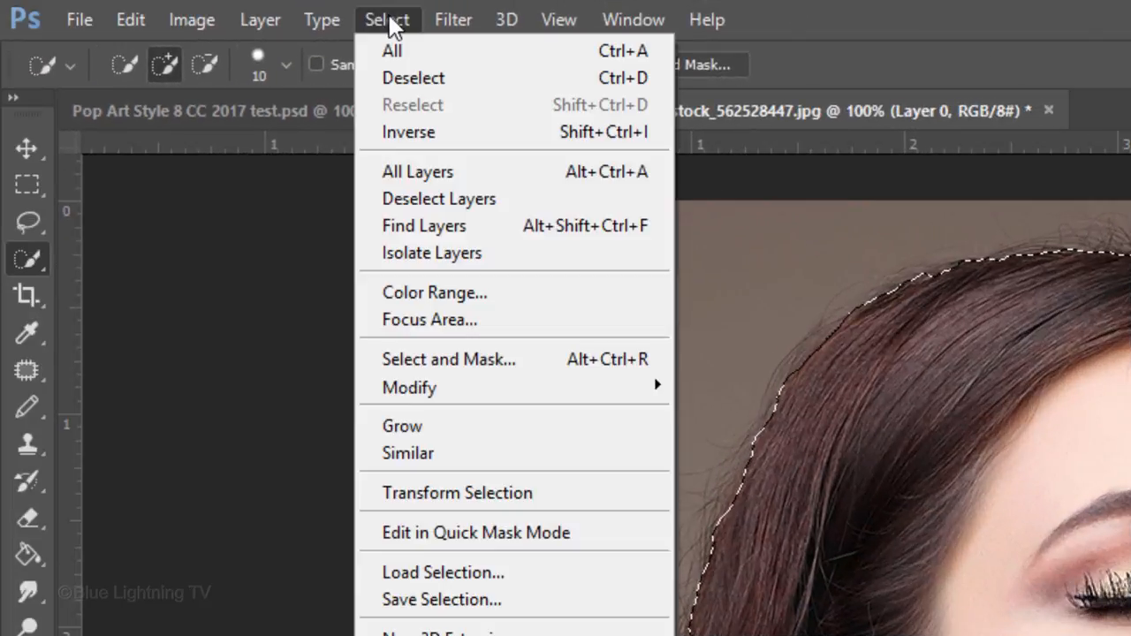
mouse_move(430, 368)
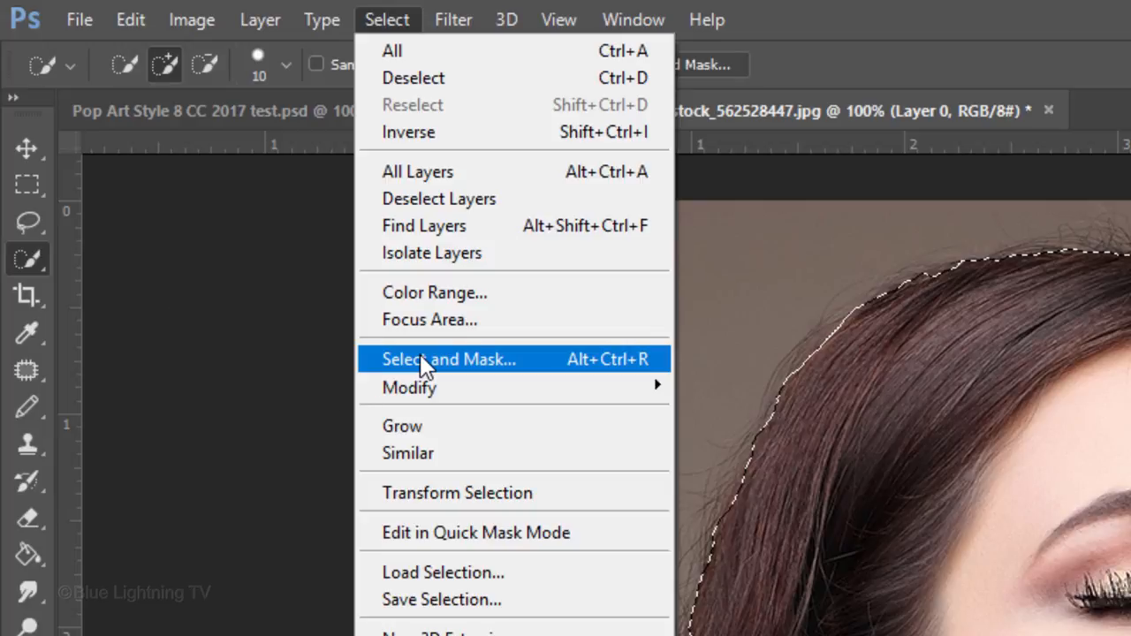
Step: Open Refine Edge for the selection around the woman
left_click(450, 359)
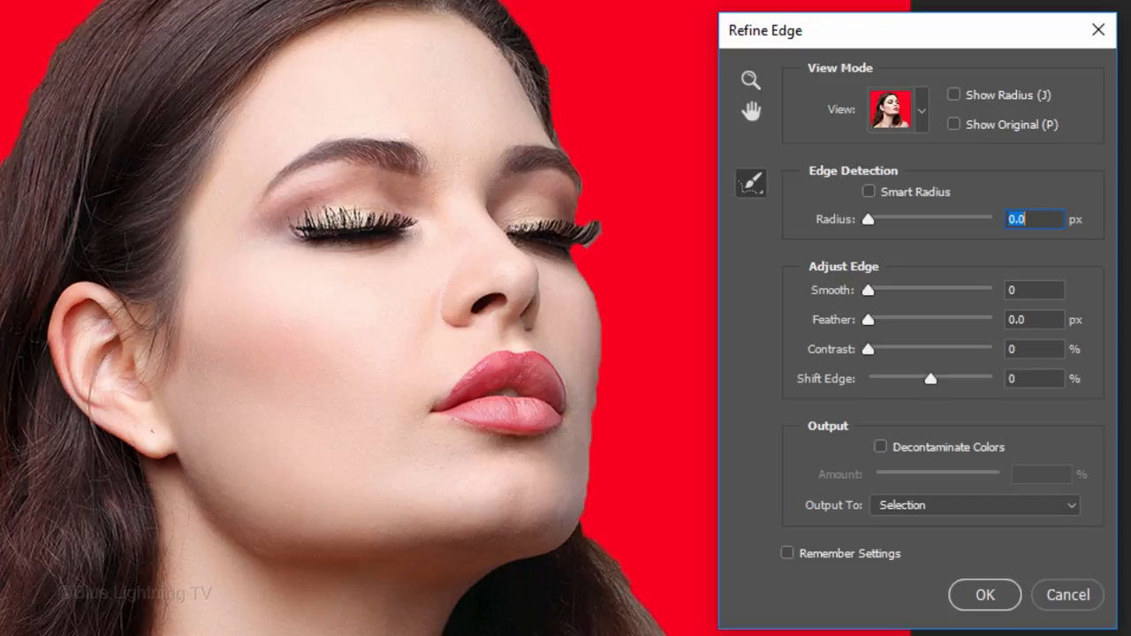
Step: Refine the woman's edges with Smart Radius and a larger radius, outputting a new masked layer
left_click(869, 192)
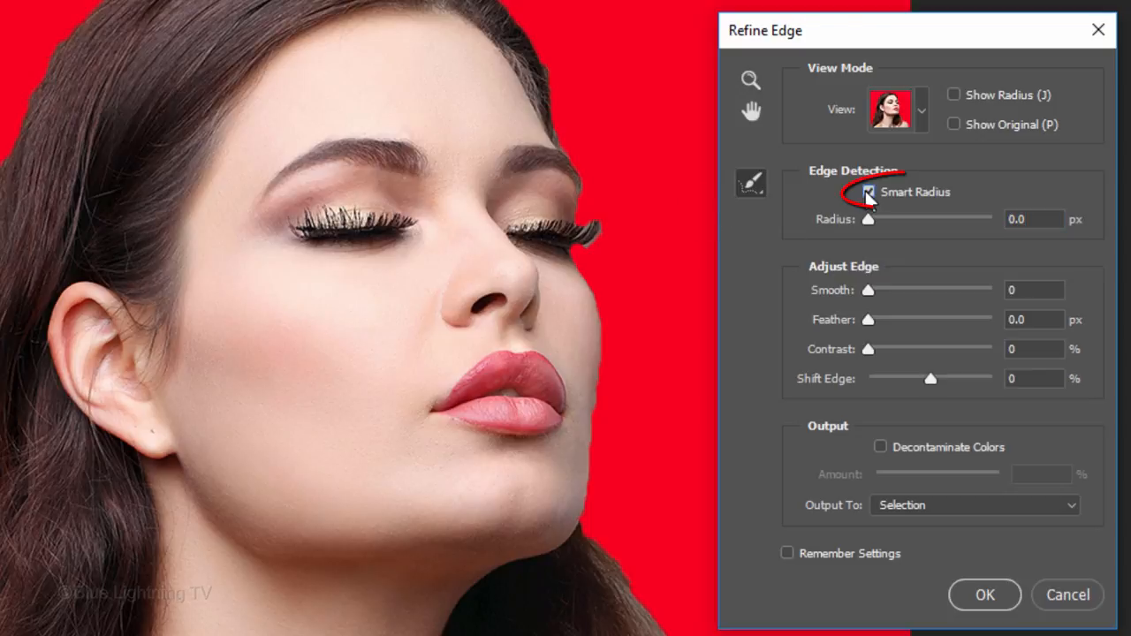
left_click(868, 192)
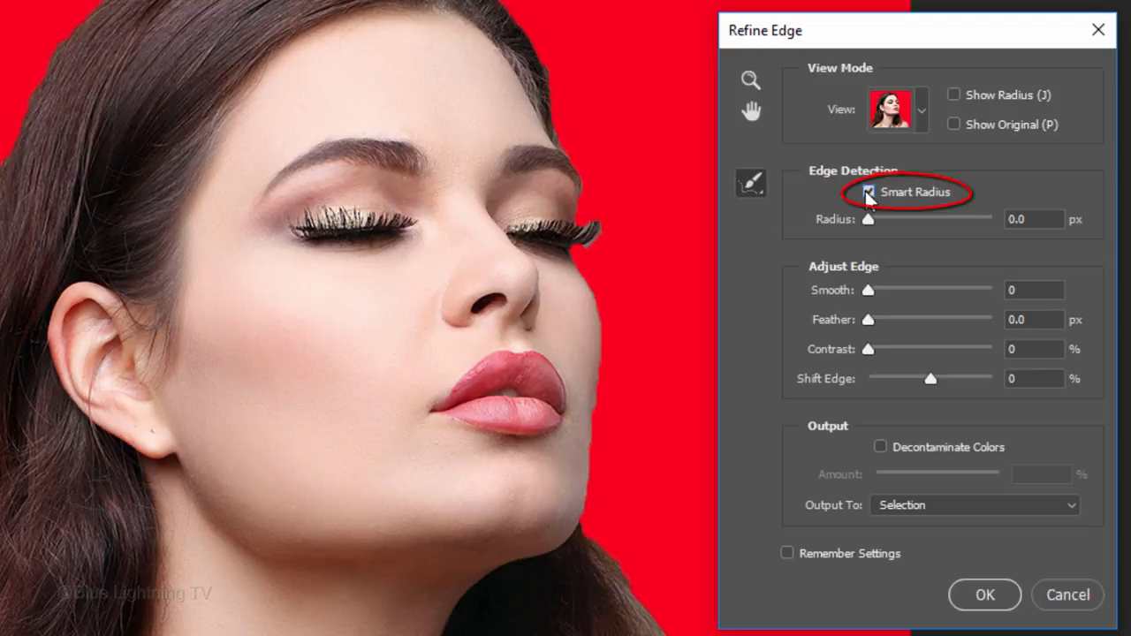
left_click_drag(871, 219, 924, 218)
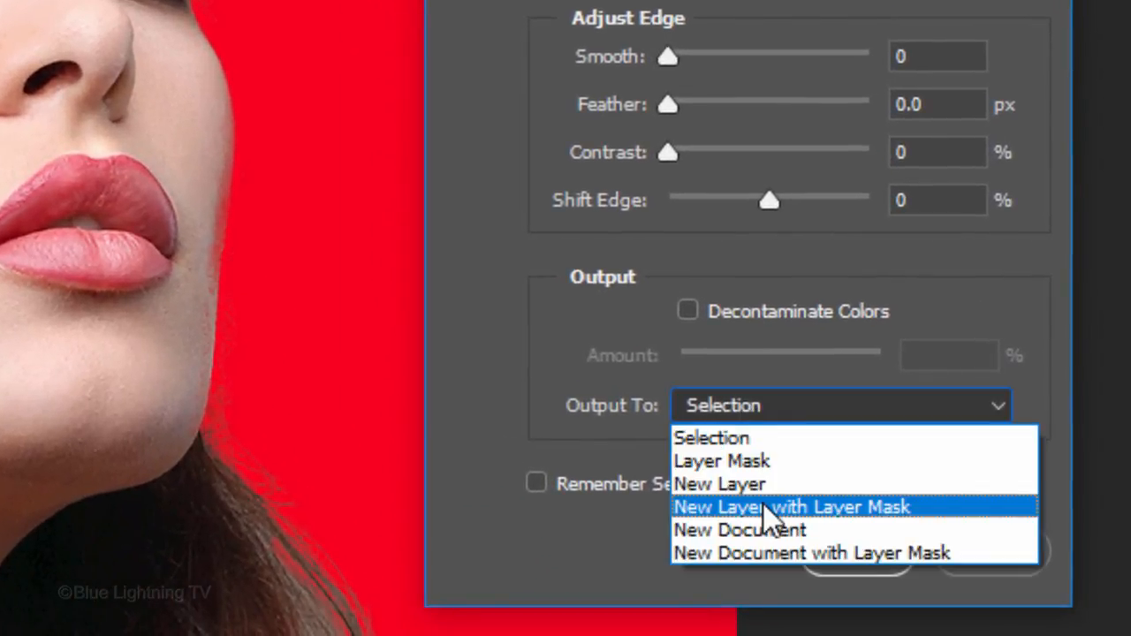
left_click(806, 507)
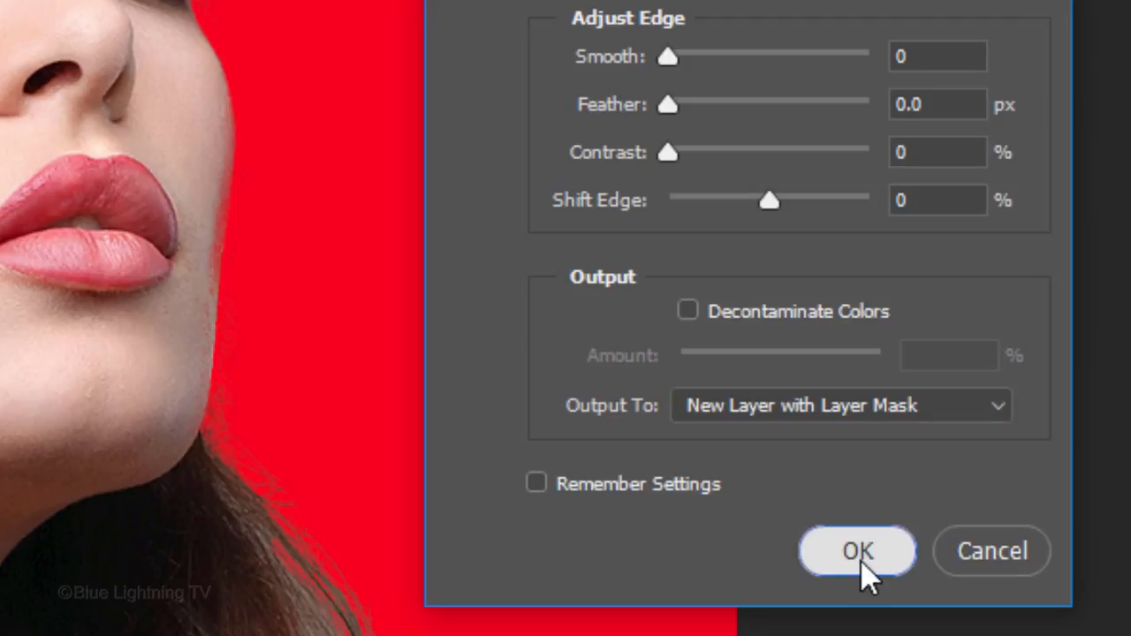
left_click(852, 552)
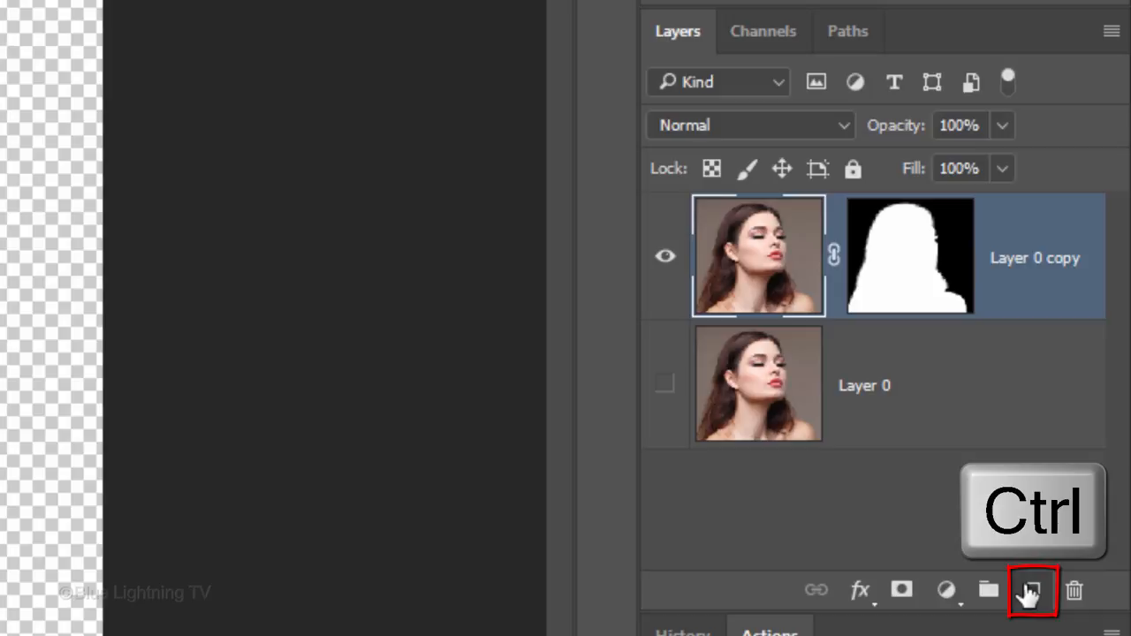
Step: Add a new layer below the cutout and fill it with white using default colors
left_click(1029, 590)
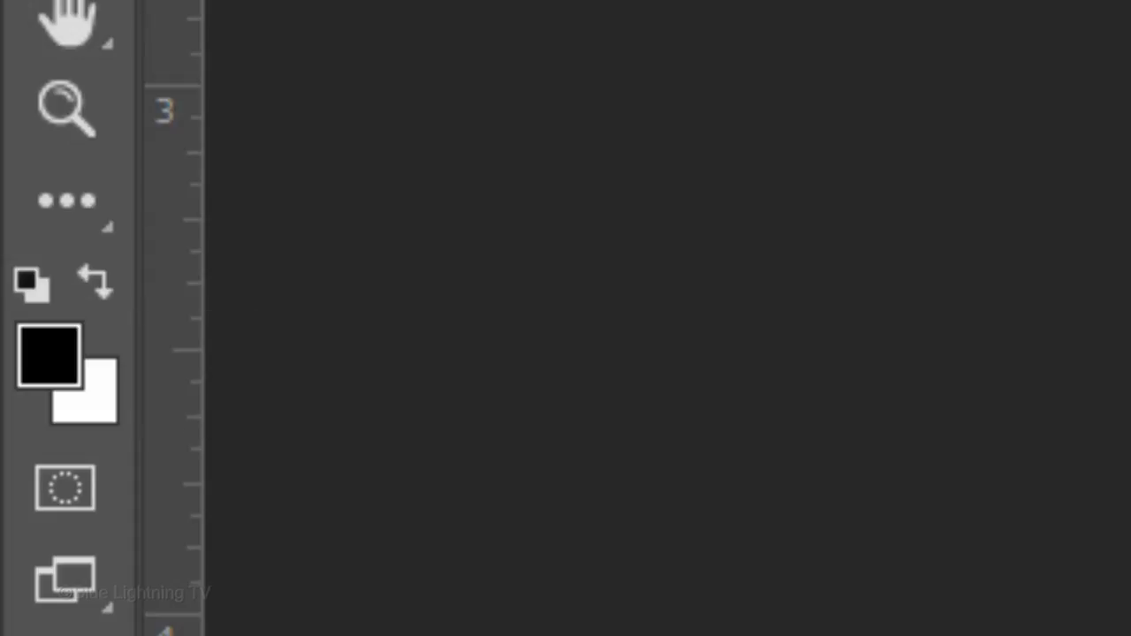
left_click(83, 402)
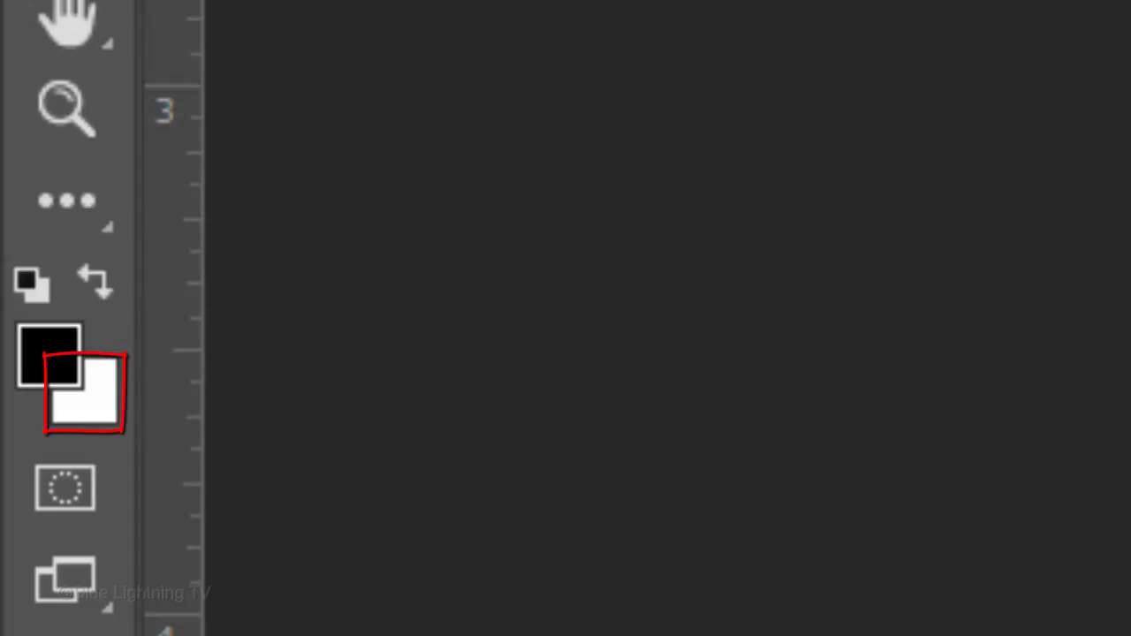
key("ctrl+Delete")
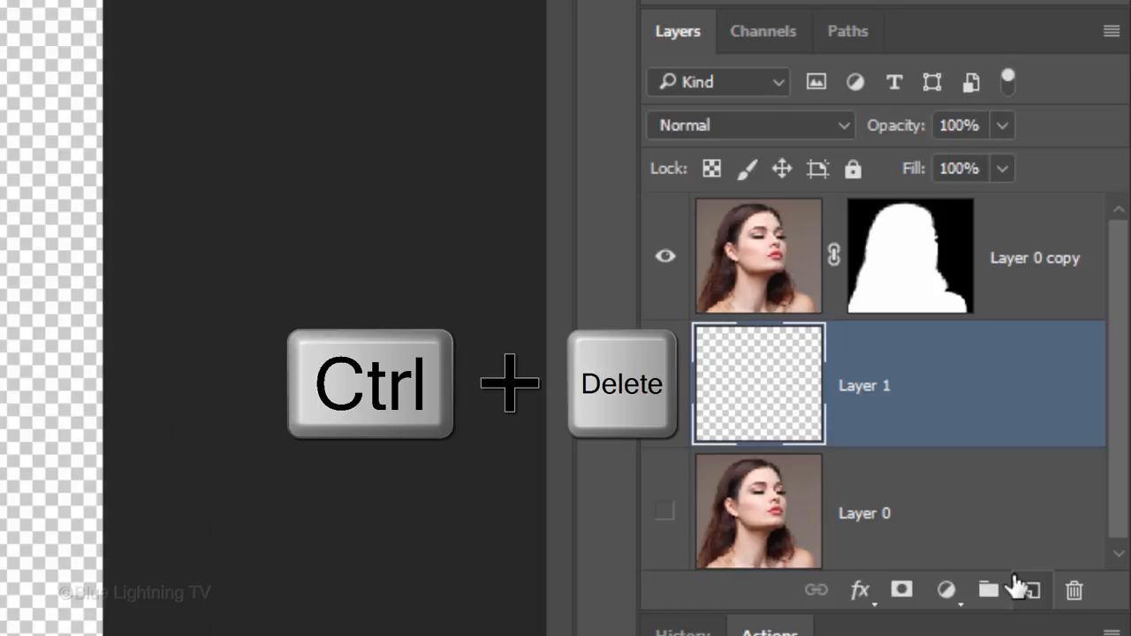
key("Ctrl+Delete")
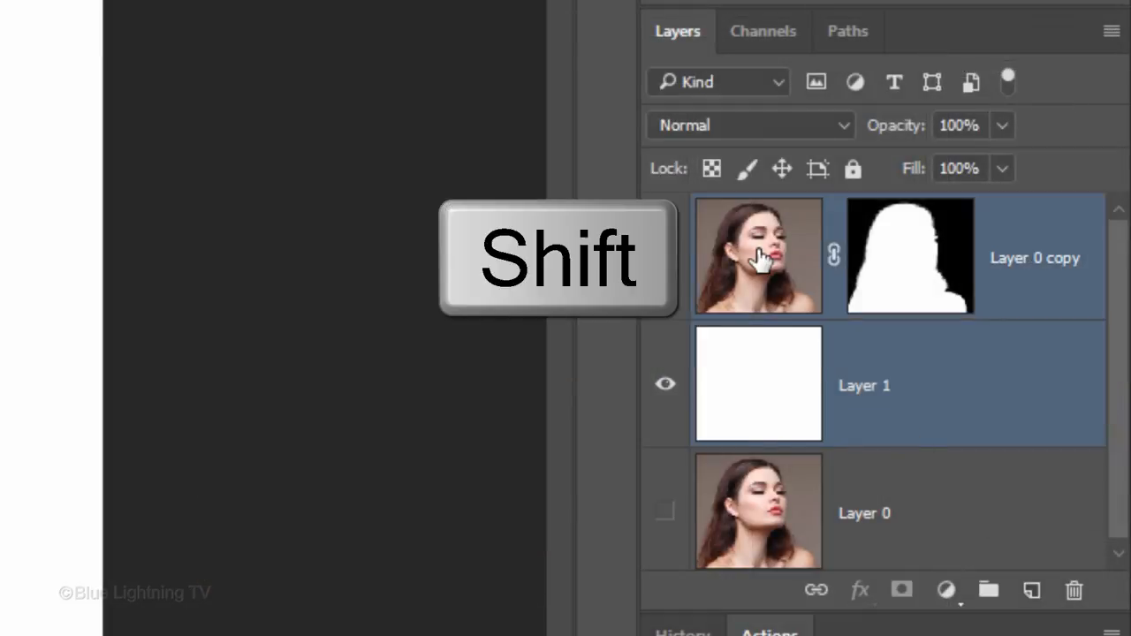
Step: Convert the cutout and white layers into a smart object, duplicate it twice, and rename the layers
left_click(757, 256)
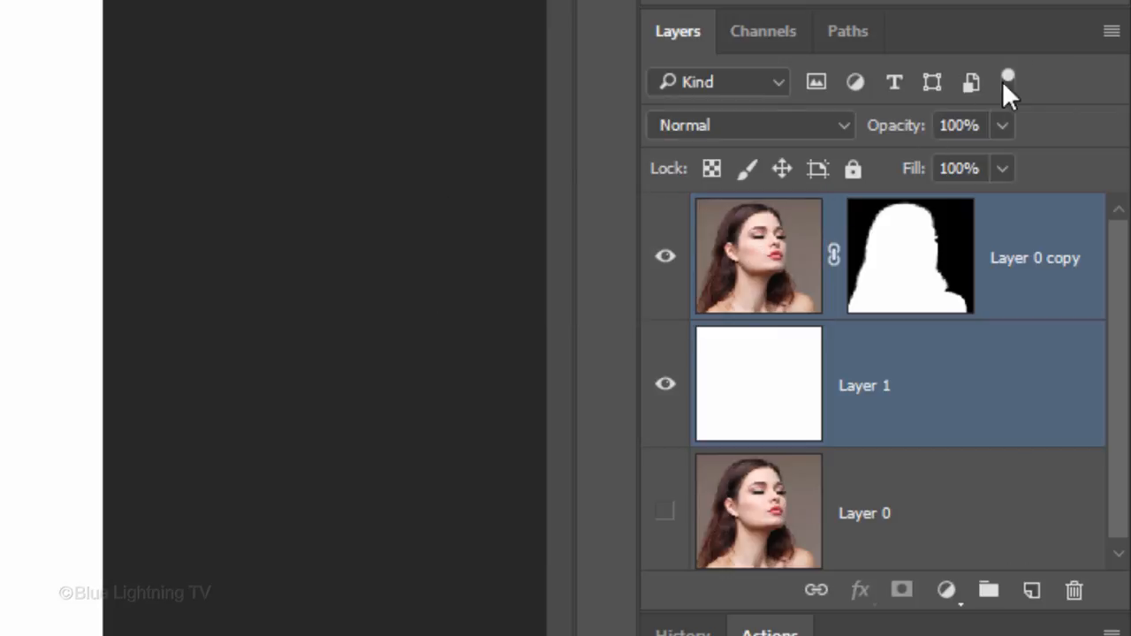
left_click(1110, 30)
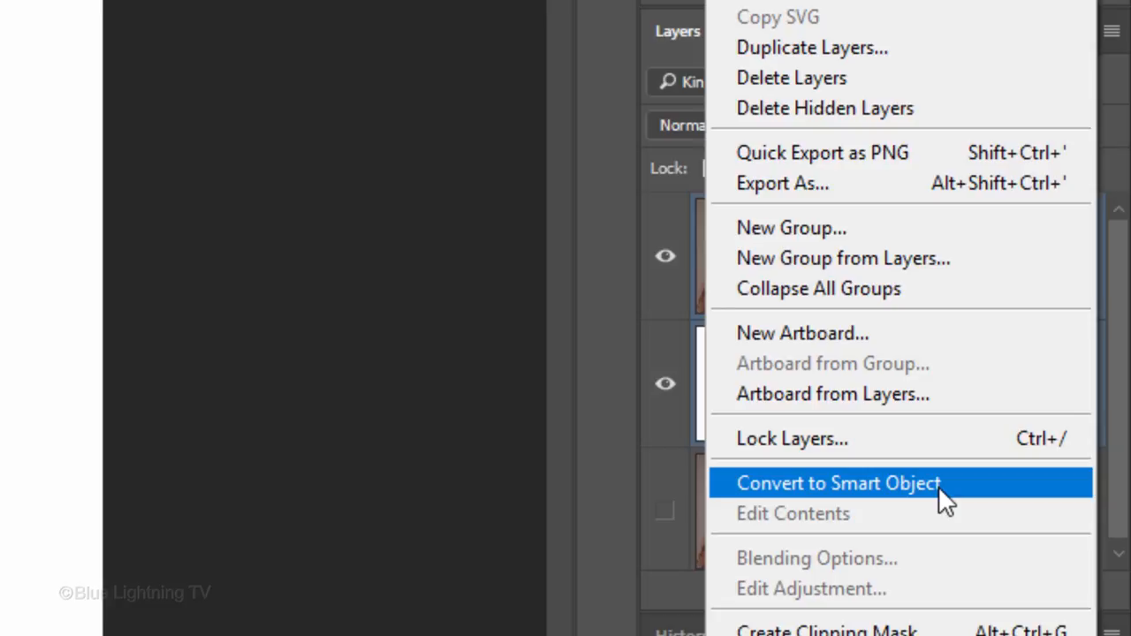
left_click(838, 483)
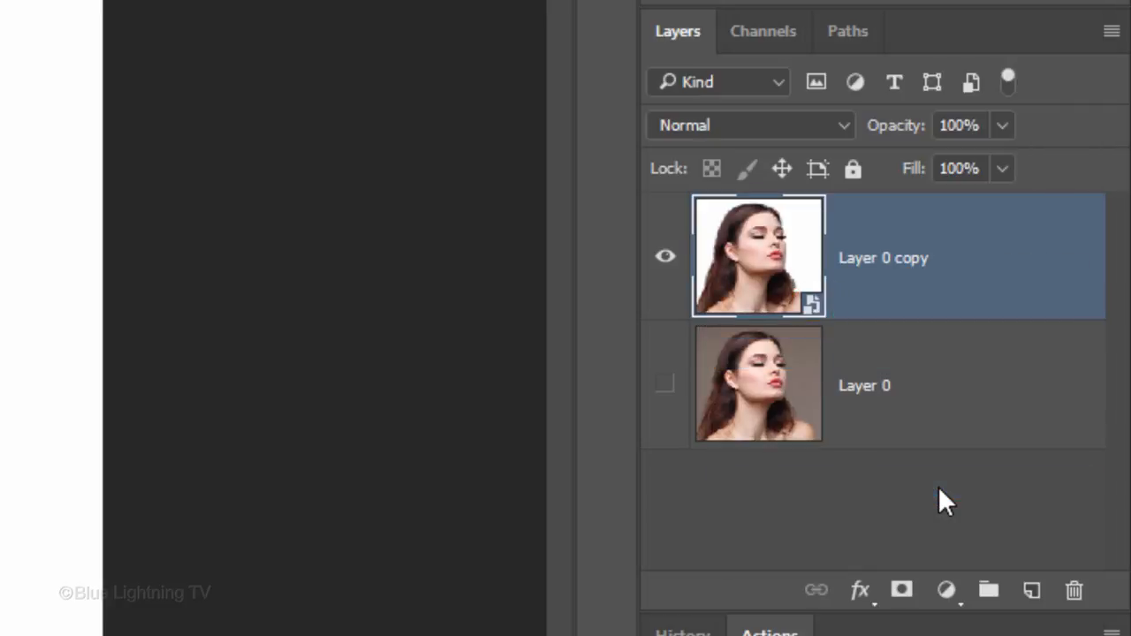
key("Ctrl+J")
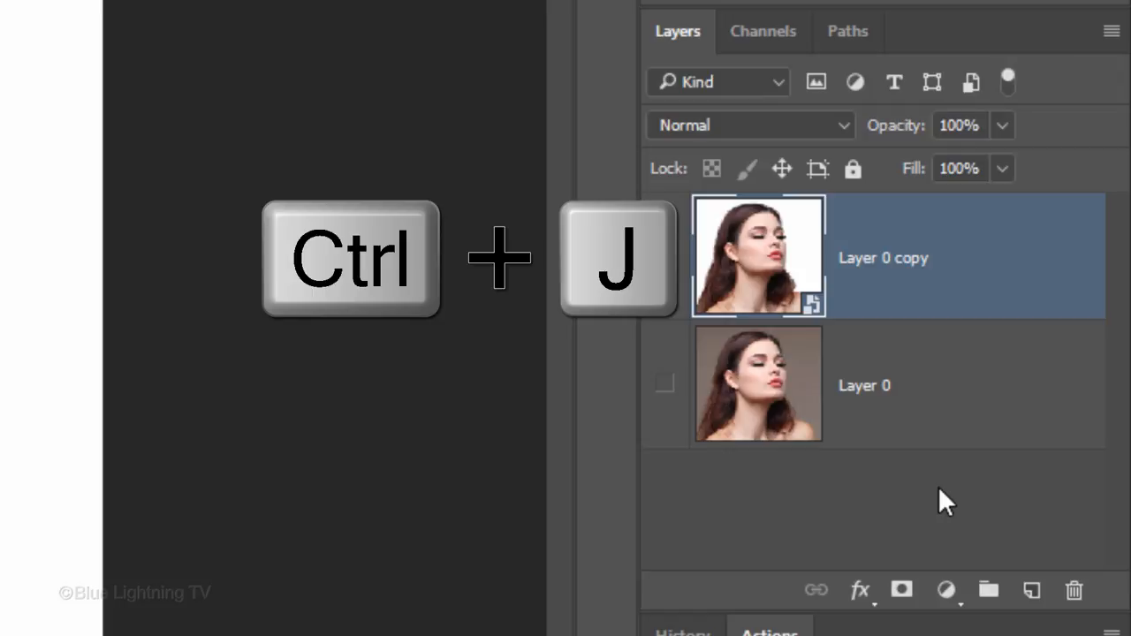
key("ctrl+j")
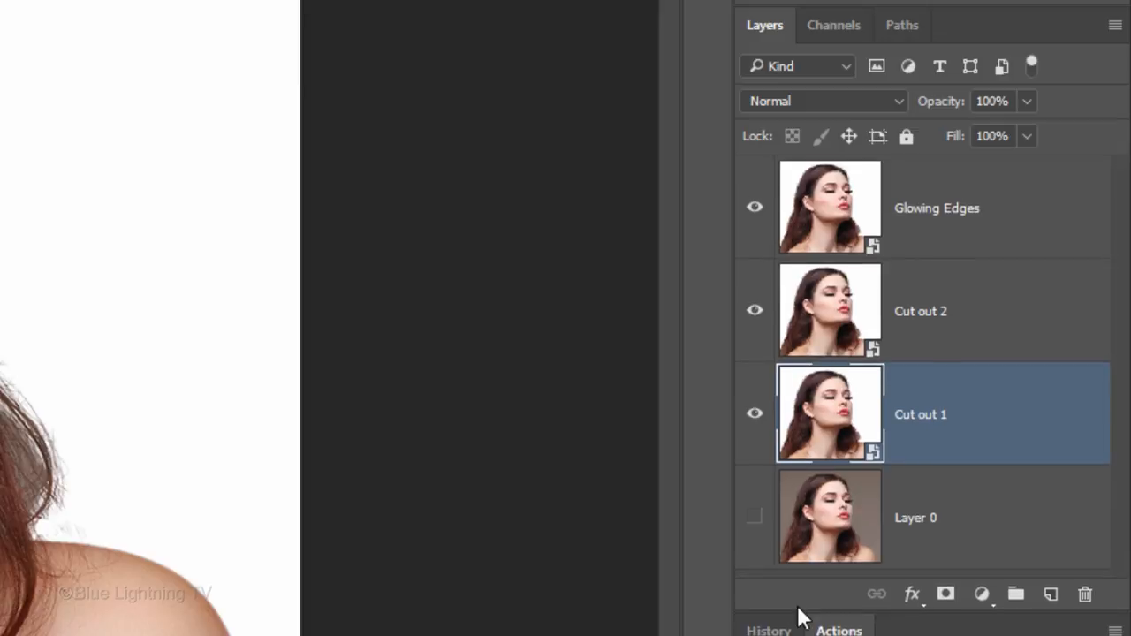
left_click(754, 207)
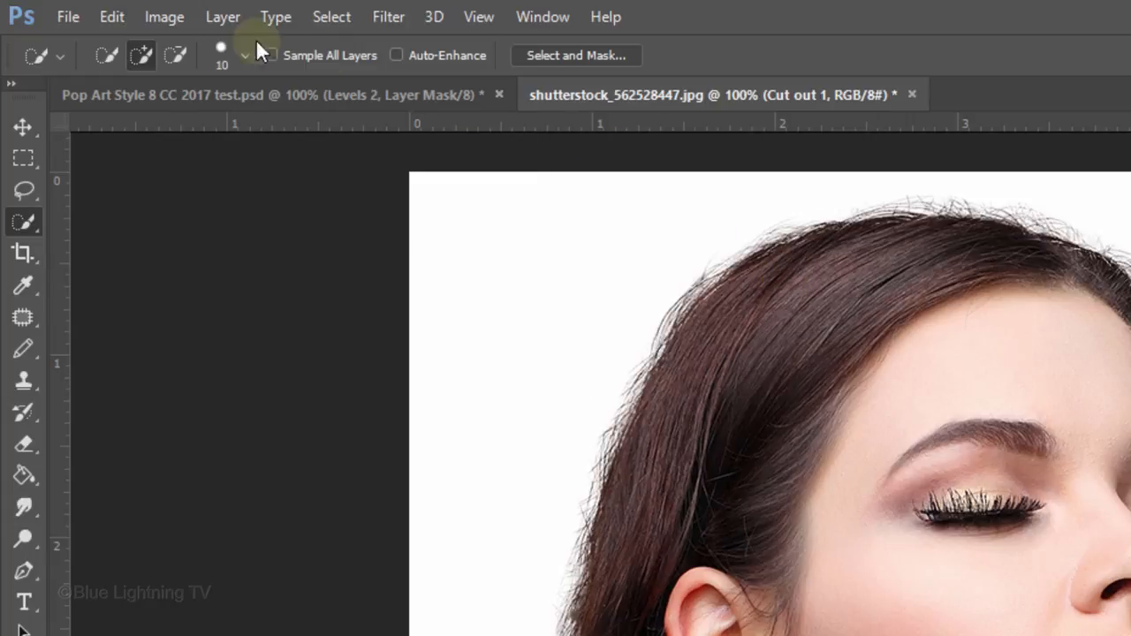
Step: Apply Image > Adjustments > Shadows/Highlights to Cut out 1, accepting its settings
left_click(164, 17)
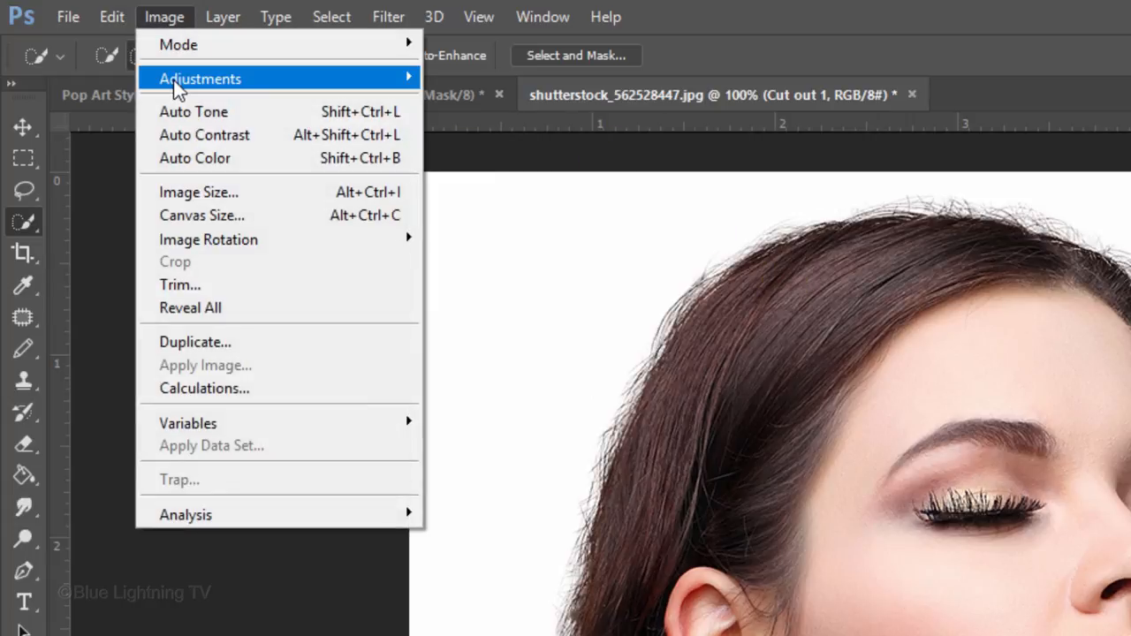
mouse_move(553, 488)
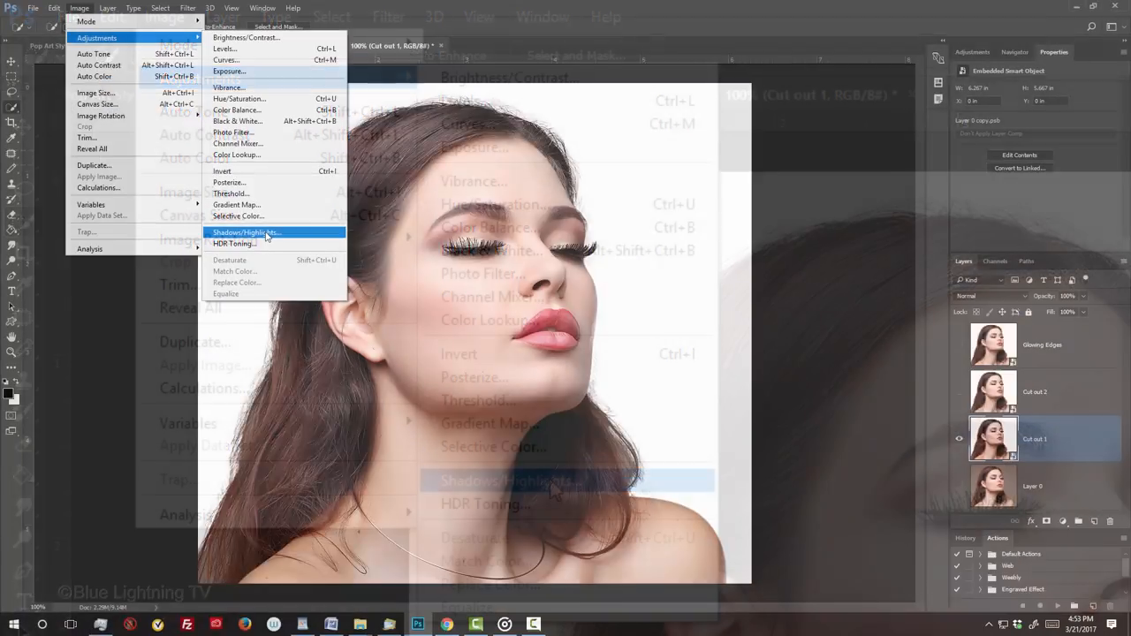
left_click(247, 232)
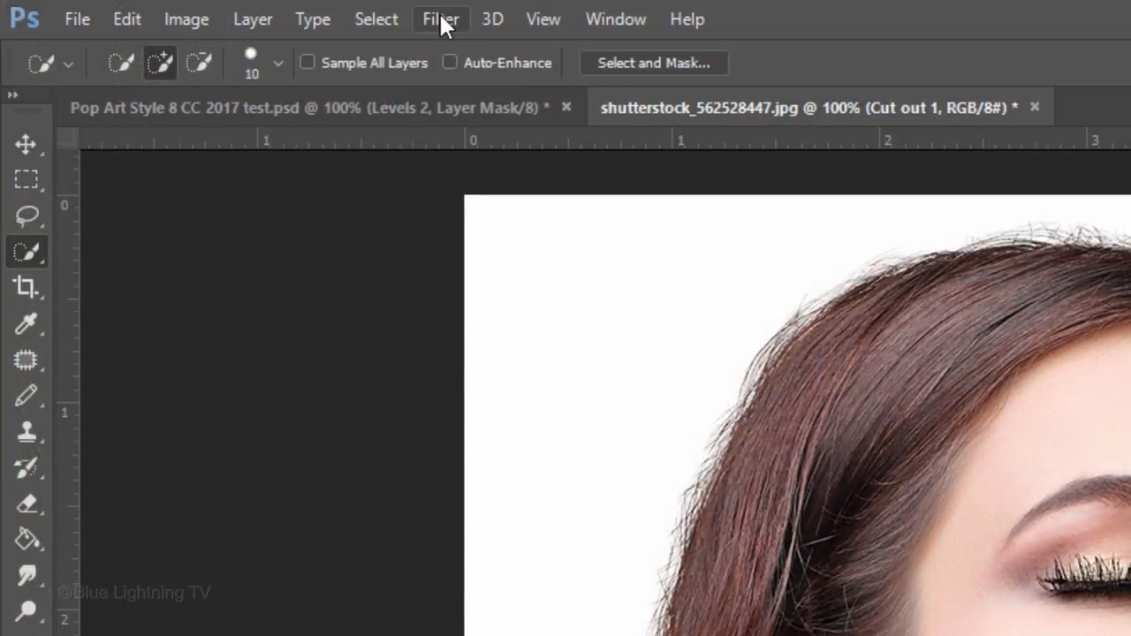
Step: Blur Cut out 1 using Filter > Blur > Gaussian Blur at a 4-pixel radius
left_click(440, 19)
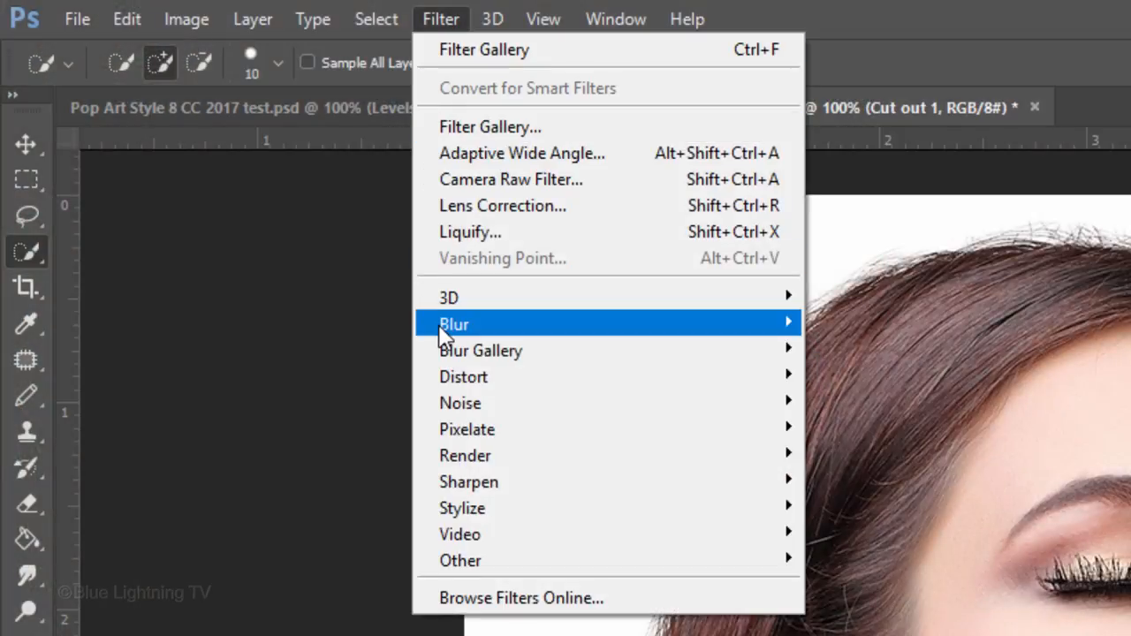
mouse_move(359, 428)
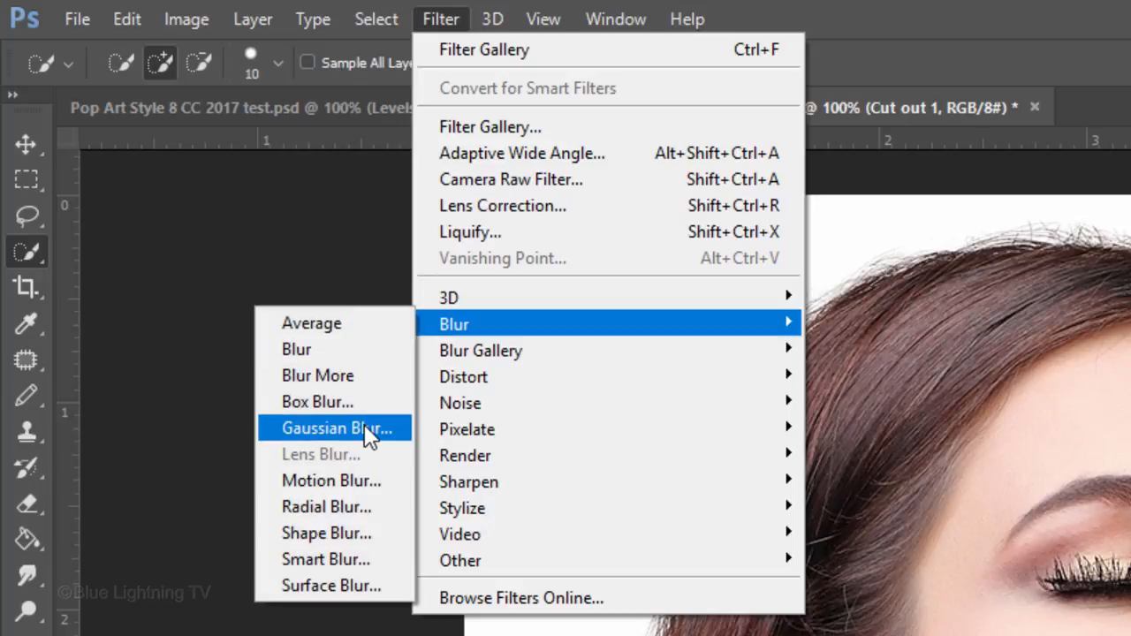
left_click(338, 428)
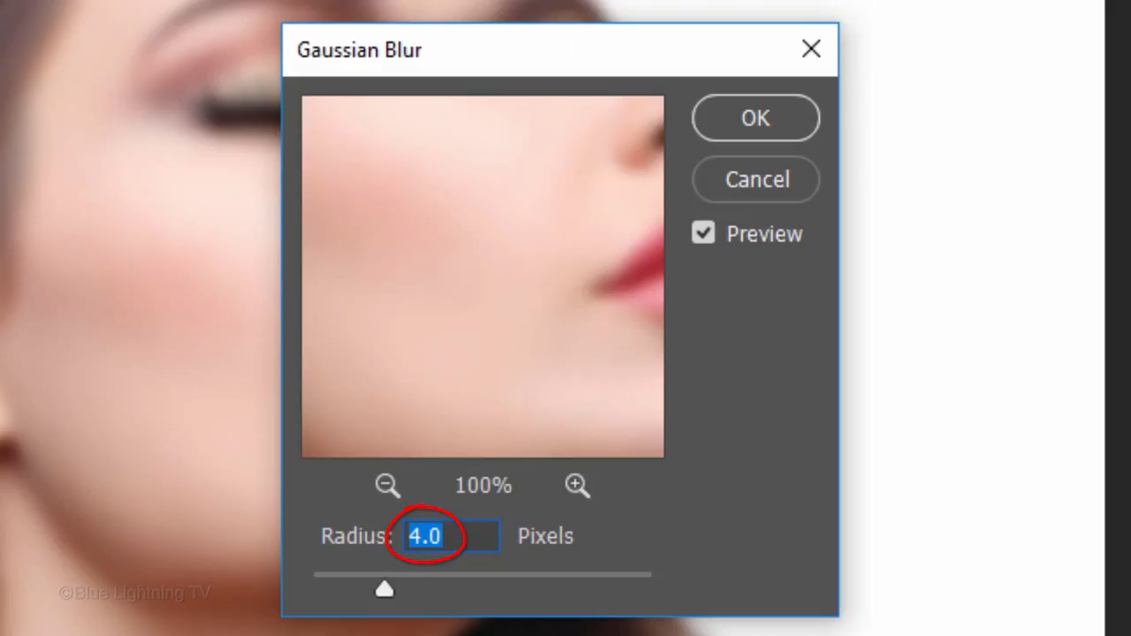
key("Enter")
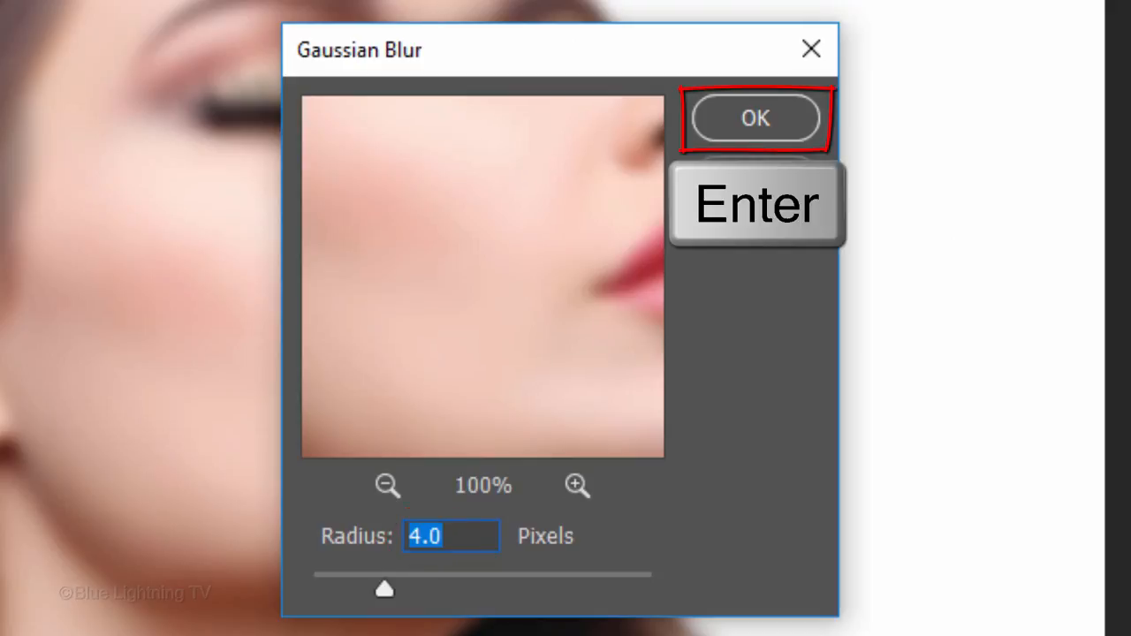
left_click(755, 119)
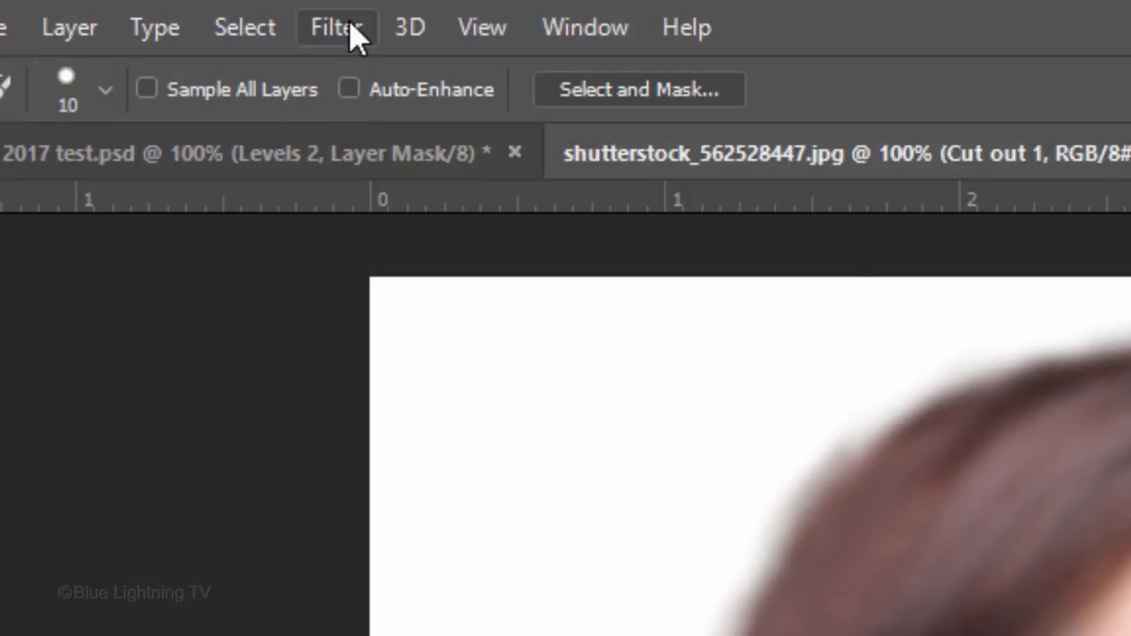
Step: Apply Filter Gallery's Artistic Cutout to Cut out 1: levels 8, simplicity 6, fidelity 1
left_click(336, 26)
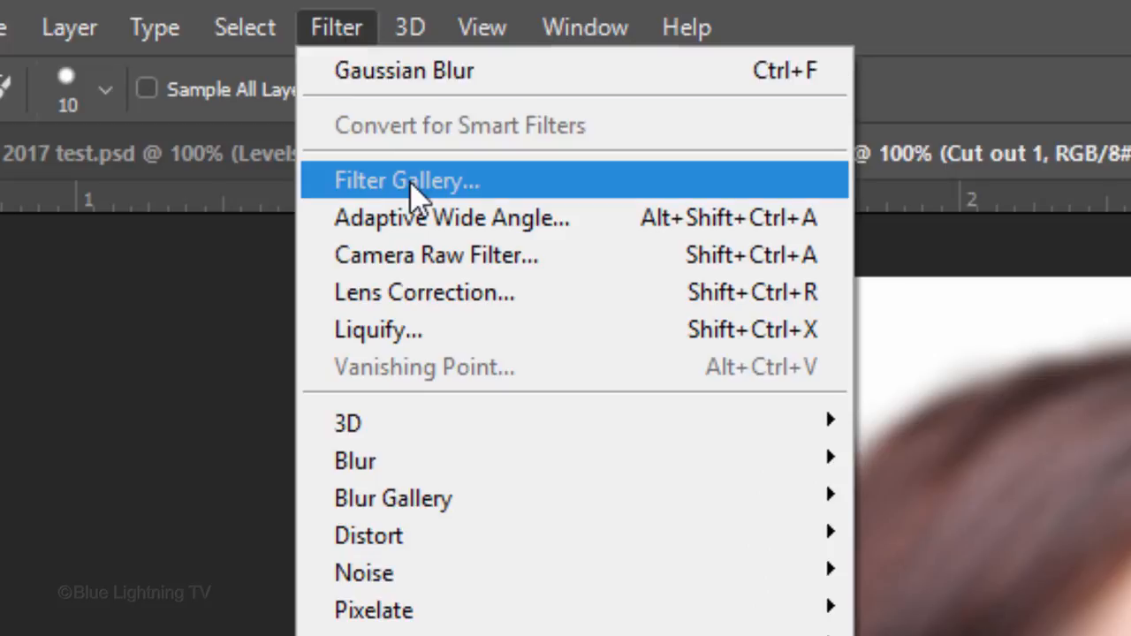
left_click(405, 180)
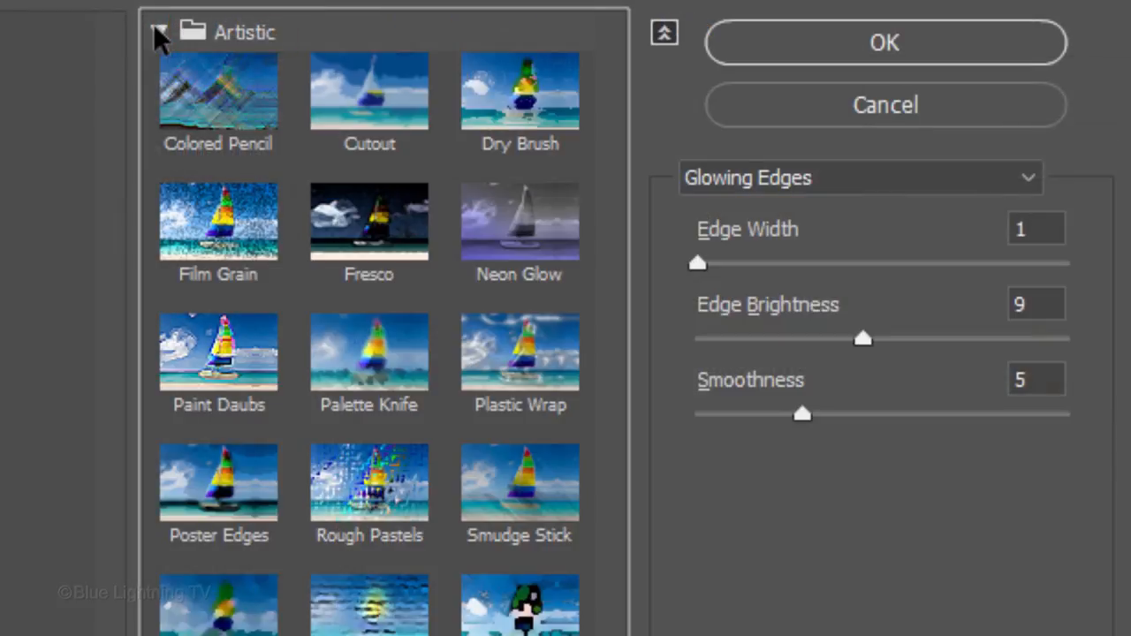
left_click(368, 91)
type("8")
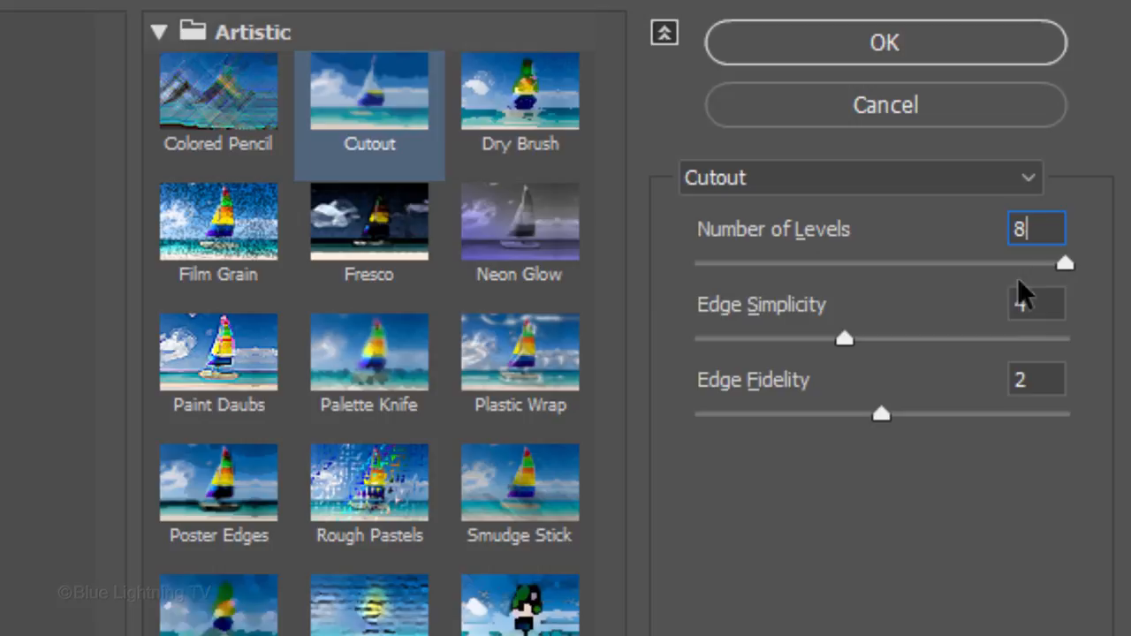
left_click(1033, 304)
type("6")
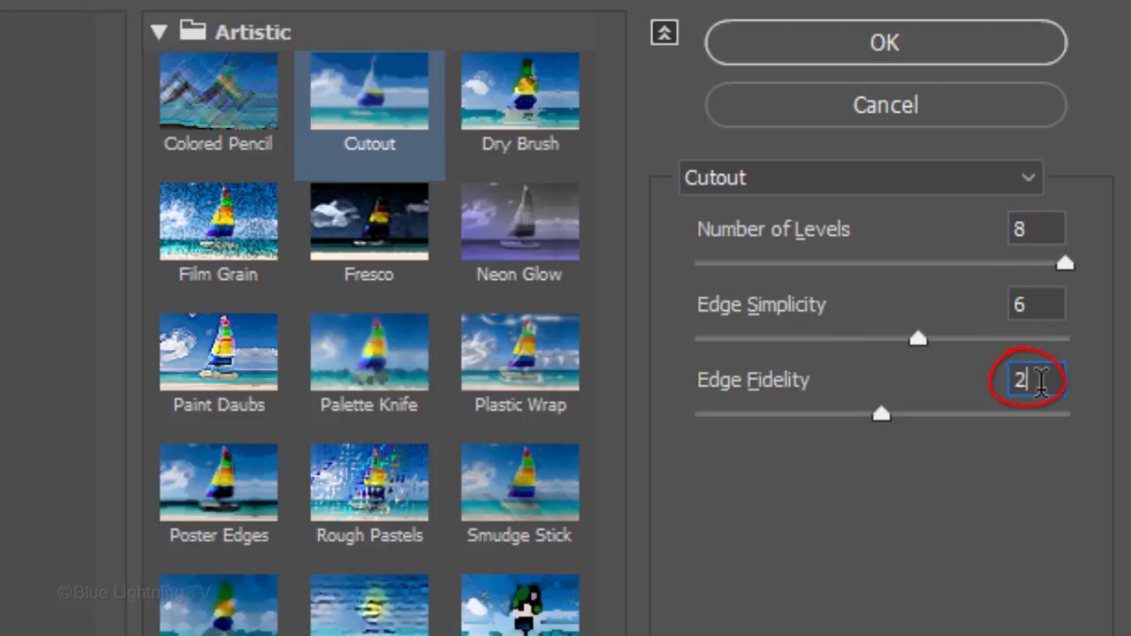
type("1")
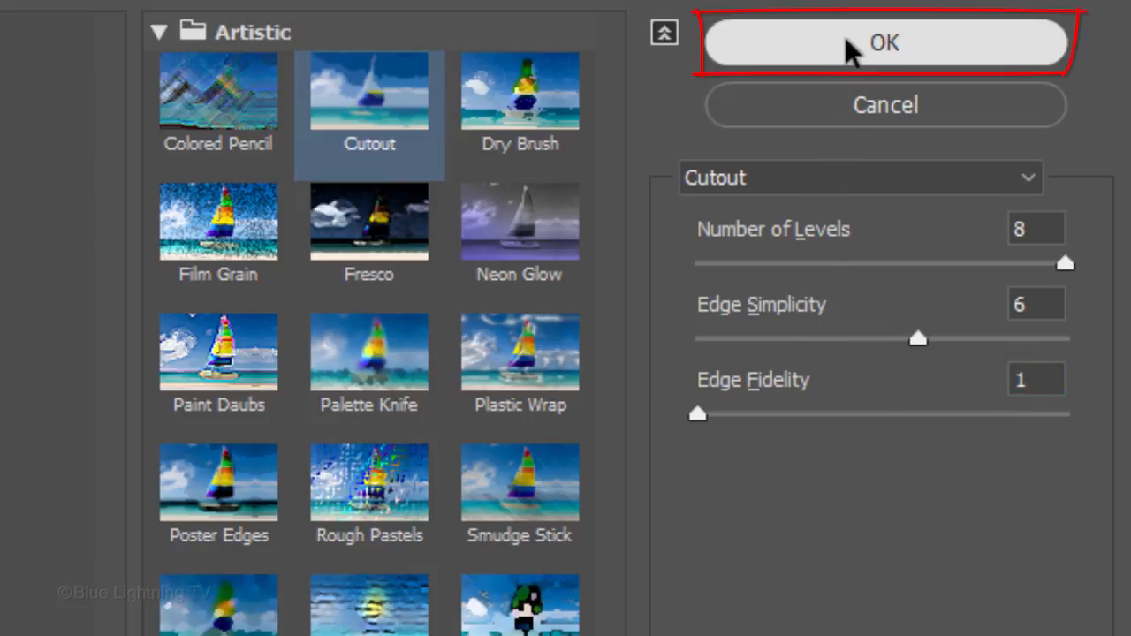
left_click(870, 42)
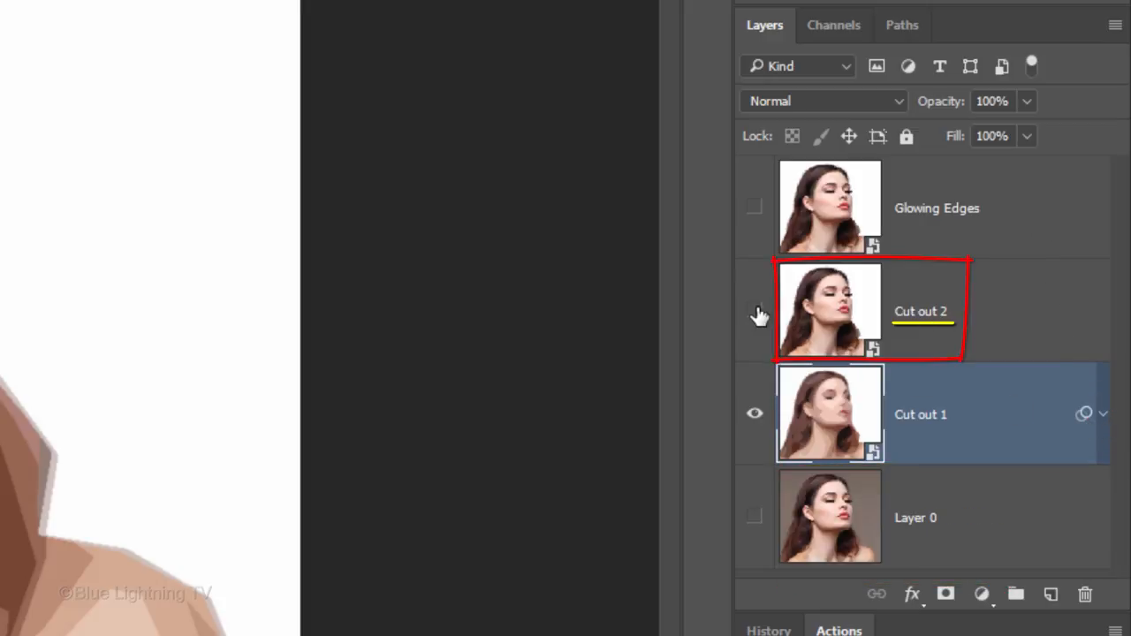
Step: Show and select the Cut out 2 layer, switching its blend mode to Multiply
left_click(755, 311)
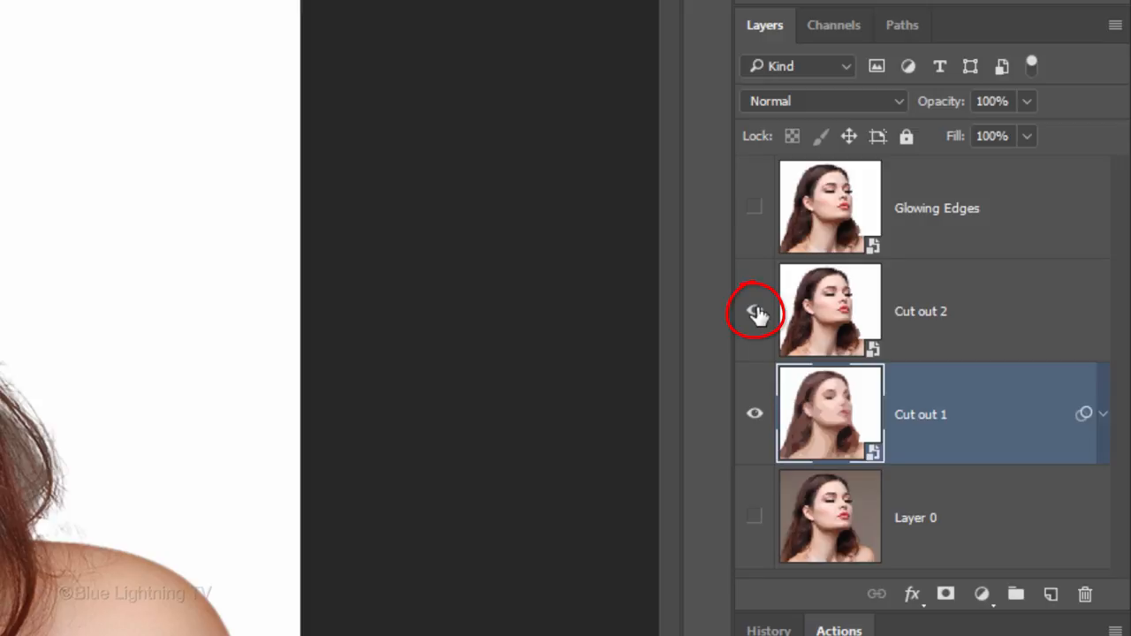
left_click(755, 311)
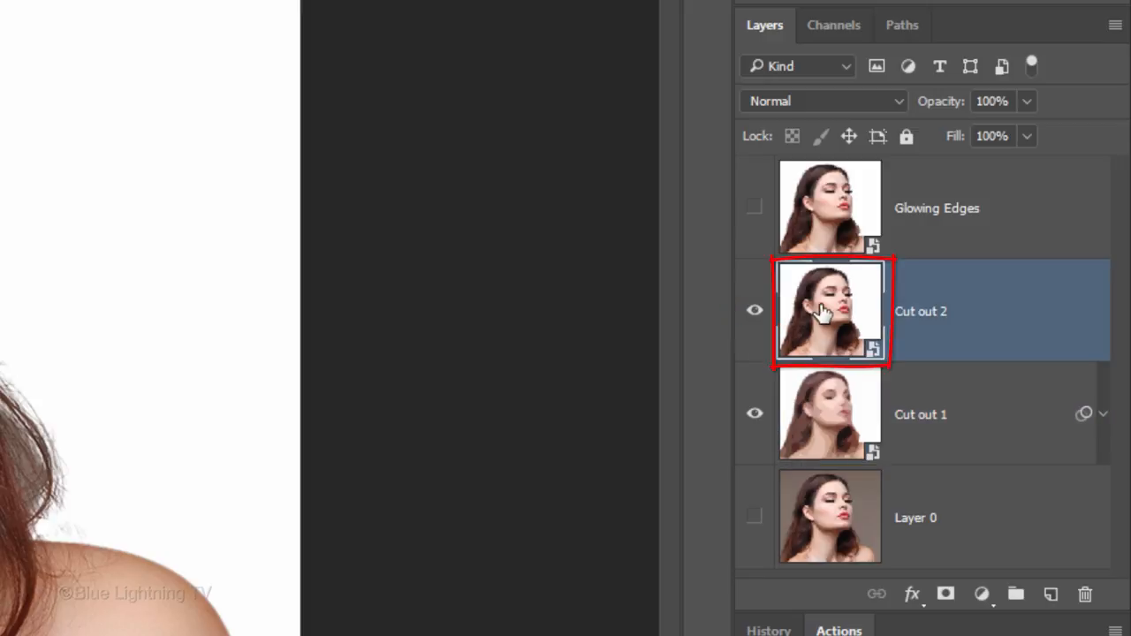
left_click(822, 101)
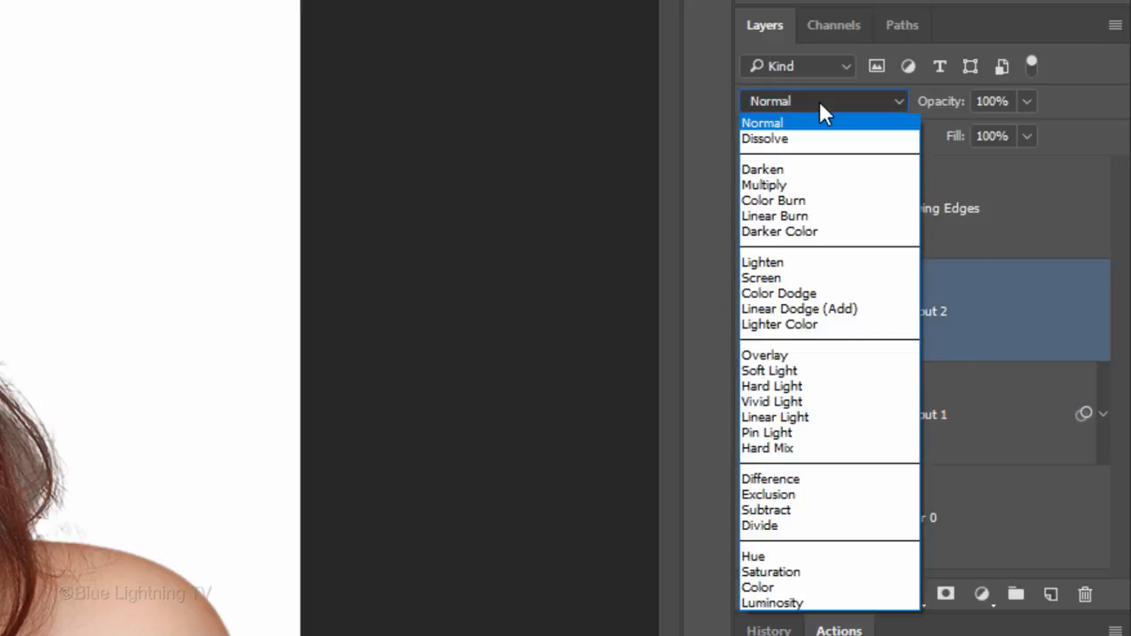
mouse_move(799, 186)
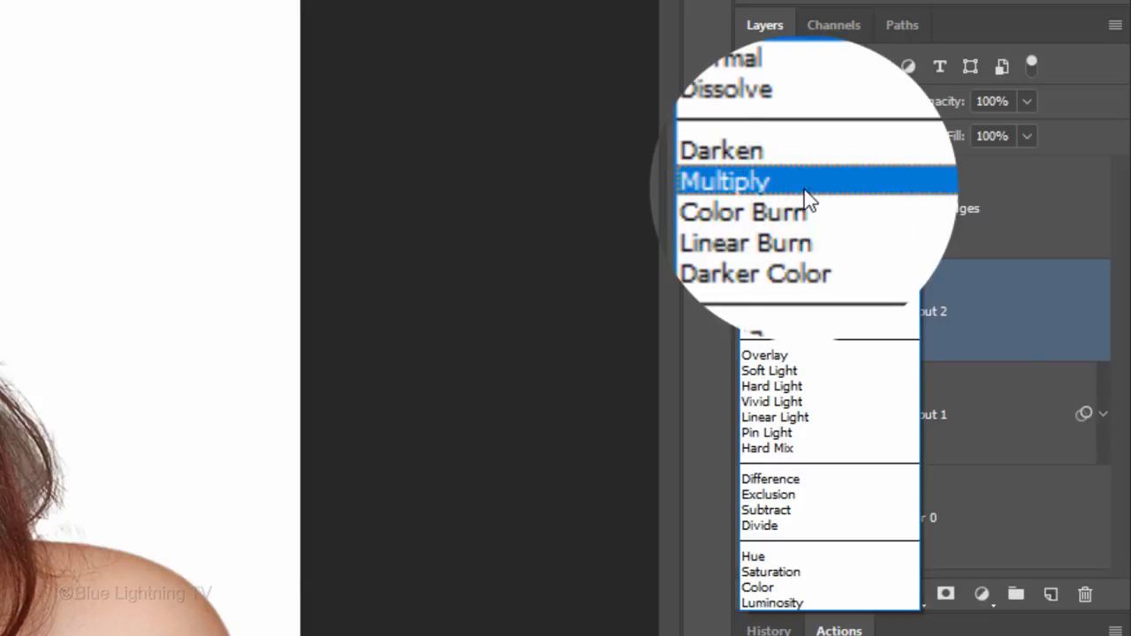
left_click(724, 180)
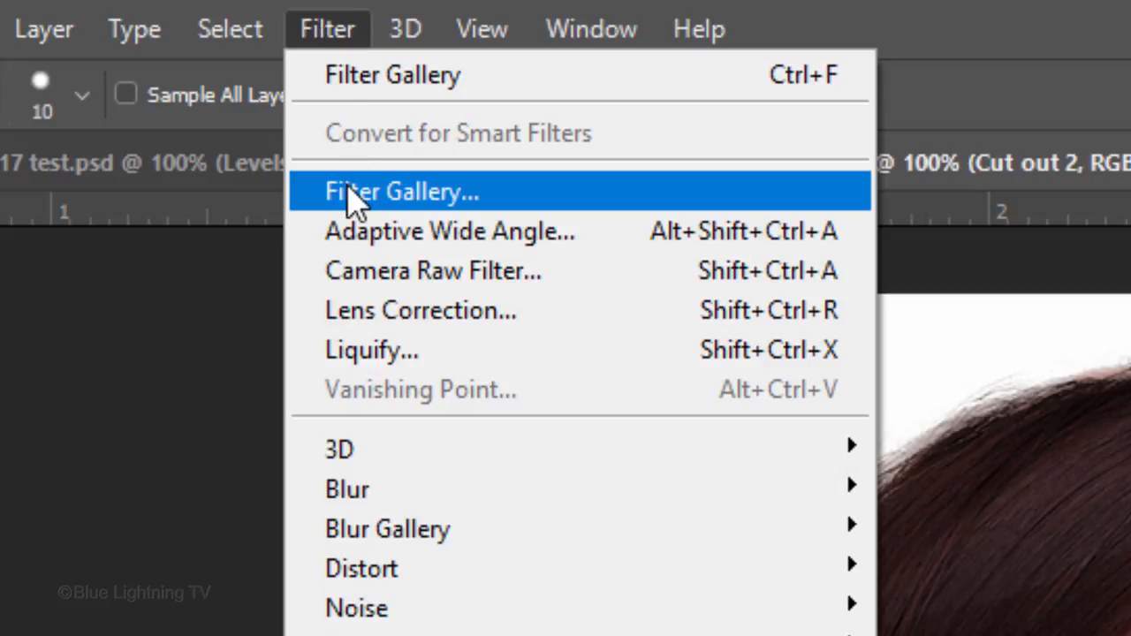
Step: Apply Filter Gallery Cutout to Cut out 2: levels 7, edge simplicity 10, fidelity 1
left_click(401, 192)
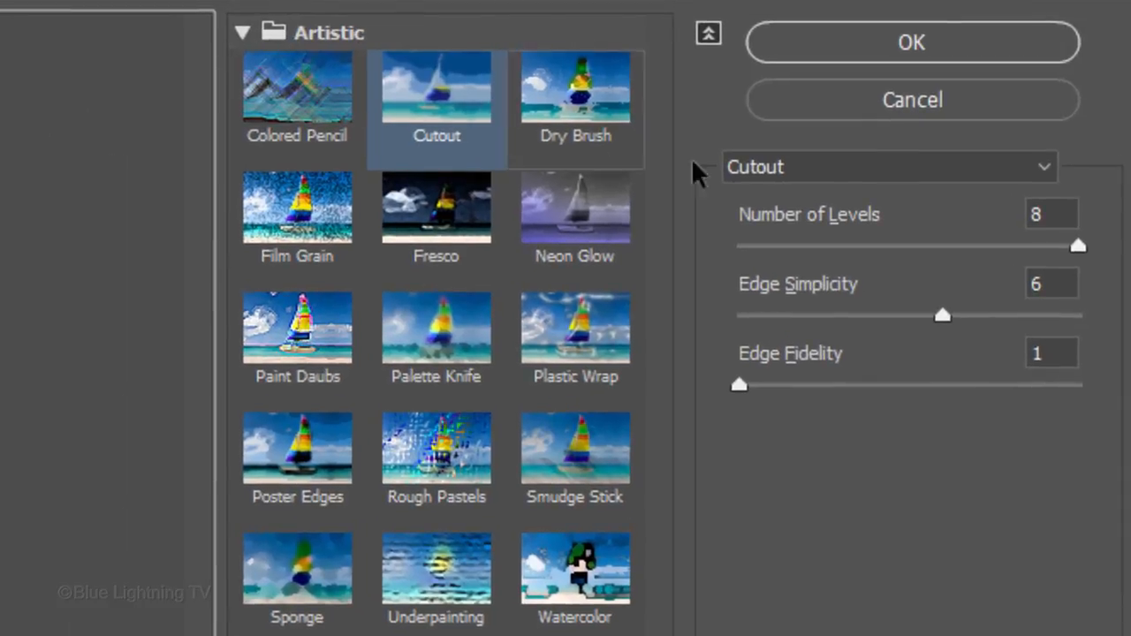
left_click(1047, 214)
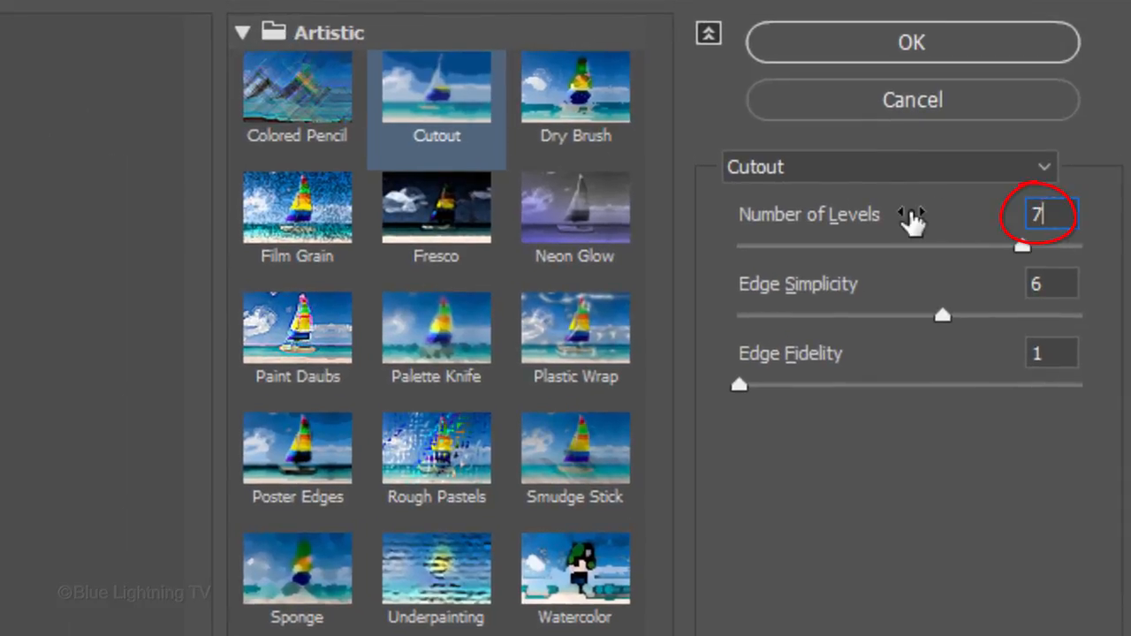
left_click(1050, 282)
type("10")
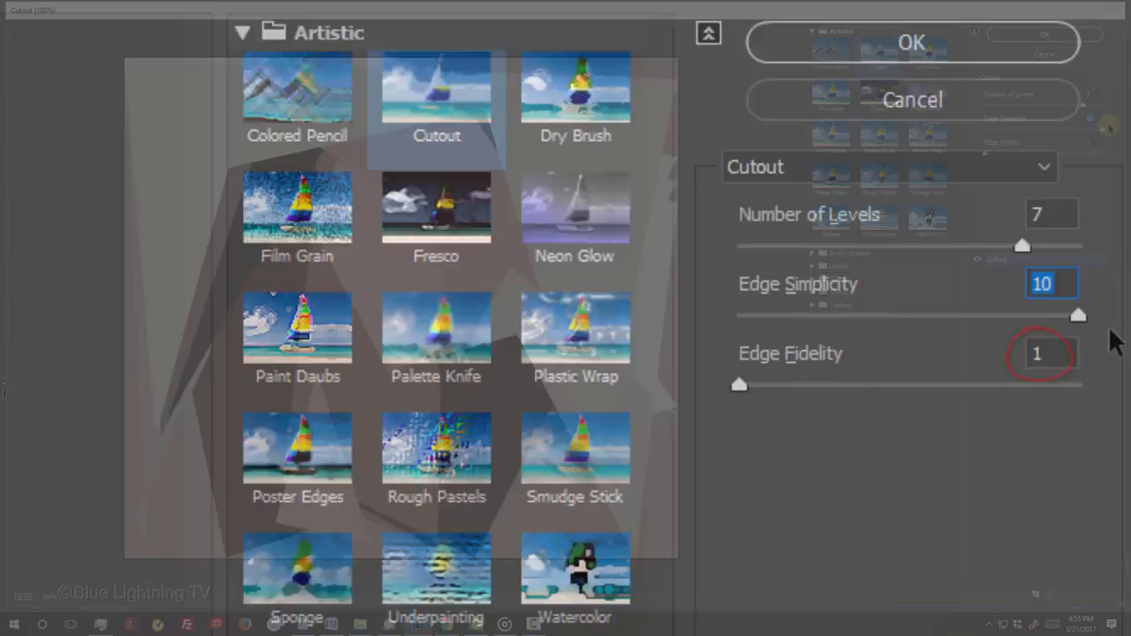
left_click(911, 42)
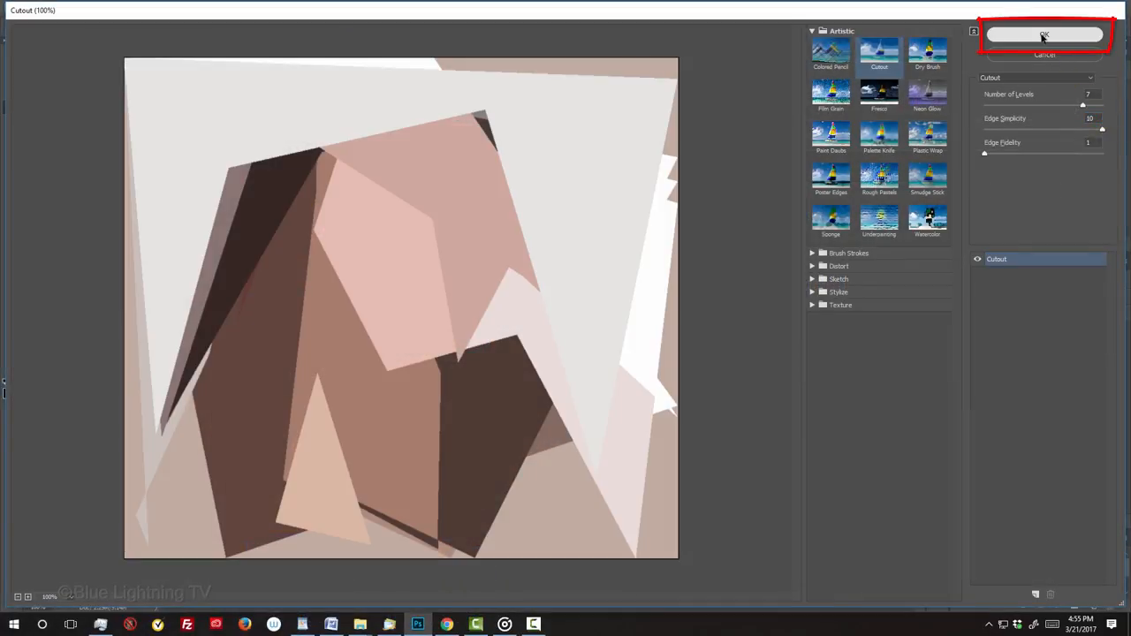
left_click(1041, 34)
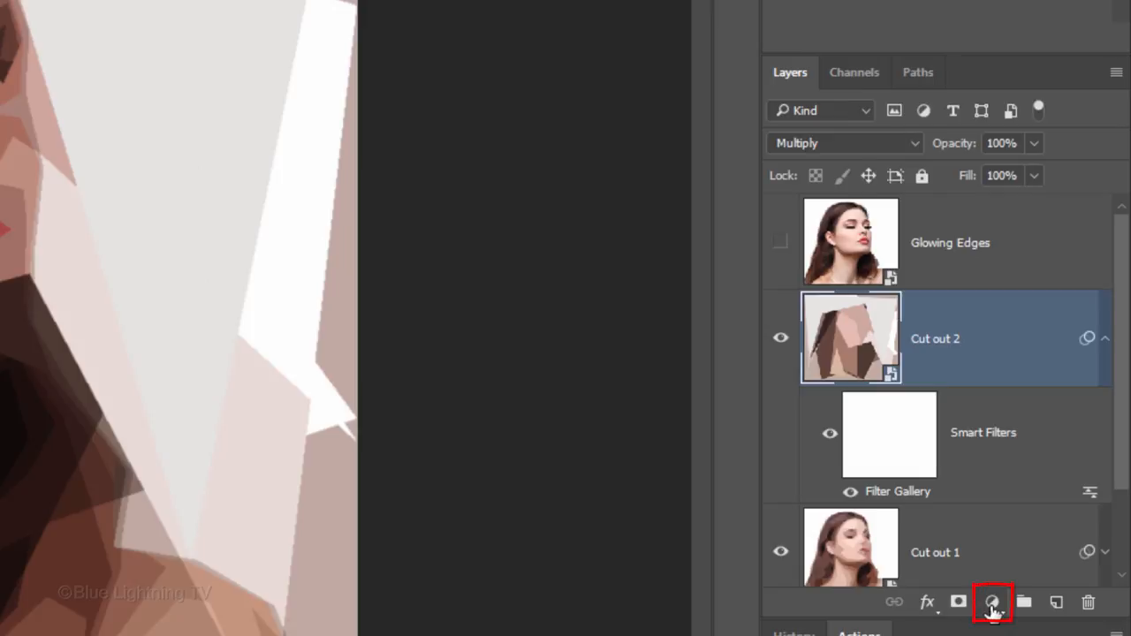
Step: Add a Levels layer clipped to Cut out 2 and drag its white input slider left
left_click(991, 603)
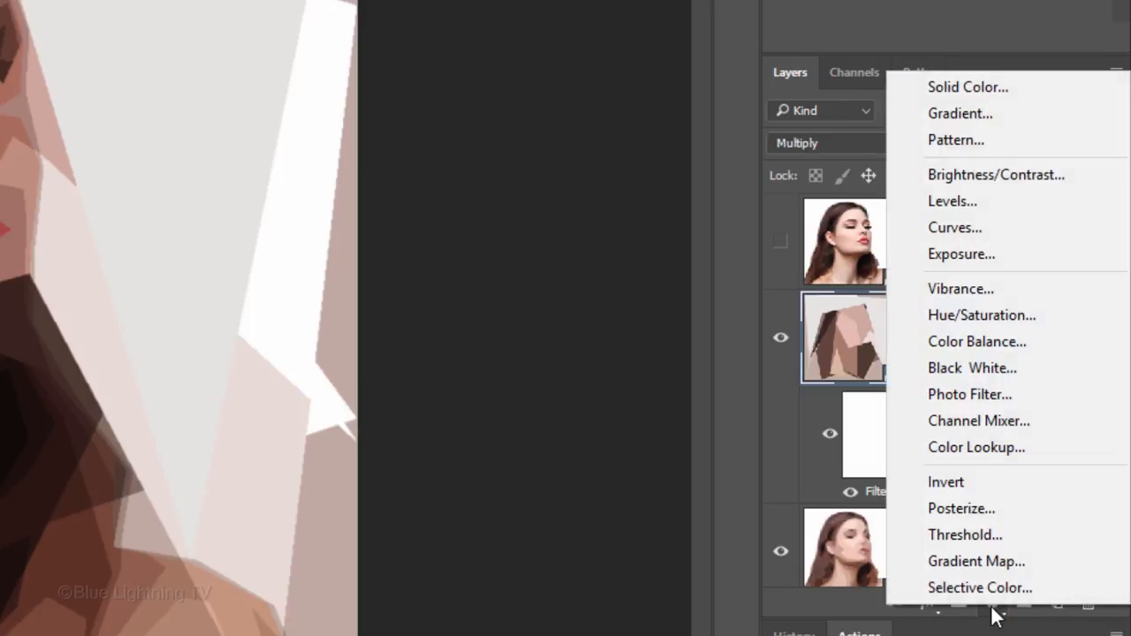
mouse_move(968, 206)
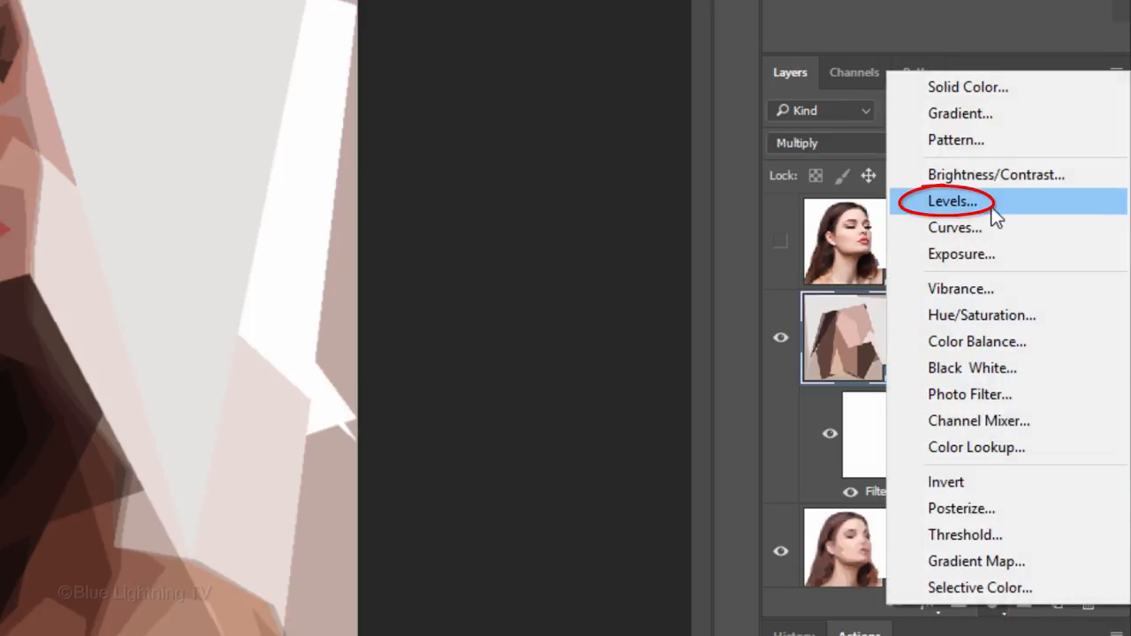
left_click(951, 200)
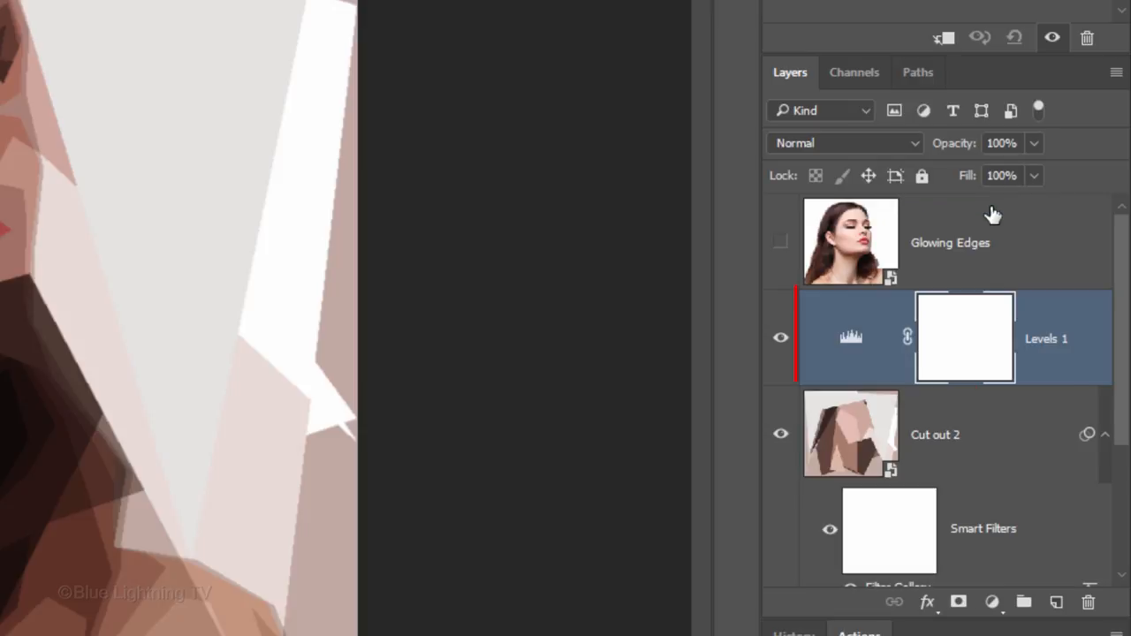
left_click(850, 434)
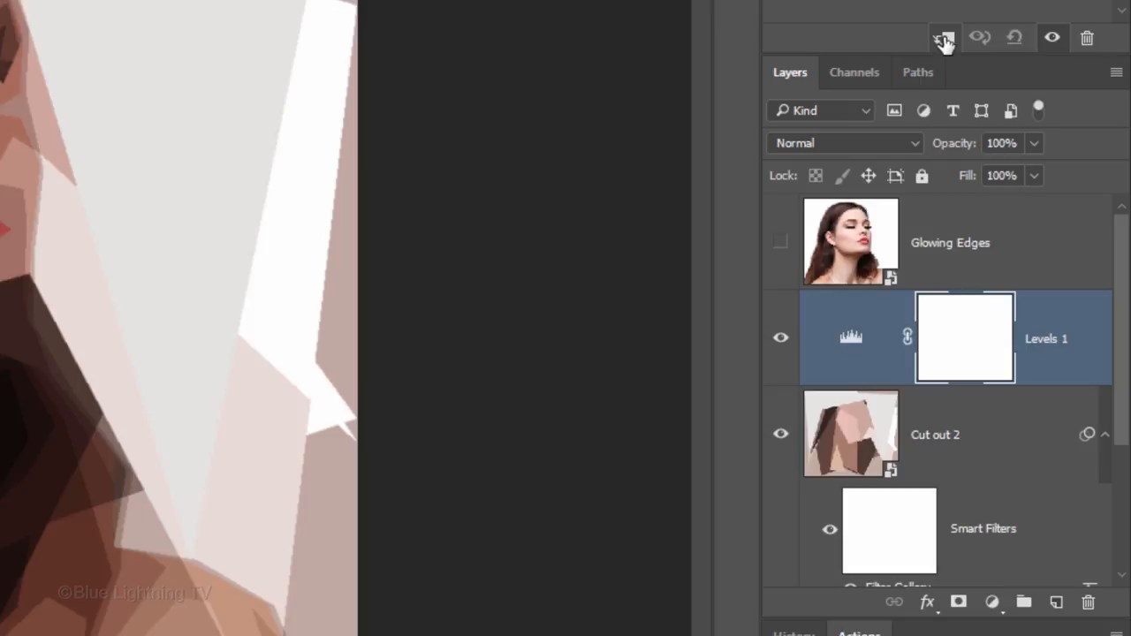
key("Ctrl+Alt+G")
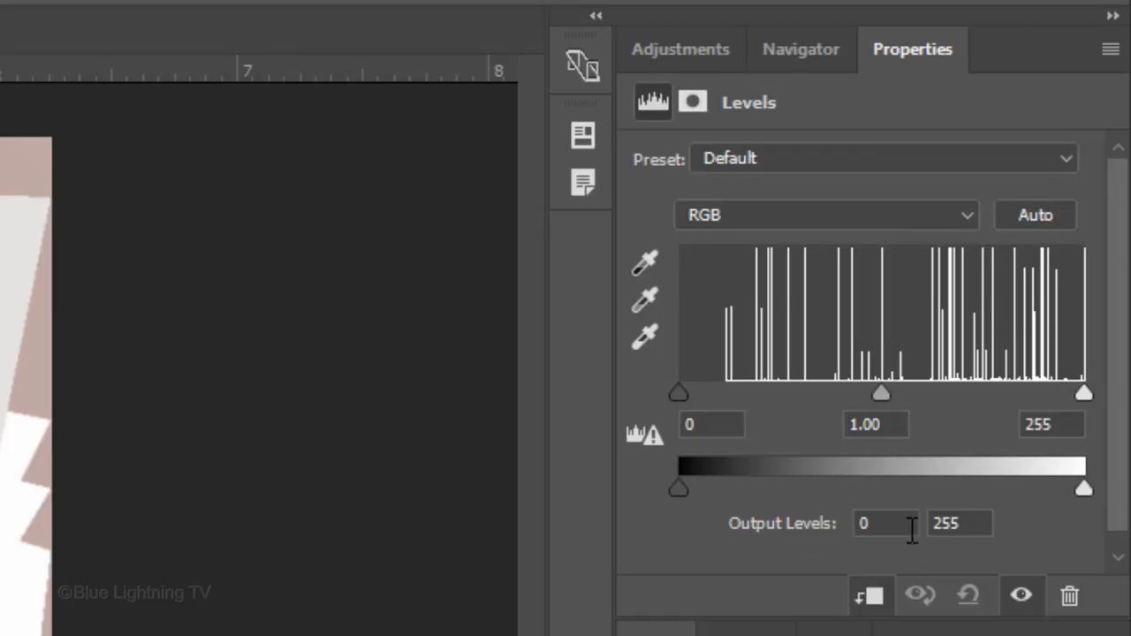
mouse_move(1083, 404)
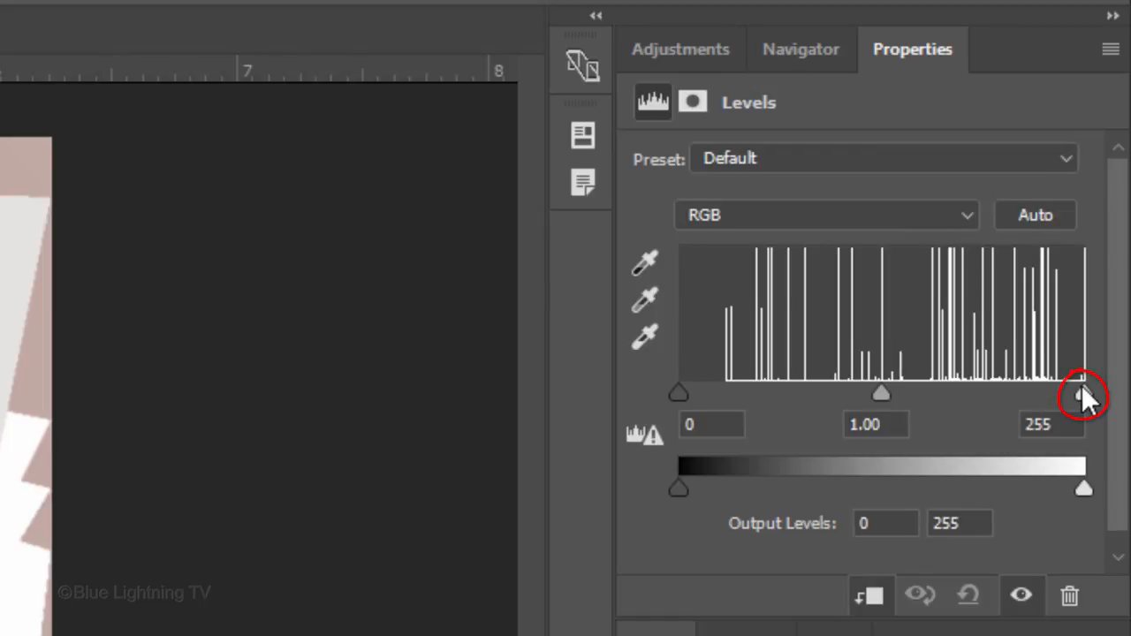
left_click_drag(1083, 393, 953, 393)
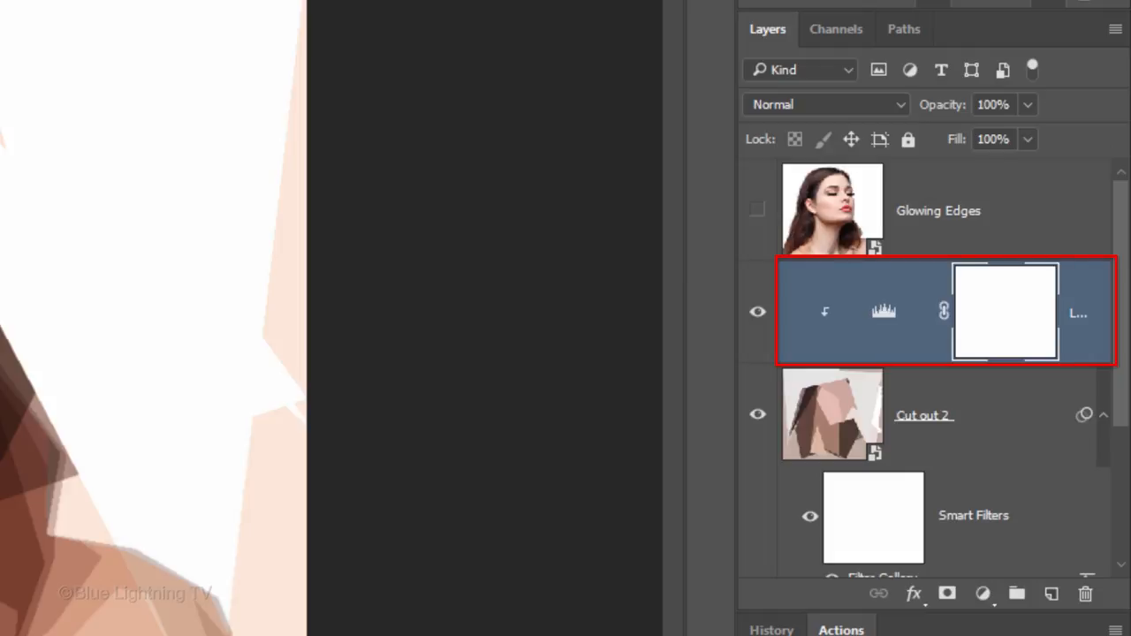
Step: Give the Levels layer a red colour label and make the Glowing Edges layer visible
left_click(757, 311)
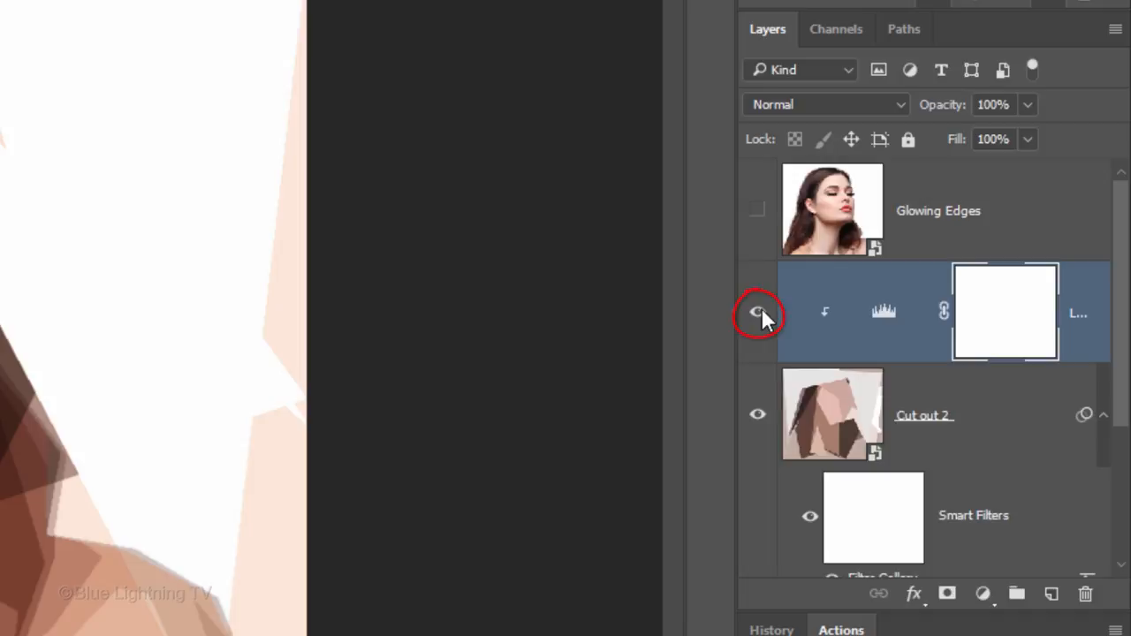
right_click(759, 315)
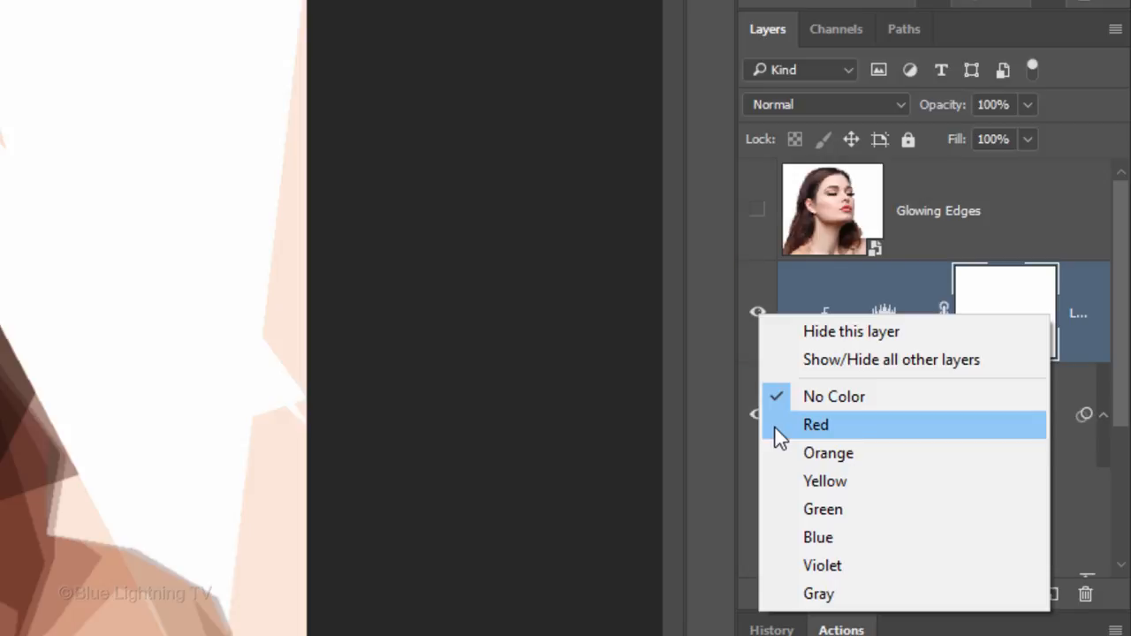
left_click(816, 425)
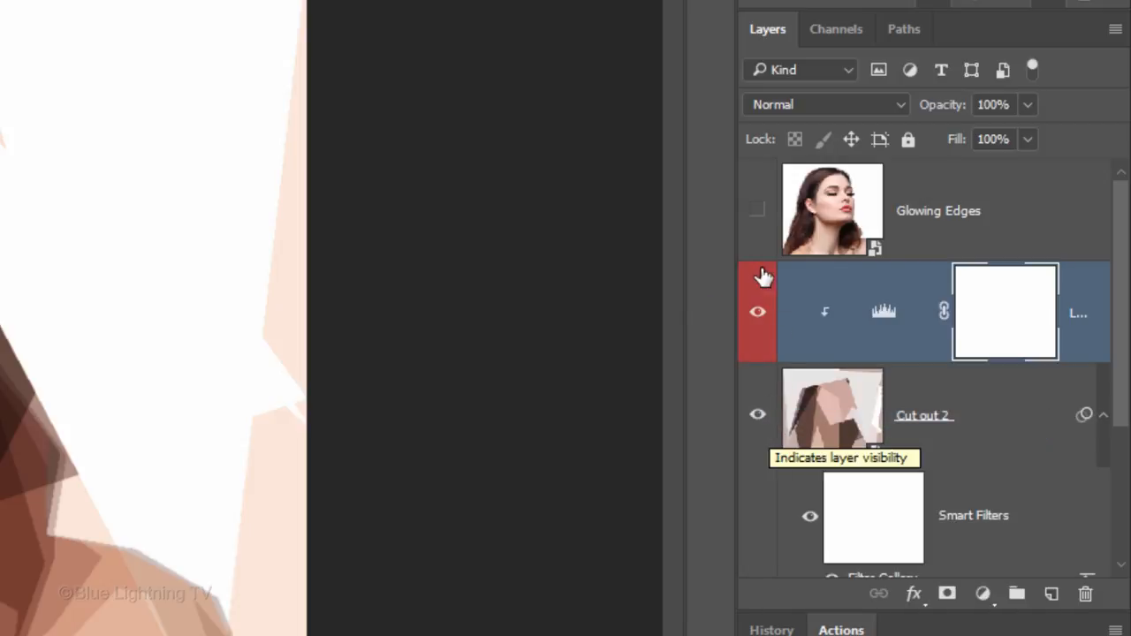
left_click(757, 210)
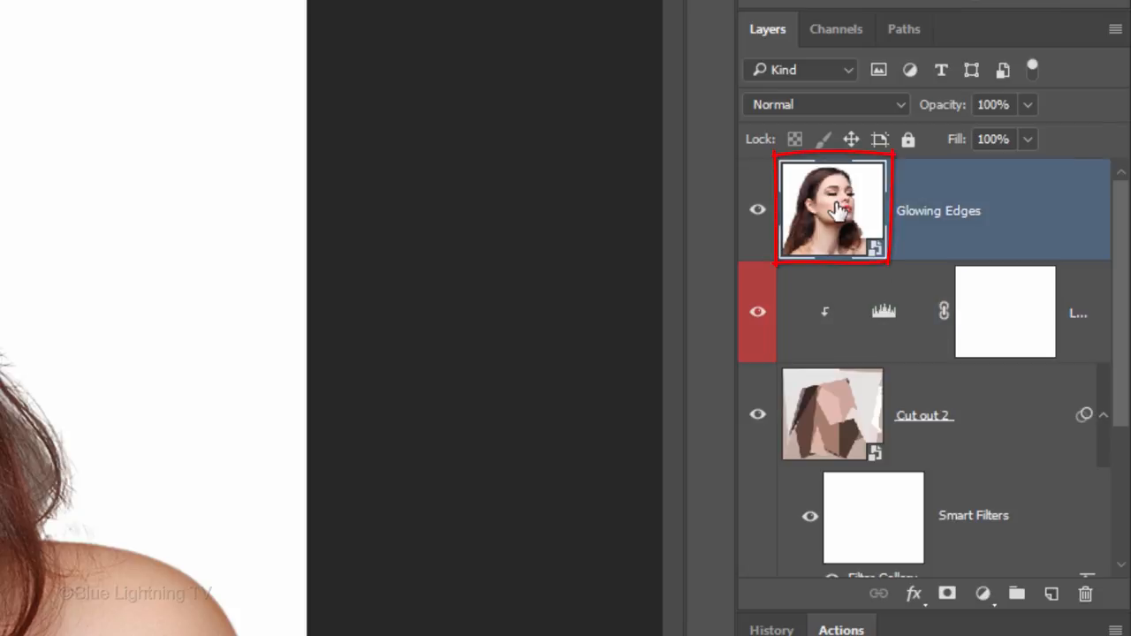
Step: Apply the Filter Gallery's Stylize > Glowing Edges filter to the top portrait layer
left_click(352, 26)
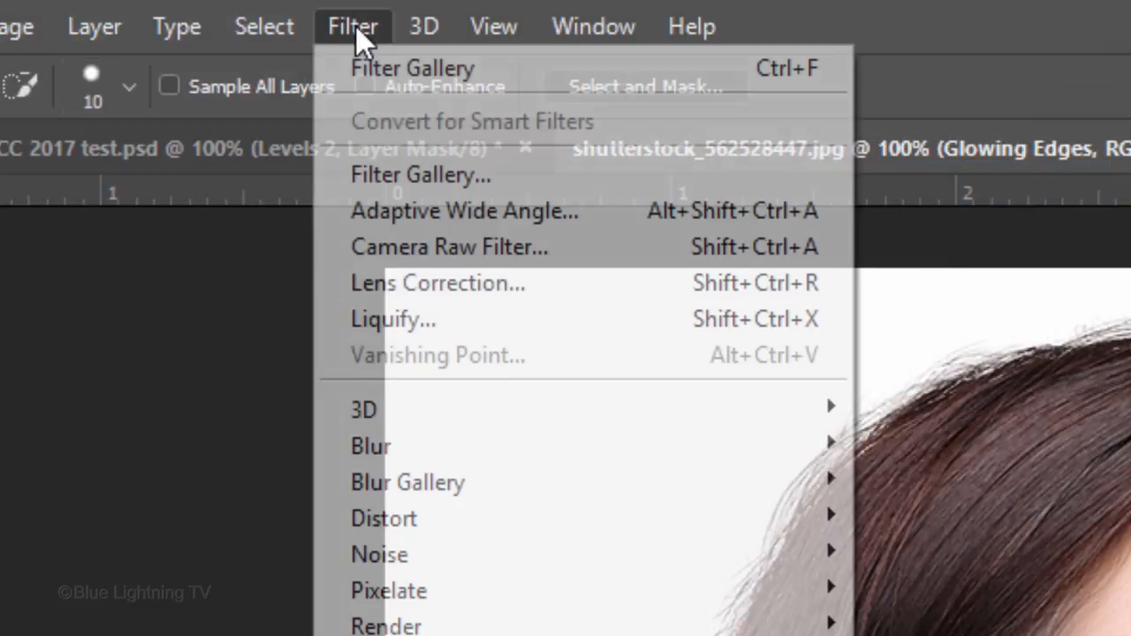
mouse_move(394, 181)
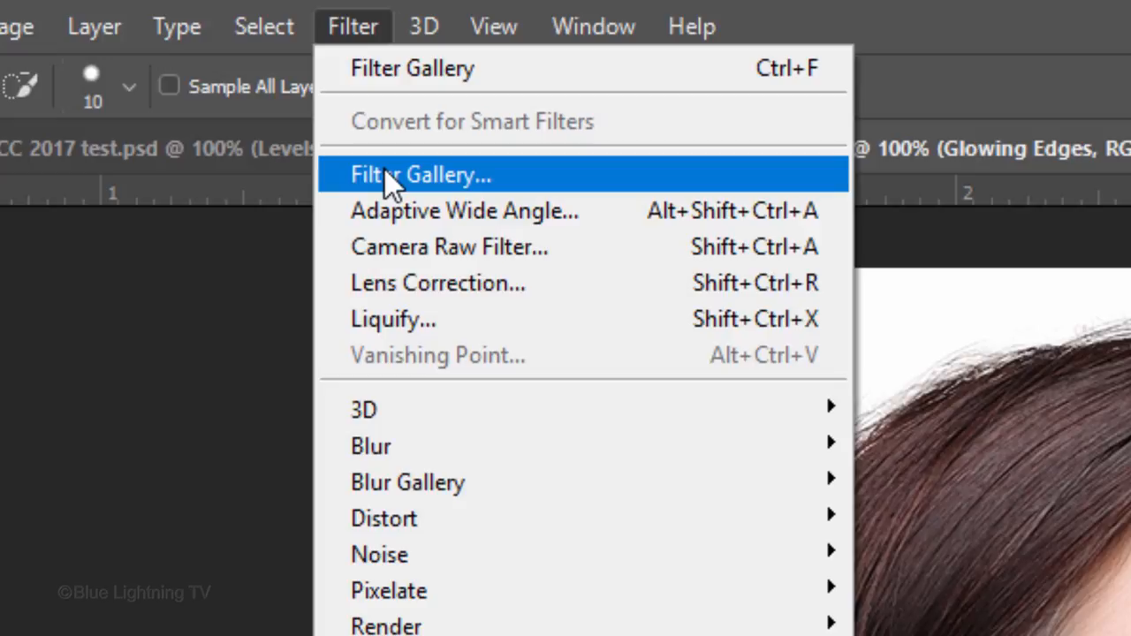
left_click(418, 174)
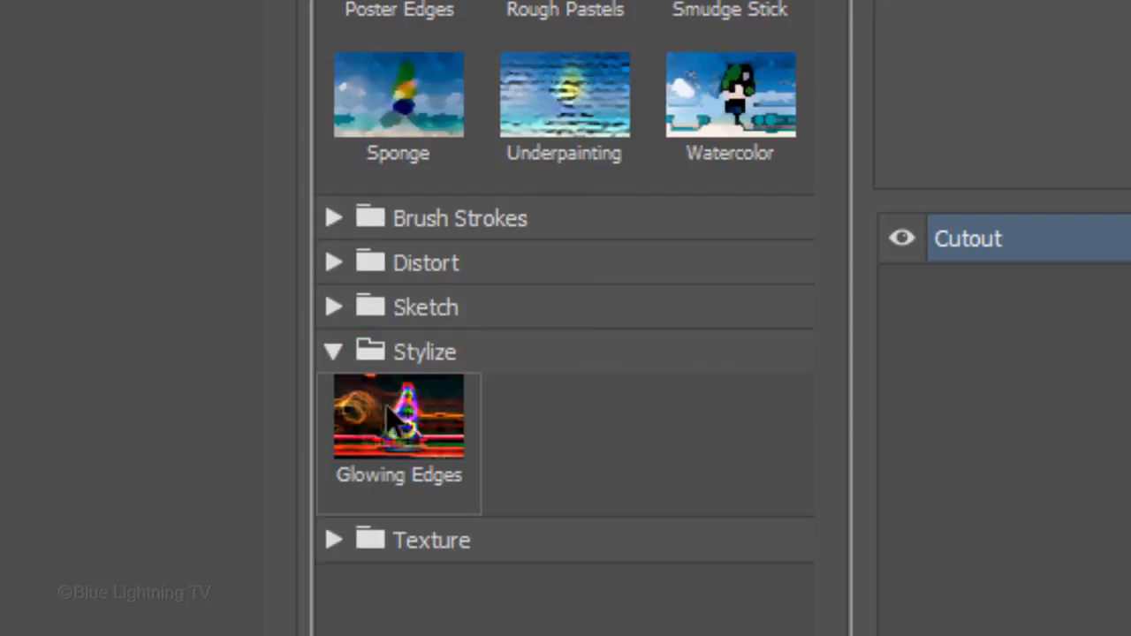
left_click(398, 420)
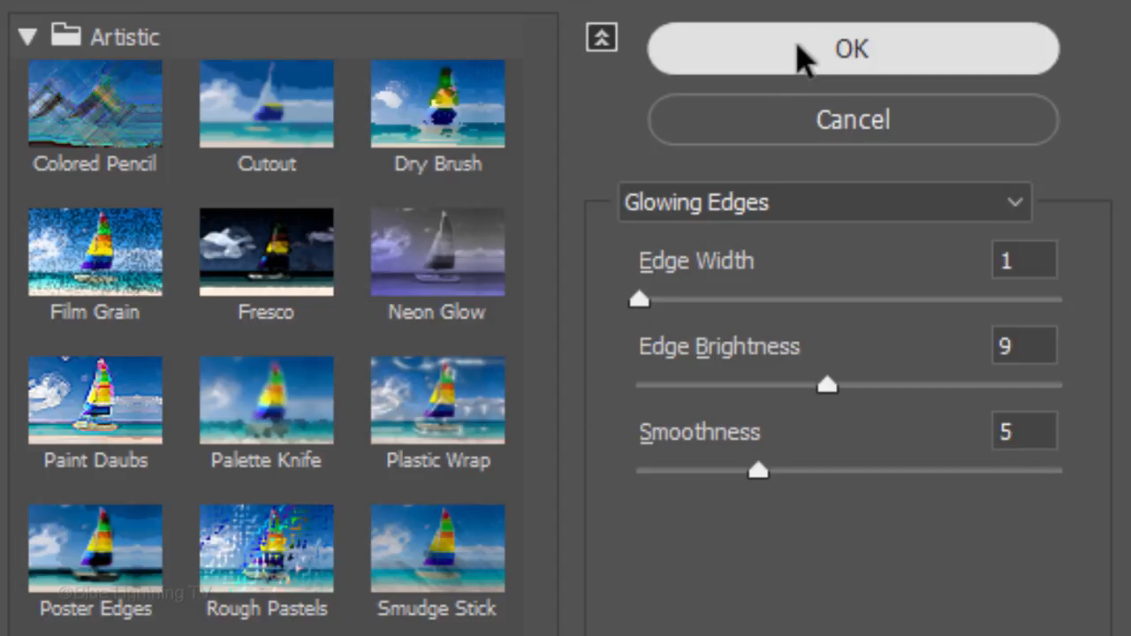
left_click(851, 48)
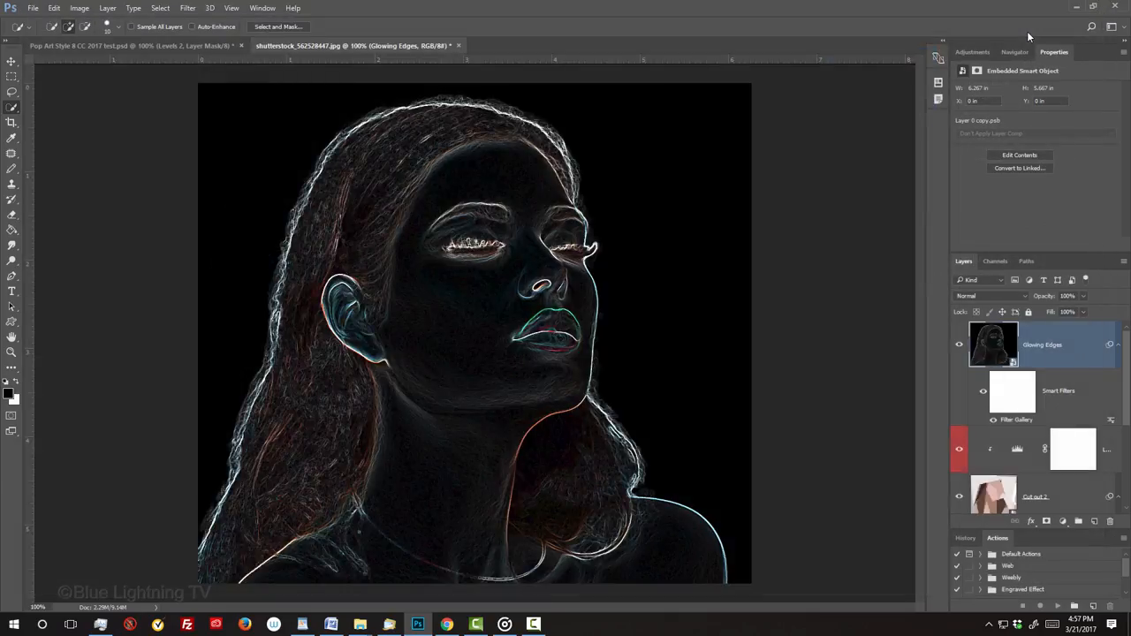
left_click(995, 295)
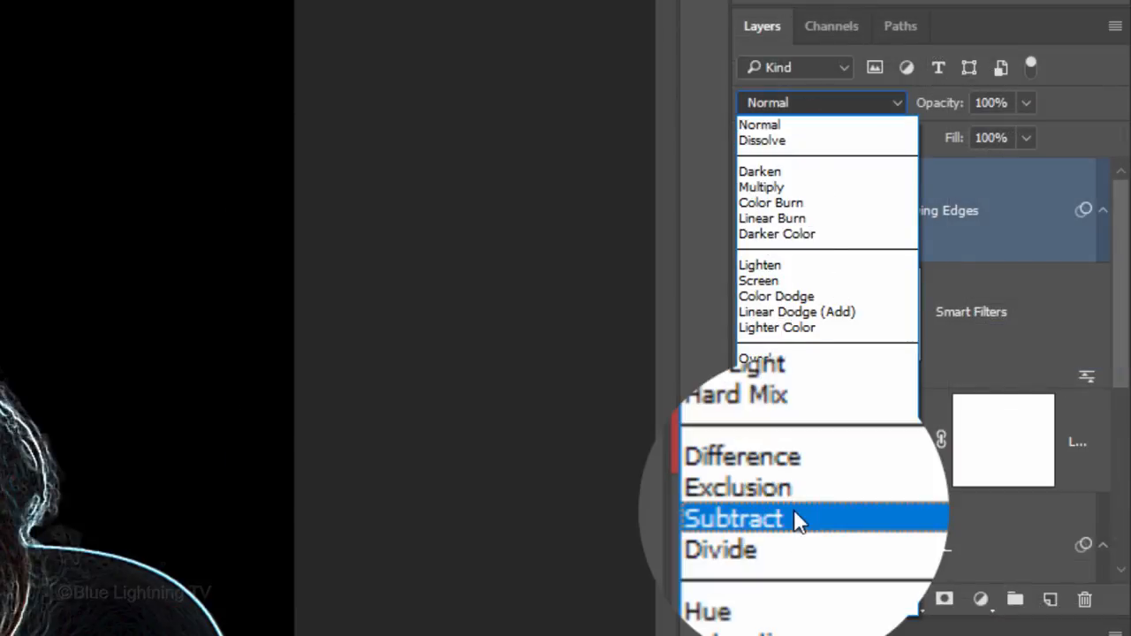
Step: Set the Glowing Edges layer's blend mode to Subtract
left_click(733, 519)
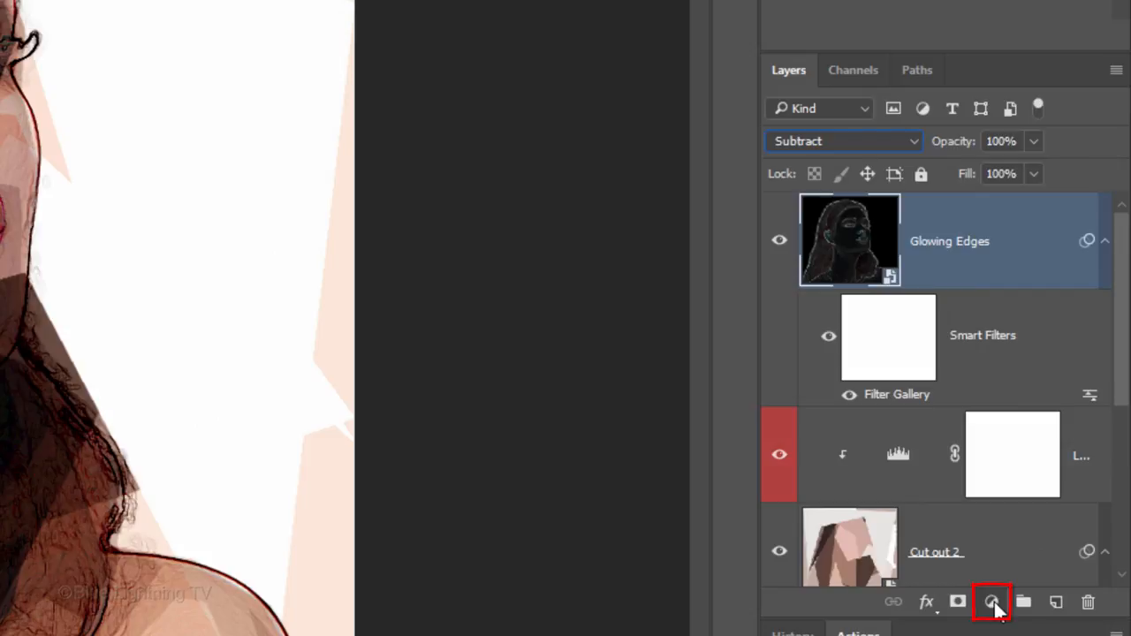
Step: Add a Levels layer clipped to Glowing Edges, shadow input 47 and white slider moved left
left_click(992, 603)
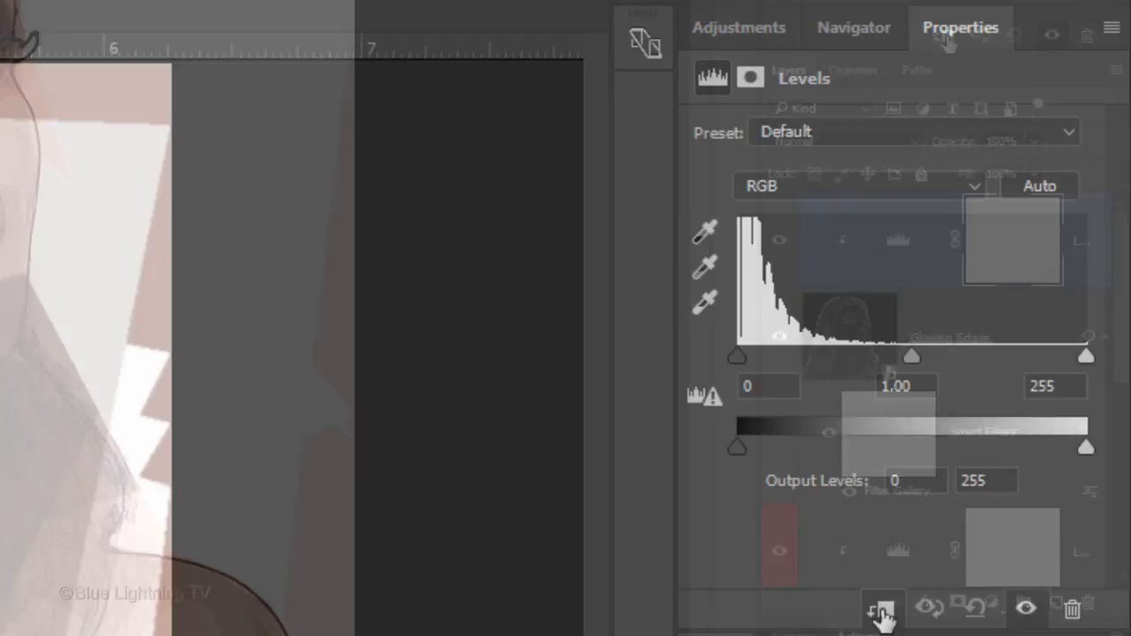
left_click(738, 356)
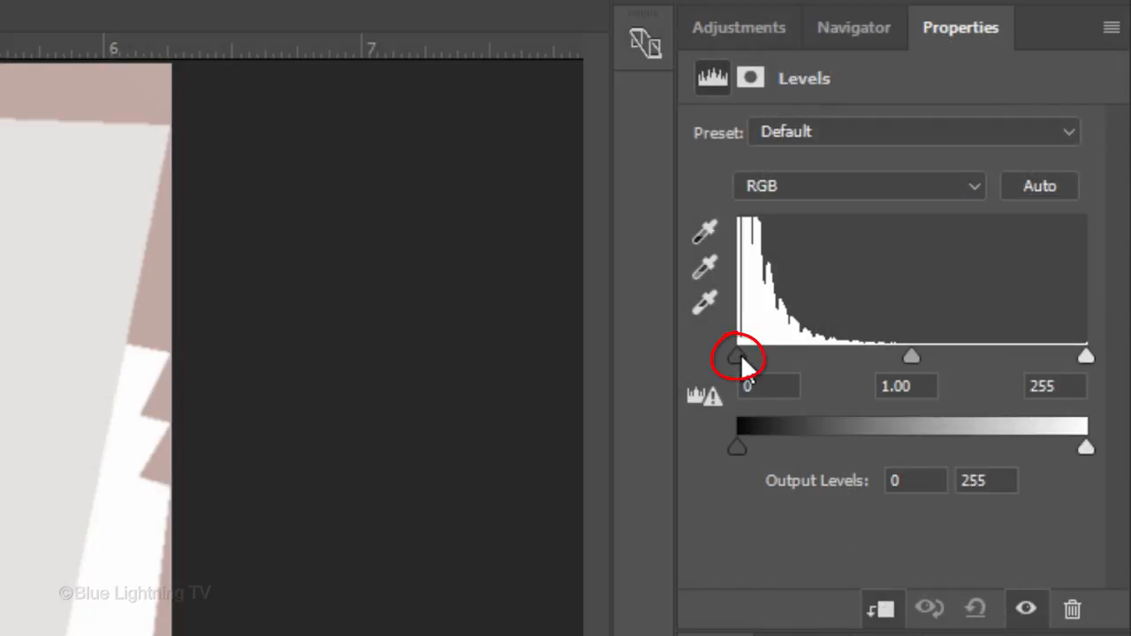
left_click_drag(736, 356, 800, 356)
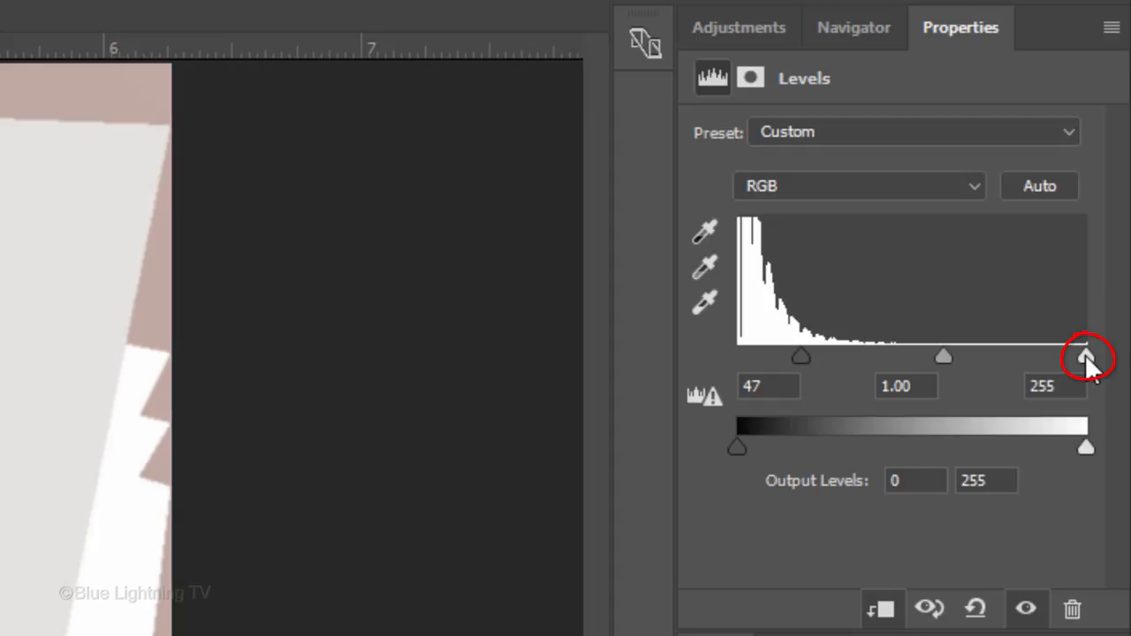
left_click_drag(1086, 356, 959, 357)
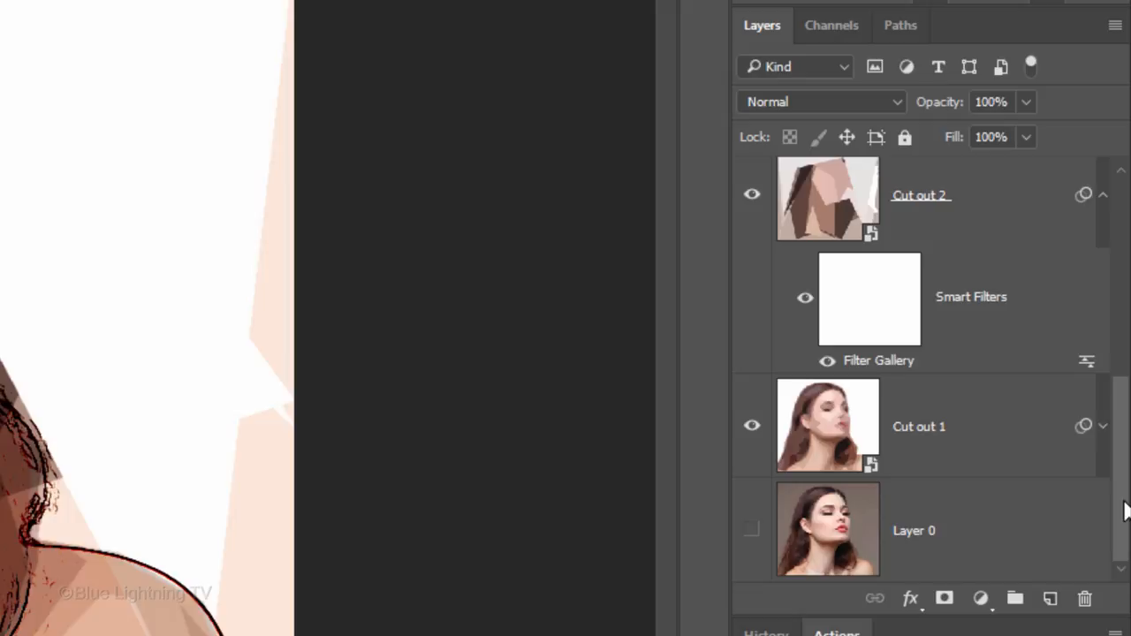
Step: Select the stacked portrait layers through Cut out 2 and convert them to a smart object
left_click(920, 425)
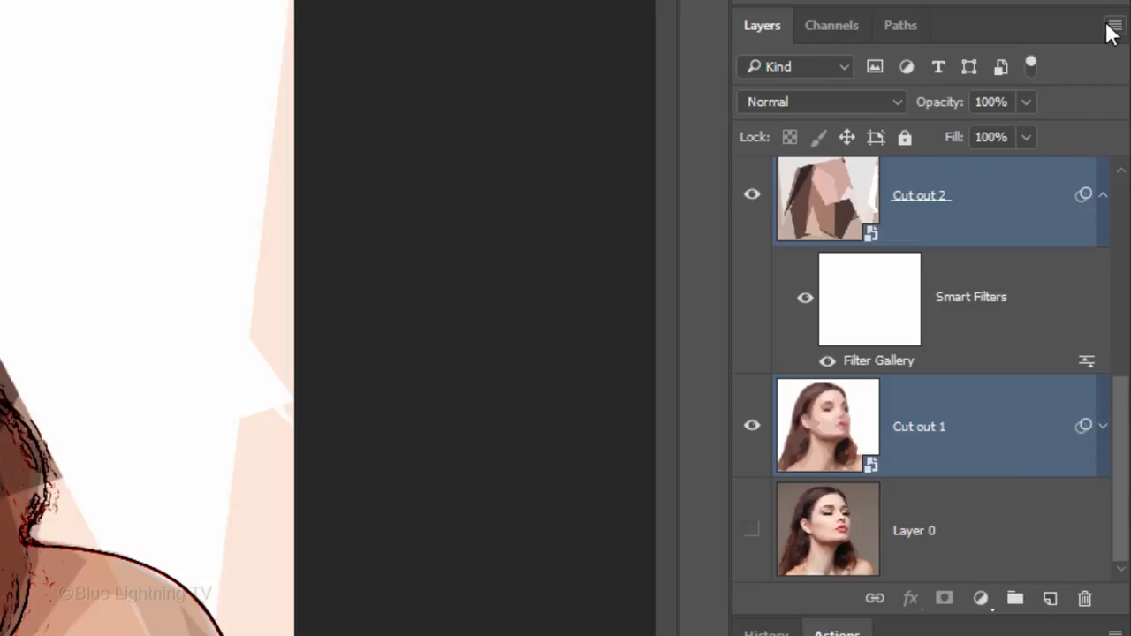
left_click(1115, 25)
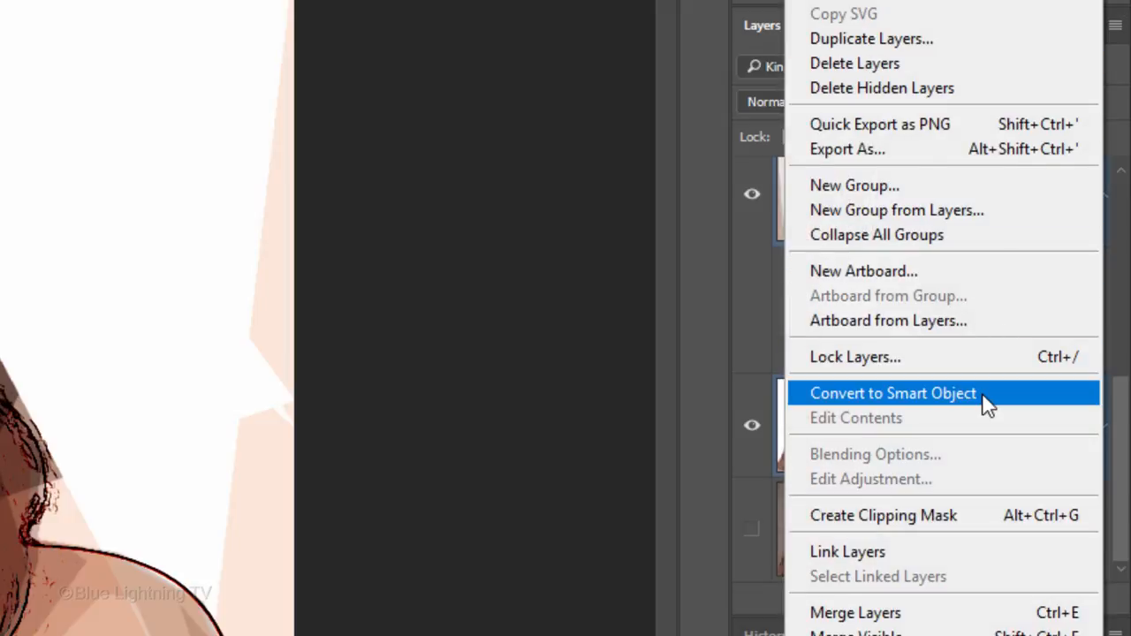
left_click(893, 393)
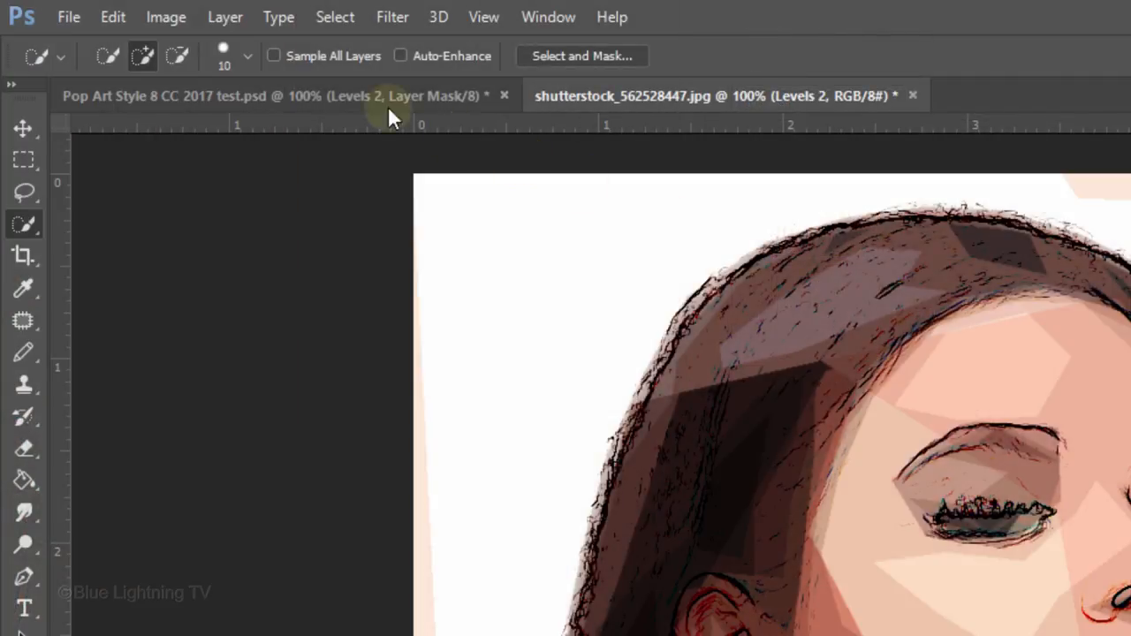
Step: Apply Shadows/Highlights with Shadows amount 20% and Highlights 0%
left_click(165, 17)
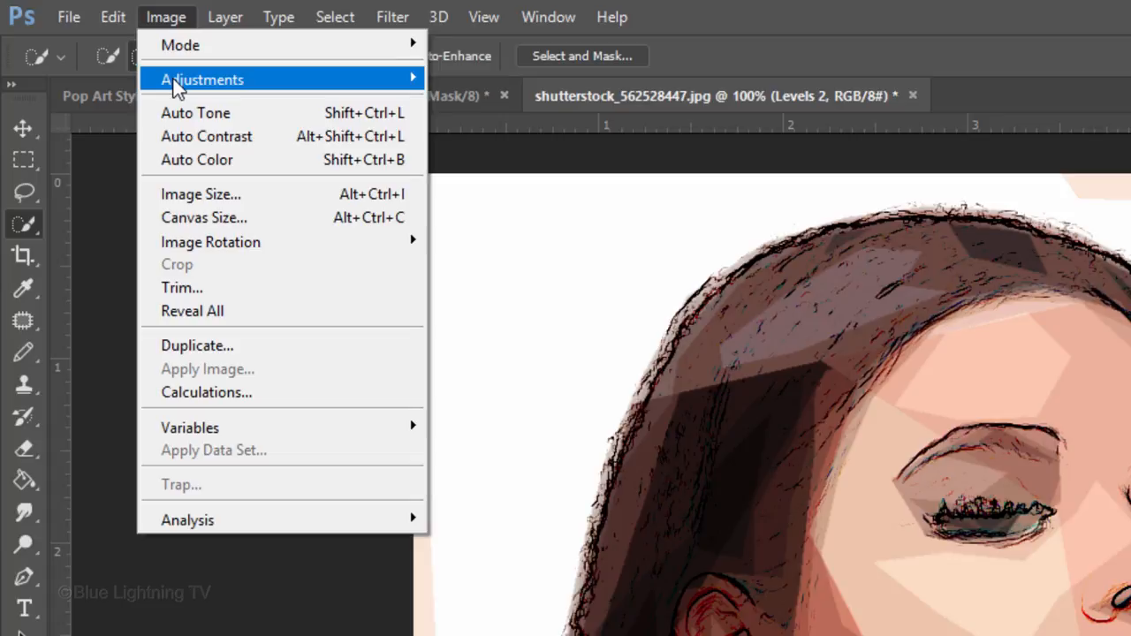
mouse_move(495, 428)
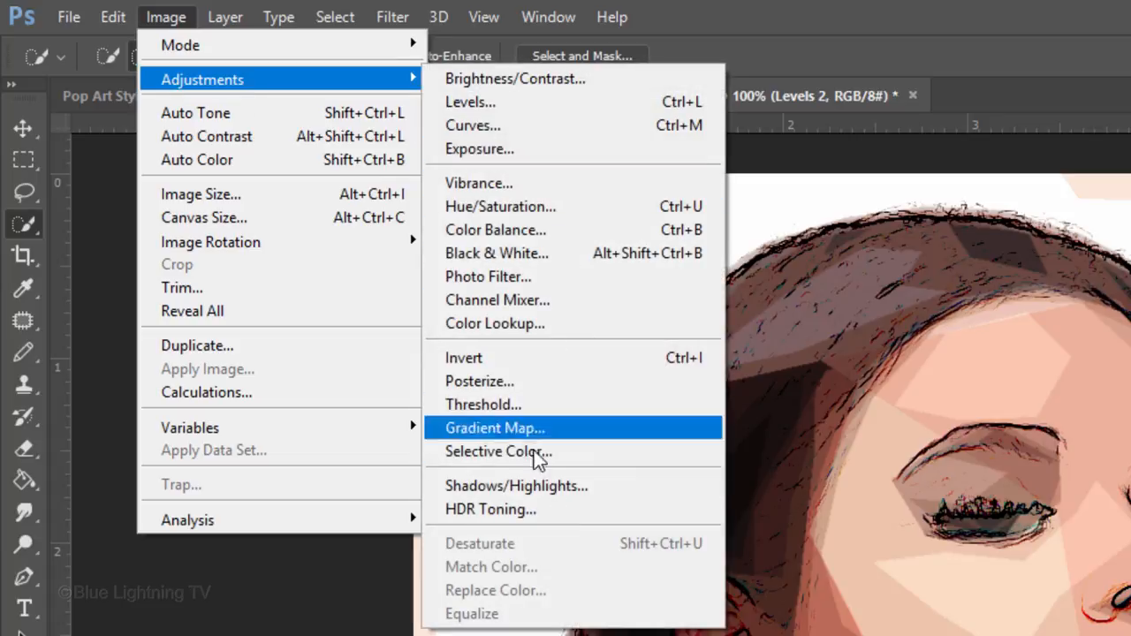
mouse_move(536, 486)
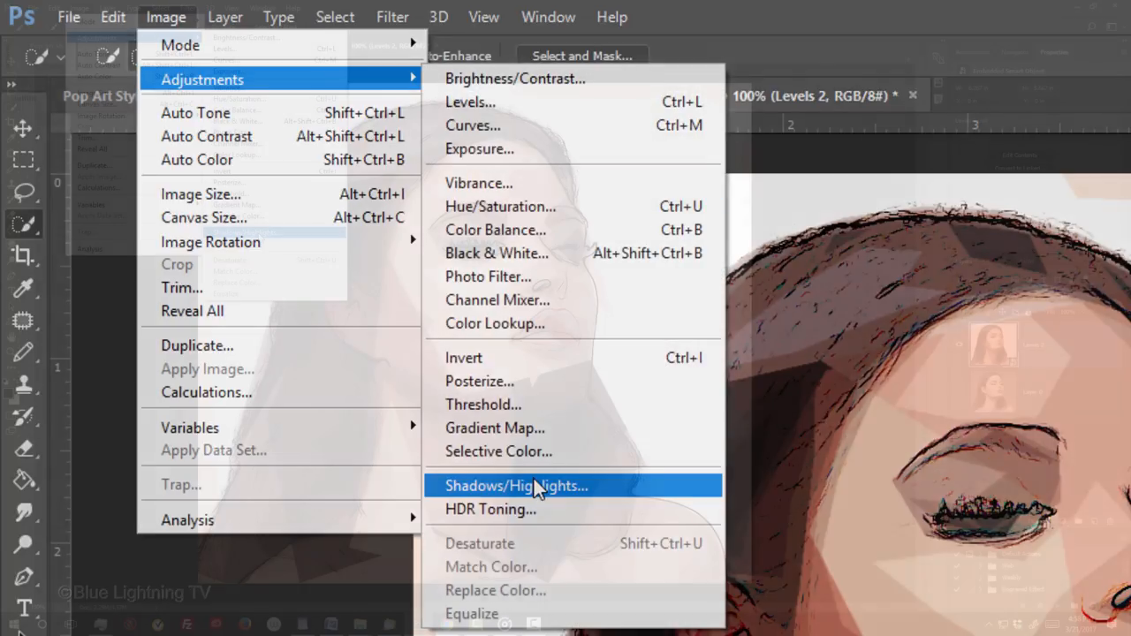
left_click(518, 485)
type("20")
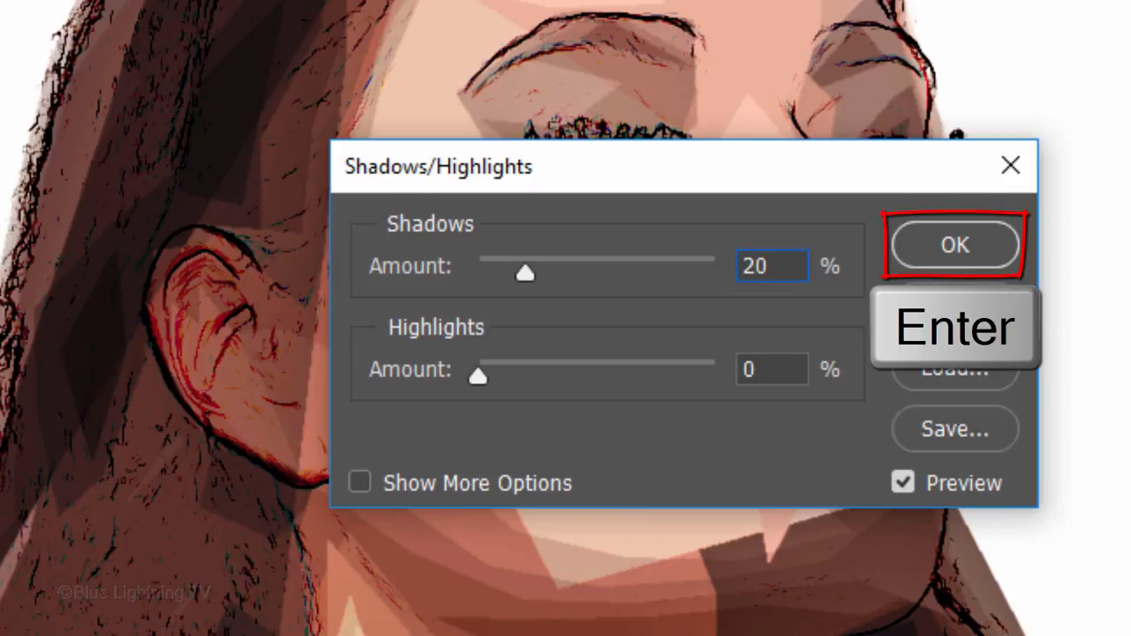
left_click(955, 245)
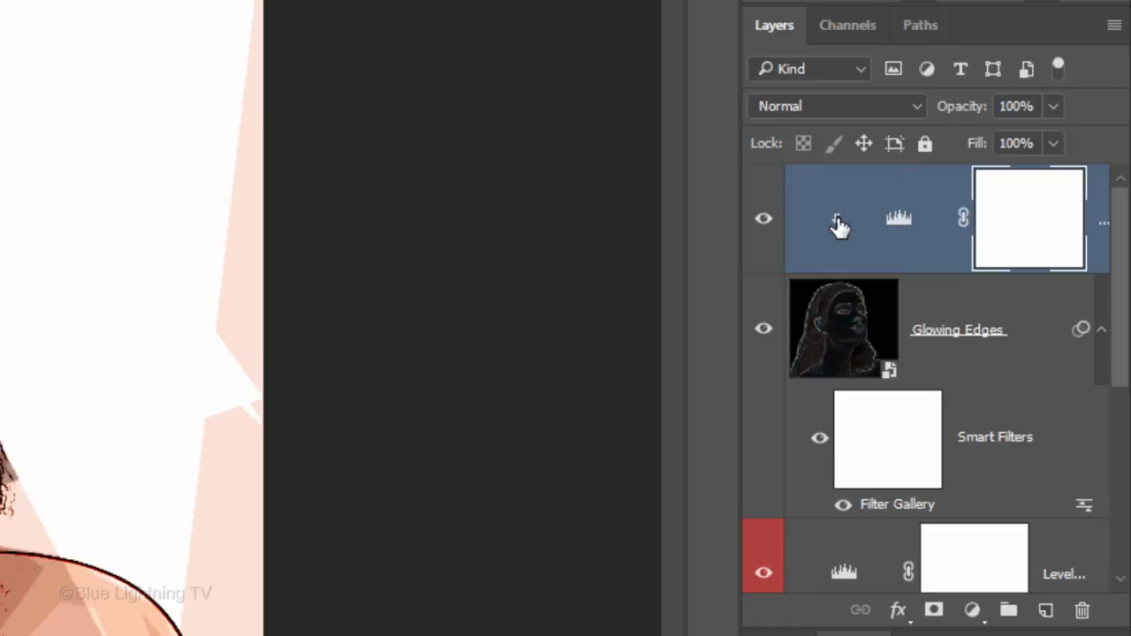
Step: Switch to the Pop Art Style 8 CC 2017 test.psd document
left_click(843, 328)
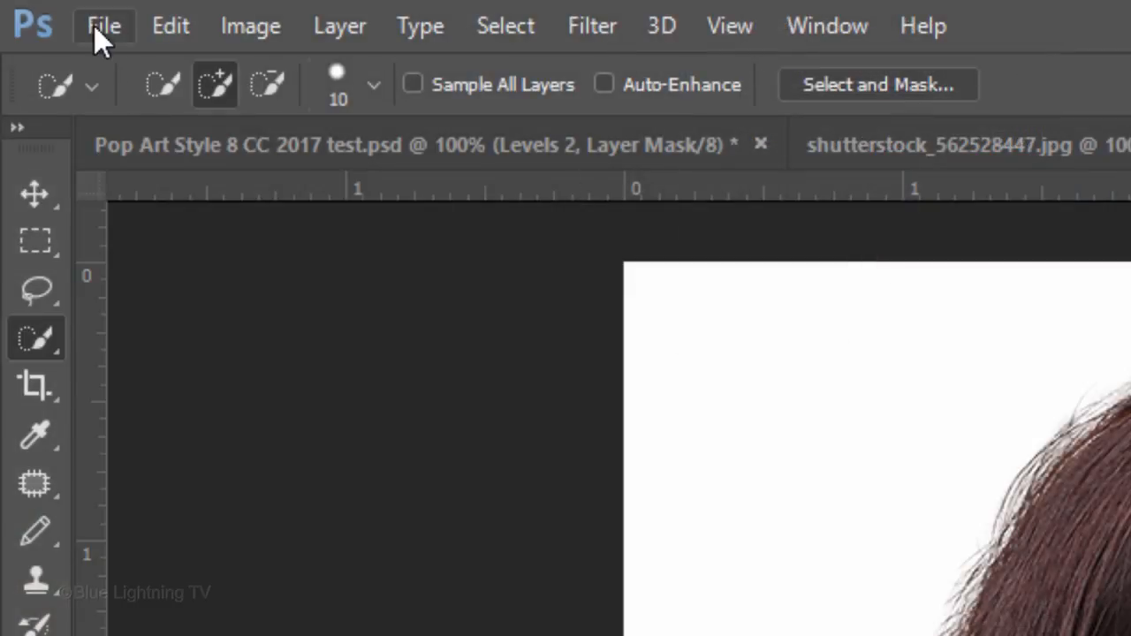
Step: Open dreamstimemaximum_14107370.jpg, the photo of the man in hat and sunglasses
left_click(105, 24)
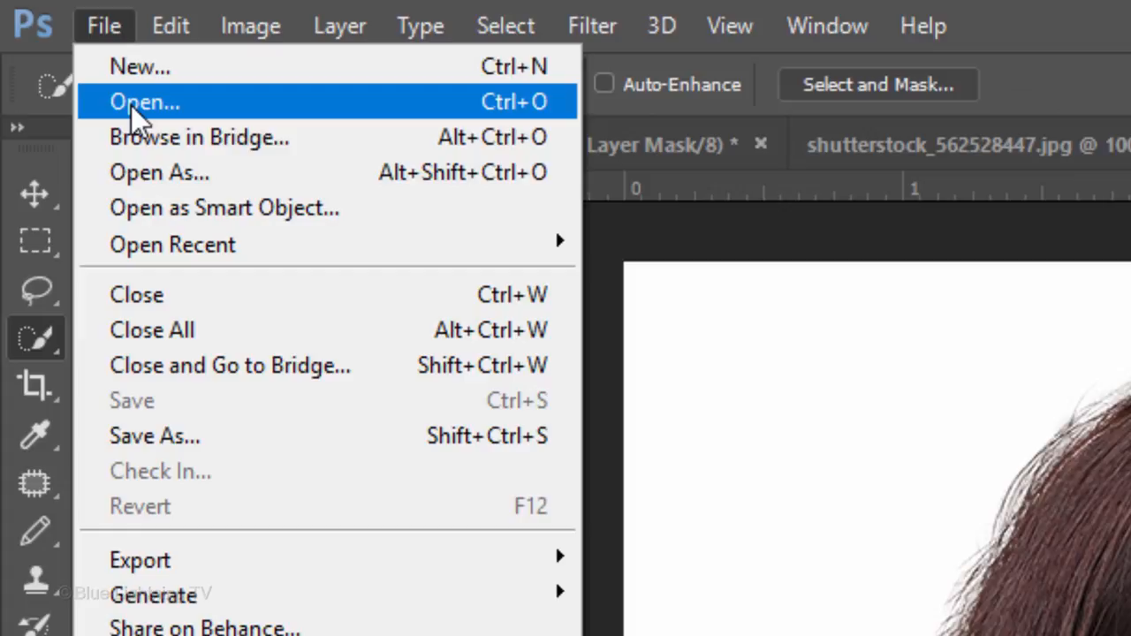
left_click(146, 102)
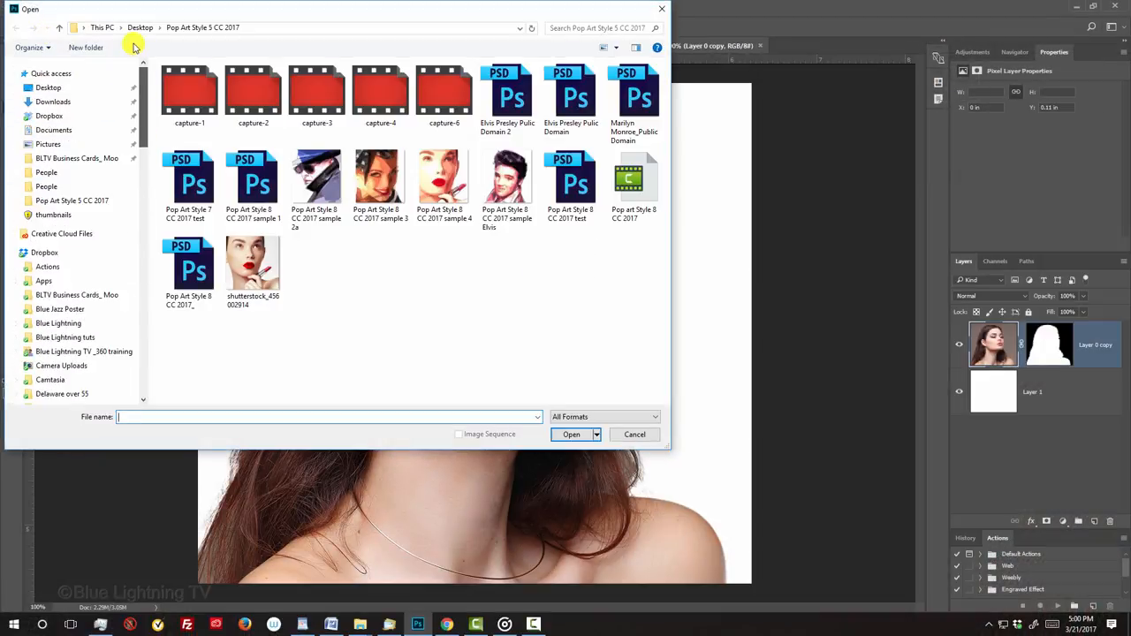
left_click(138, 26)
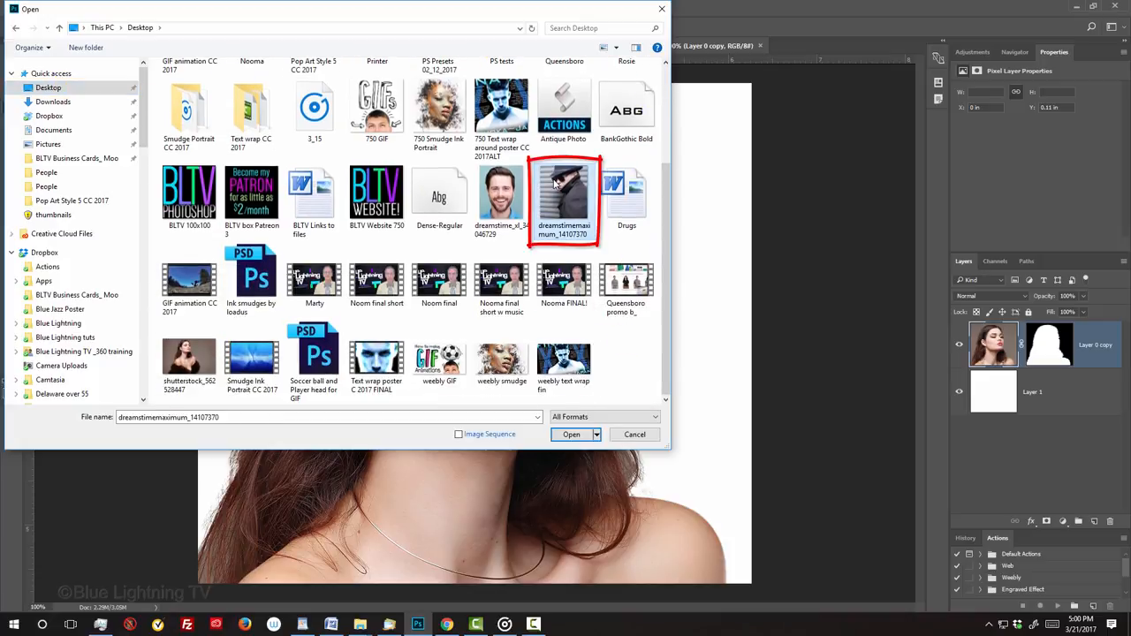
left_click(571, 434)
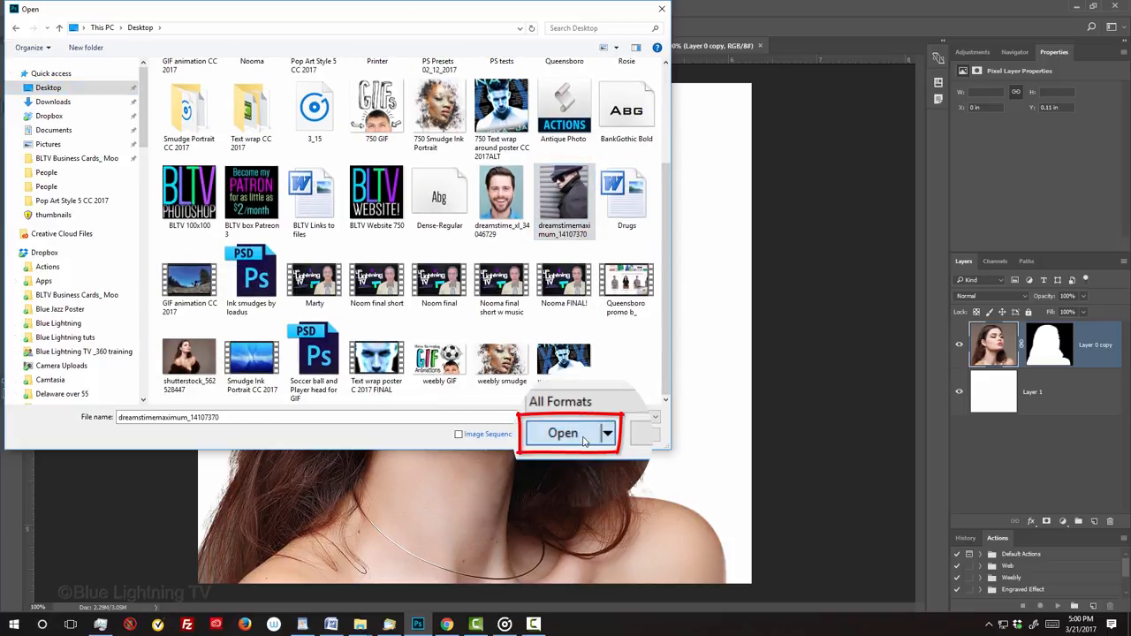
left_click(562, 432)
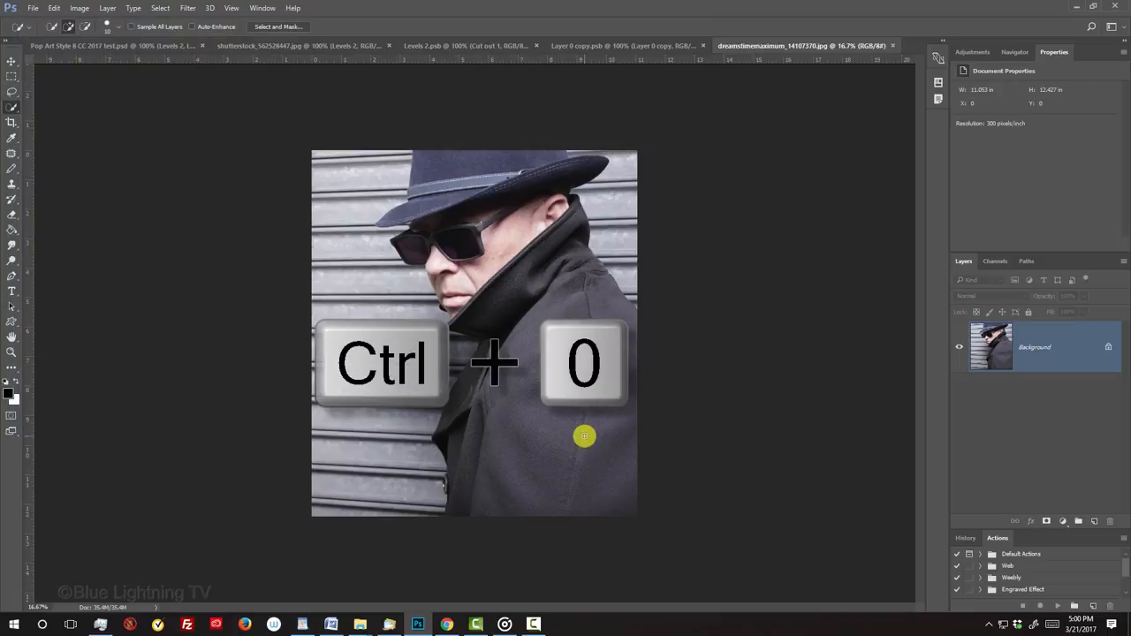
Step: Fit the photo, mask the man out with Quick Selection, and add a layer beneath
key("ctrl+0")
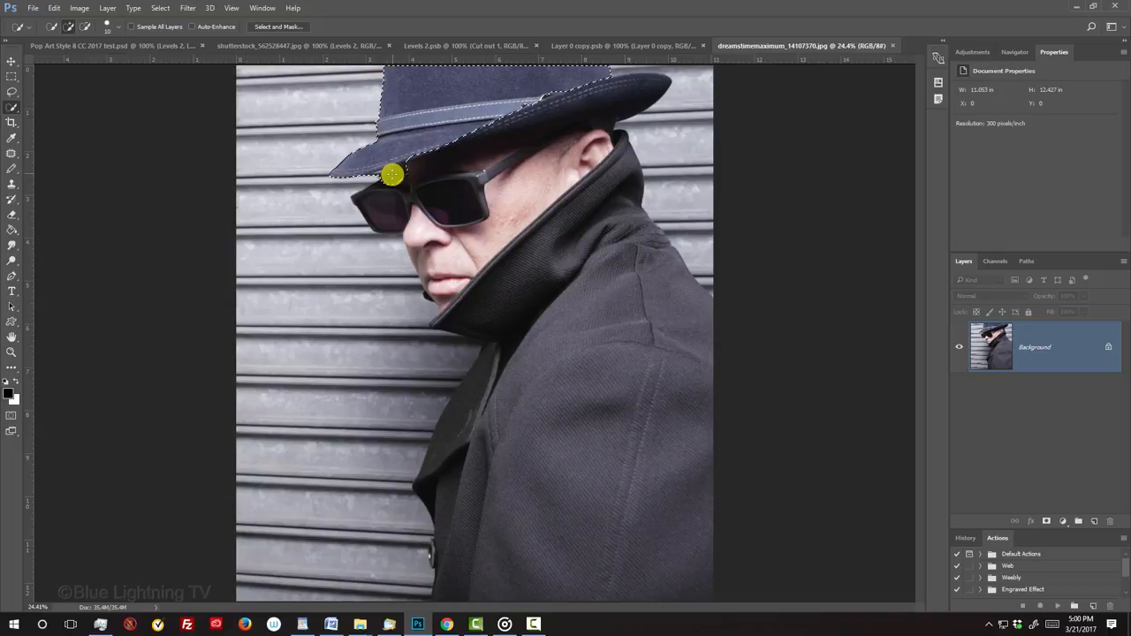
left_click_drag(391, 174, 436, 460)
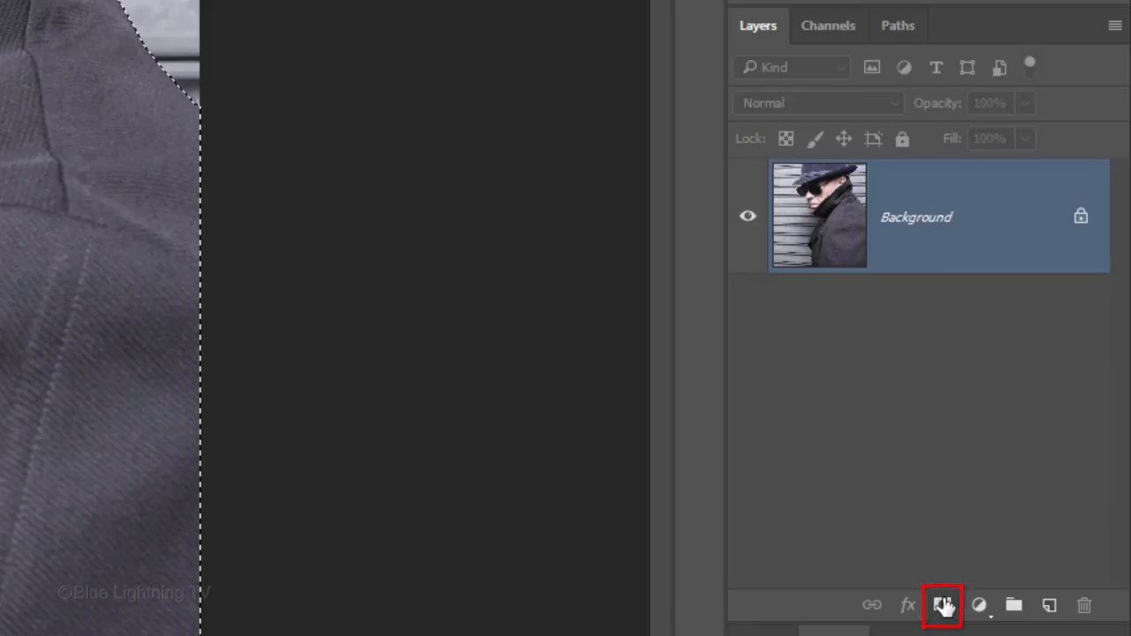
left_click(942, 605)
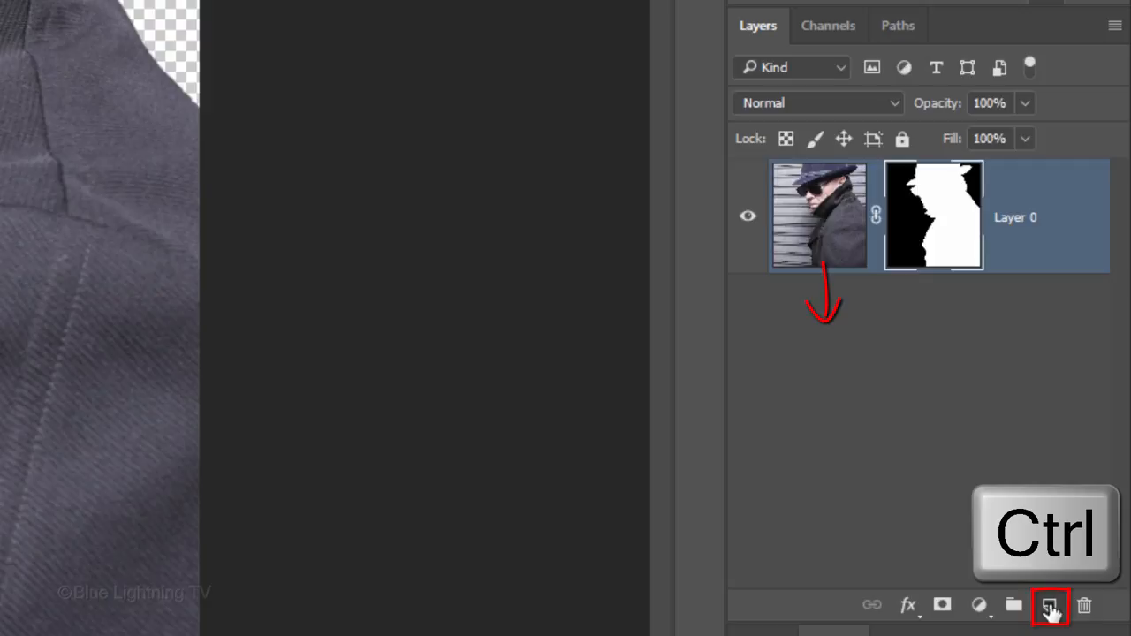
left_click(1051, 604)
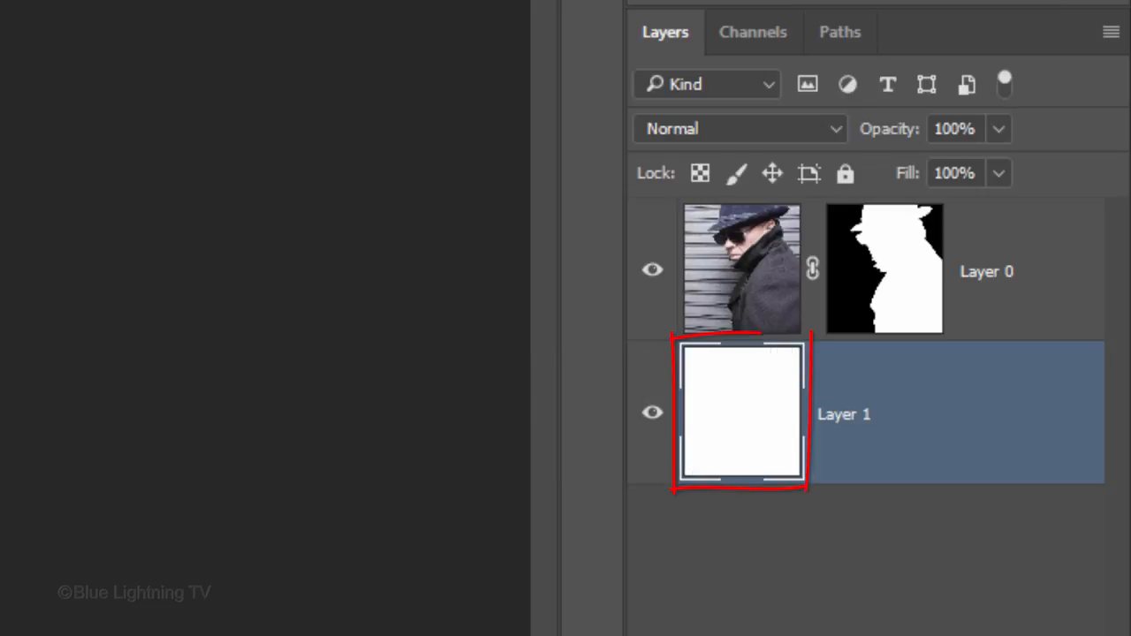
Step: Select the white layer and the masked man, and convert both into one smart object
left_click(742, 270)
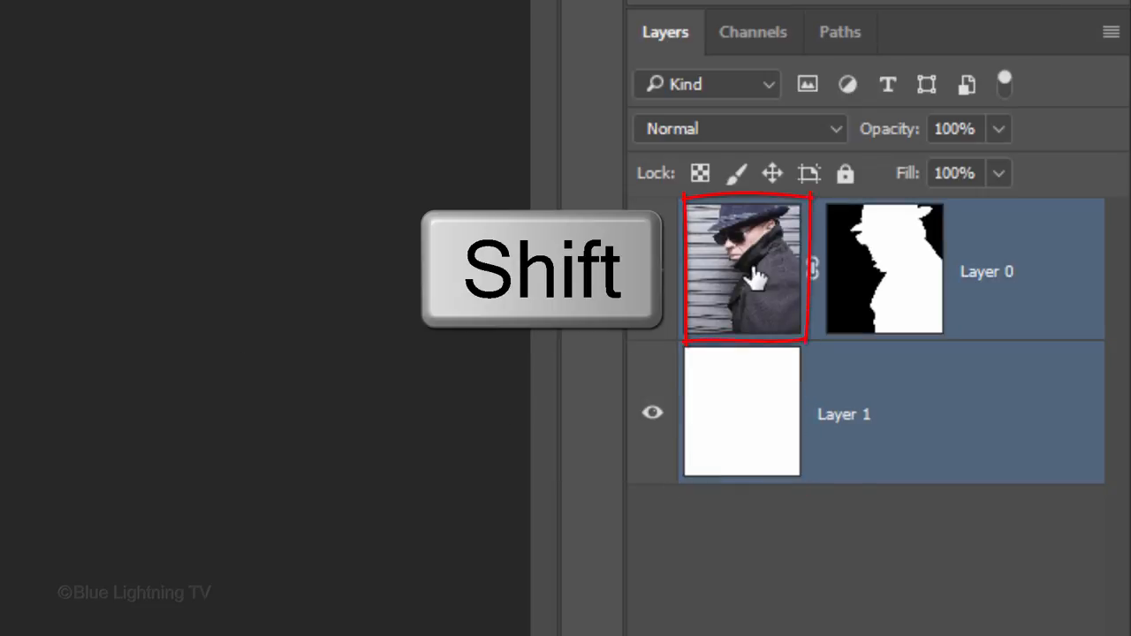
left_click(1108, 31)
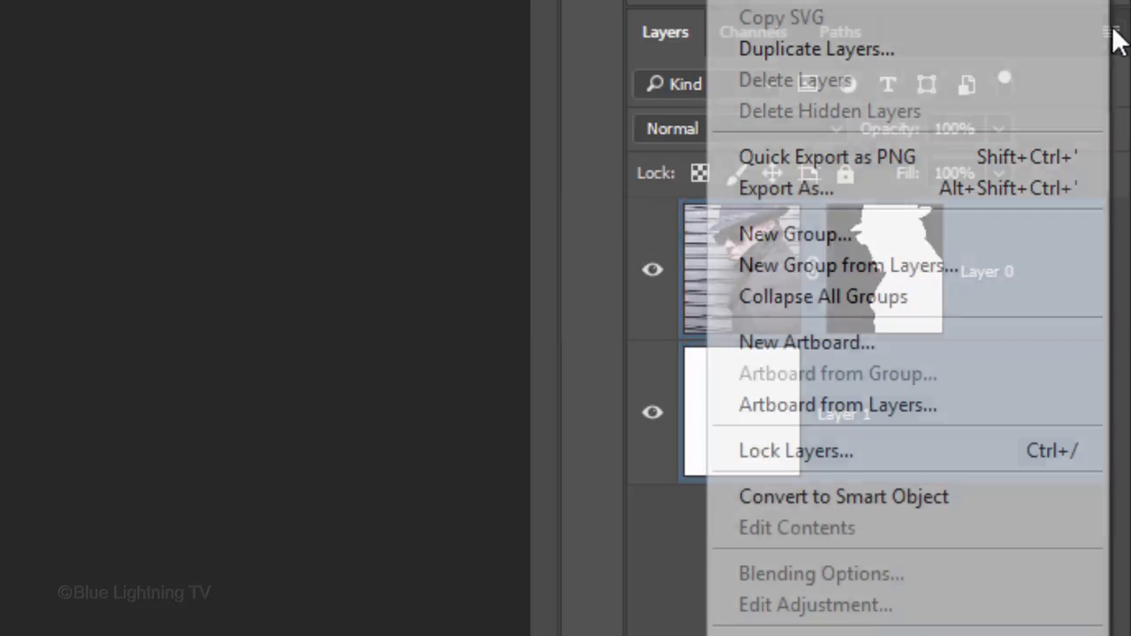
mouse_move(937, 497)
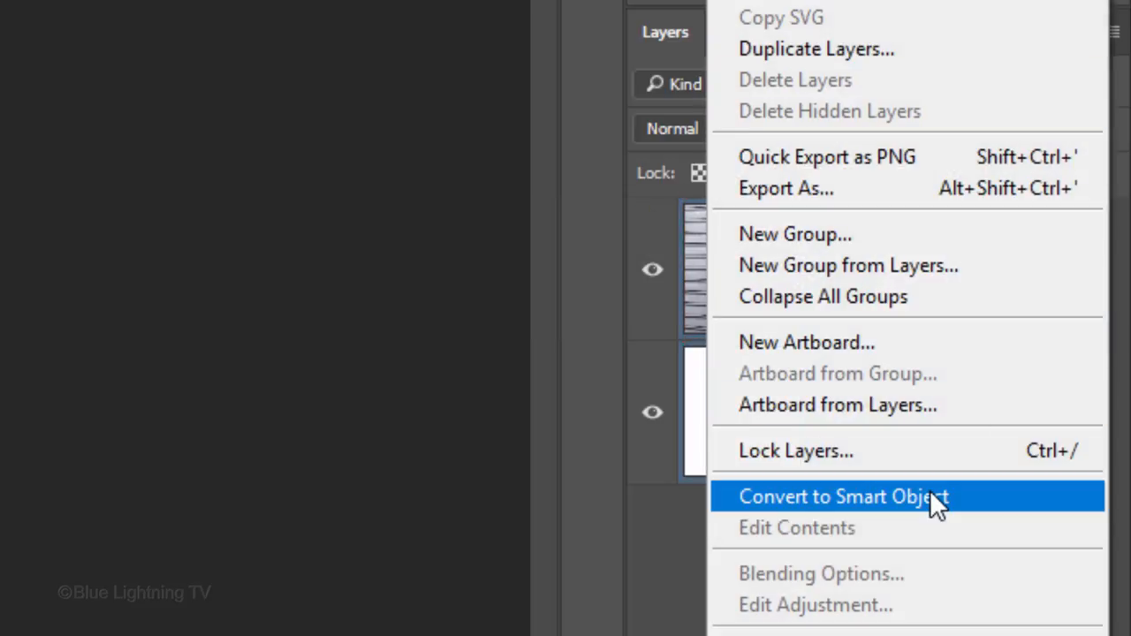
left_click(843, 497)
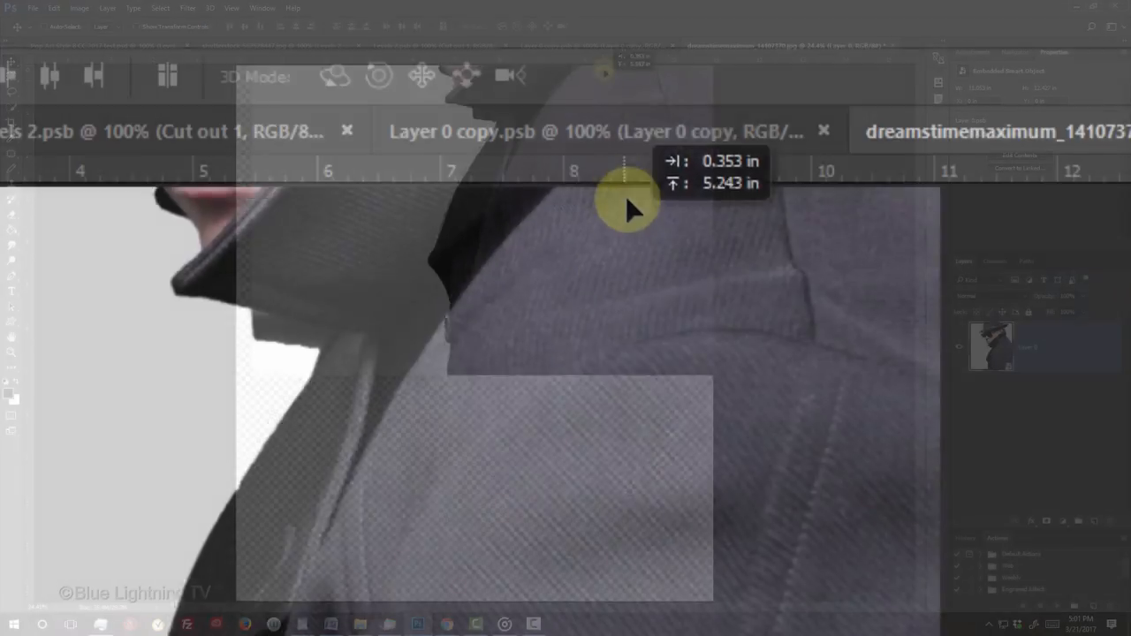
Step: Move the man's smart object into Layer 0 copy.psb and start a free transform, zoomed to fit
left_click(641, 131)
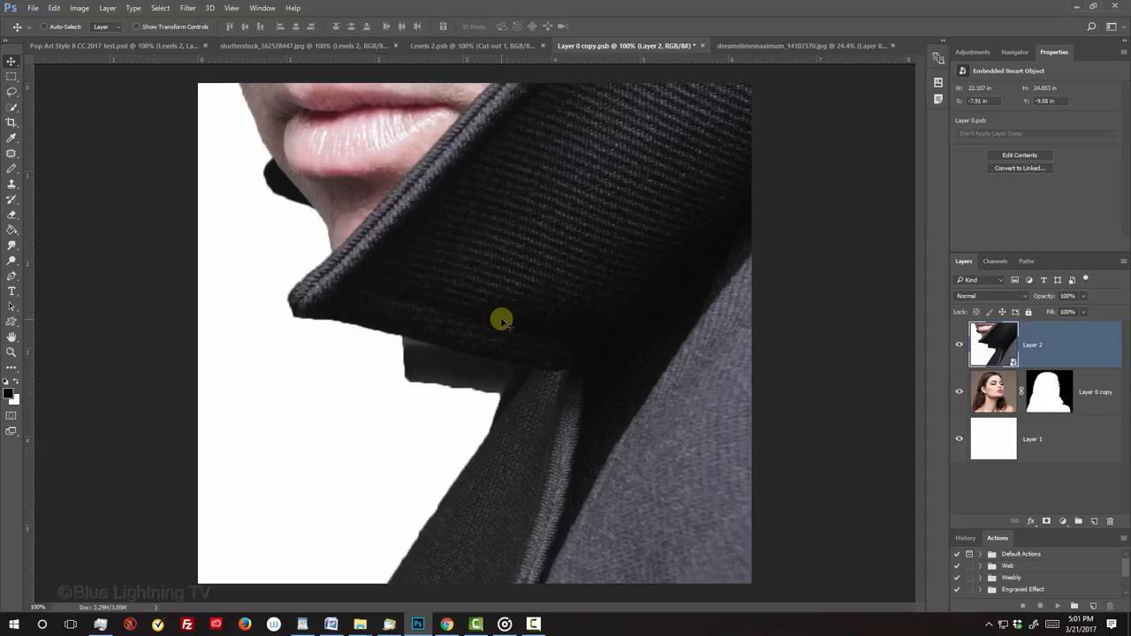
key("Ctrl+t")
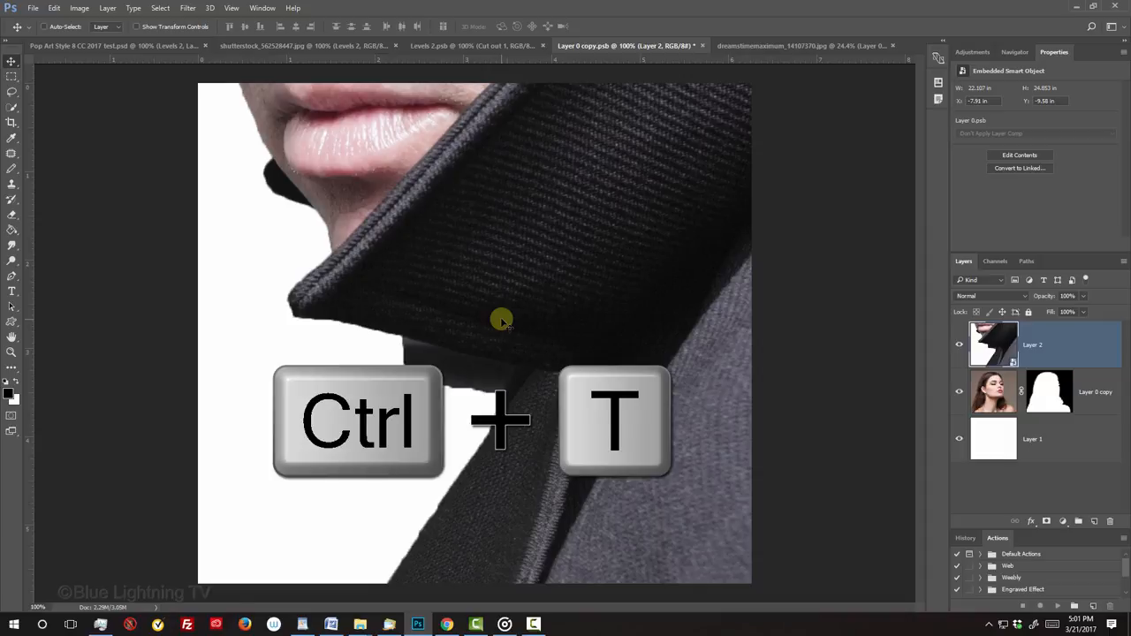
key("ctrl+t")
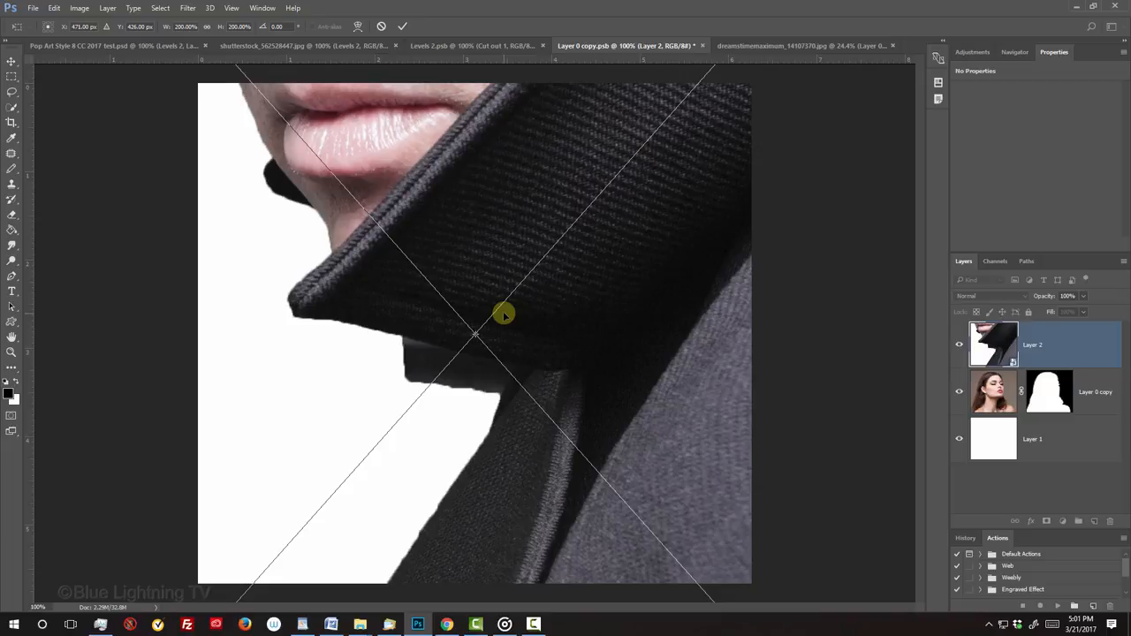
key("Ctrl+0")
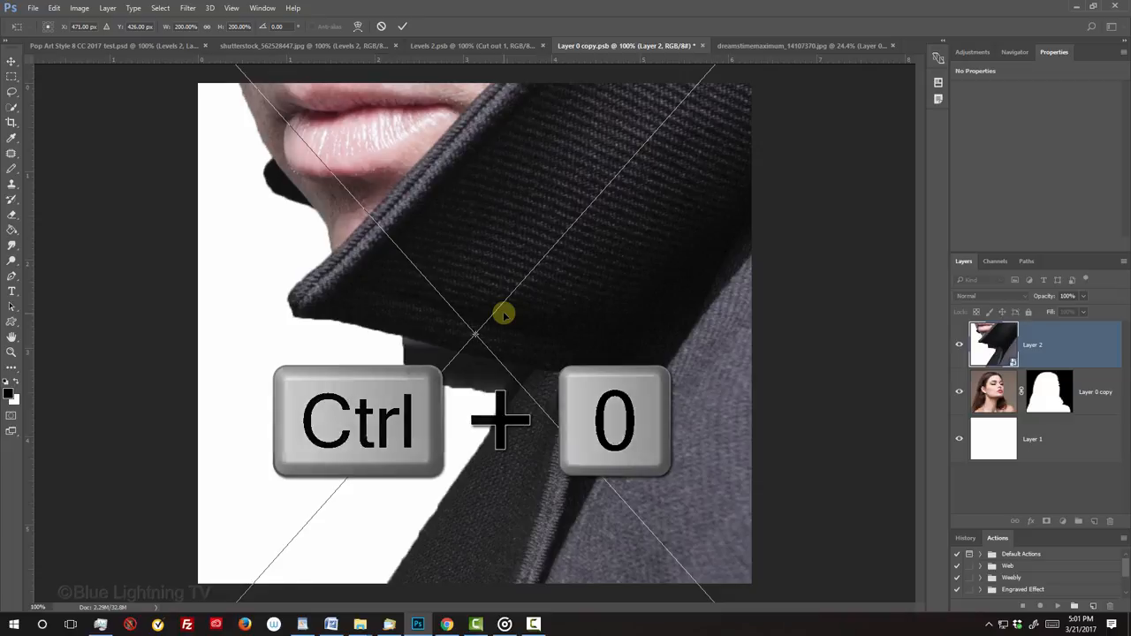
key("ctrl+0")
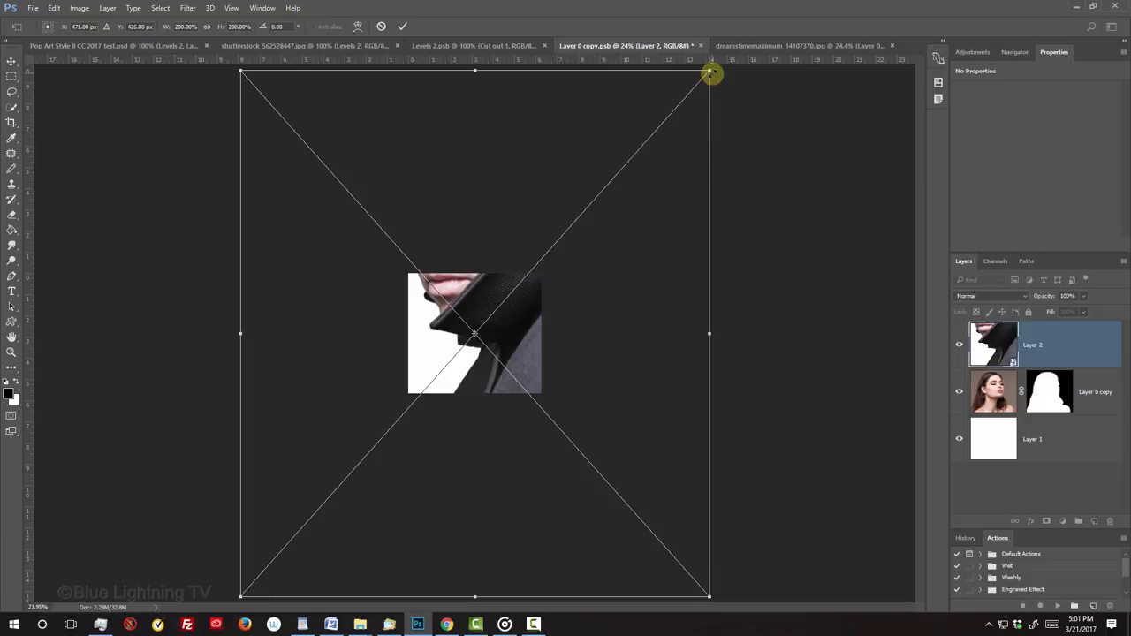
Step: Shrink the man to fit the square canvas and confirm the resize
left_click_drag(710, 74, 548, 237)
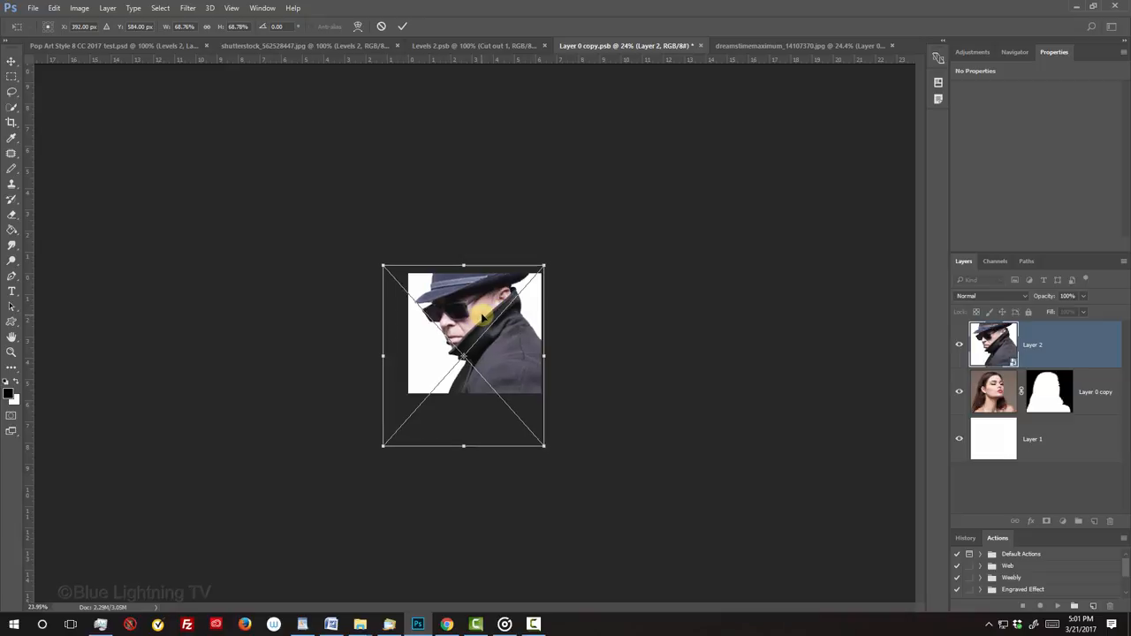
key("Enter")
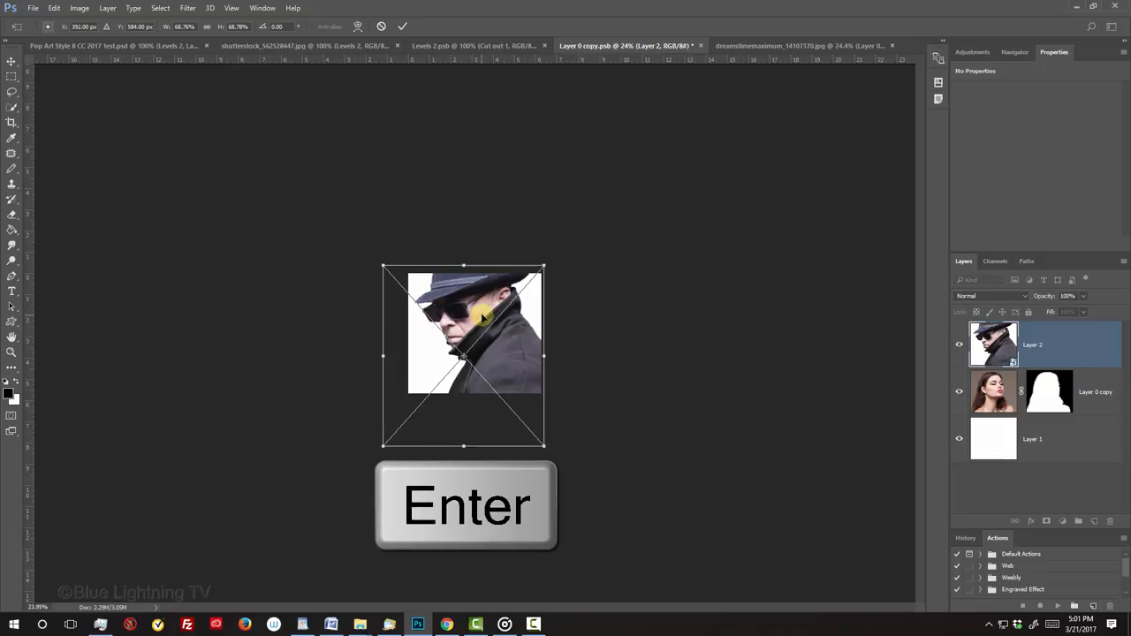
key("Enter")
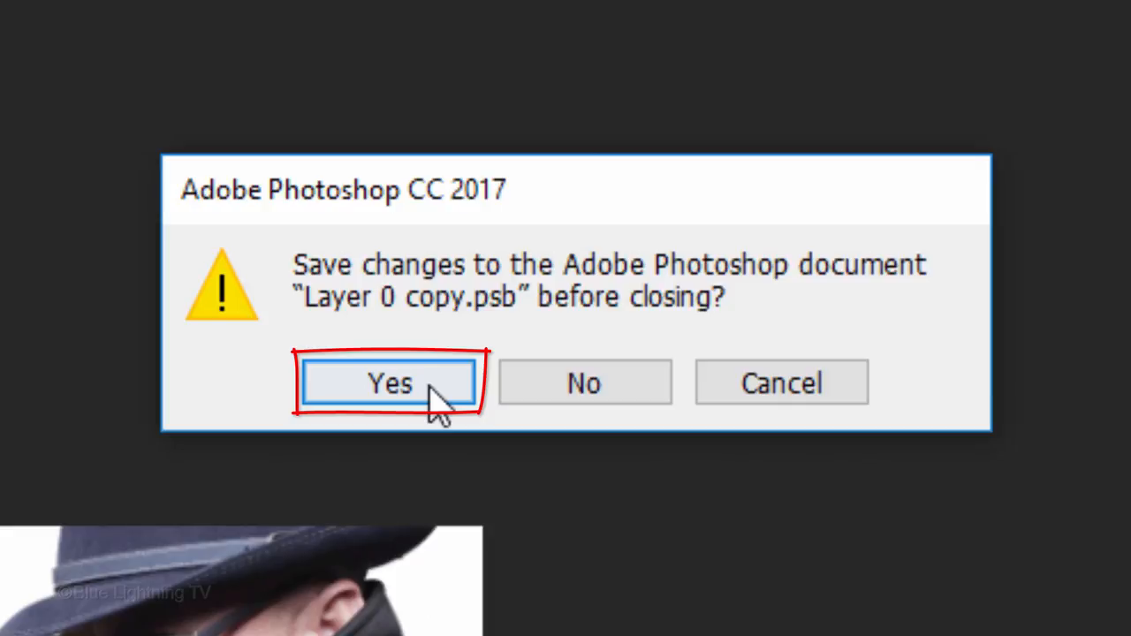
Step: Save Layer 0 copy.psb on closing, then switch to the Levels 2.psb cut-out document
left_click(389, 382)
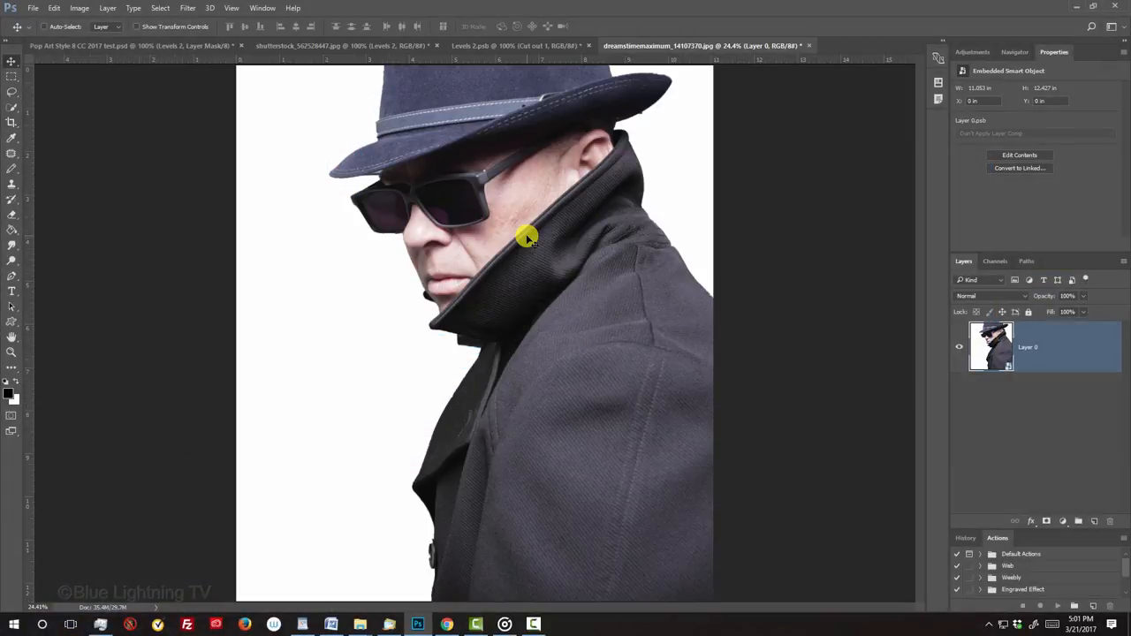
left_click(517, 46)
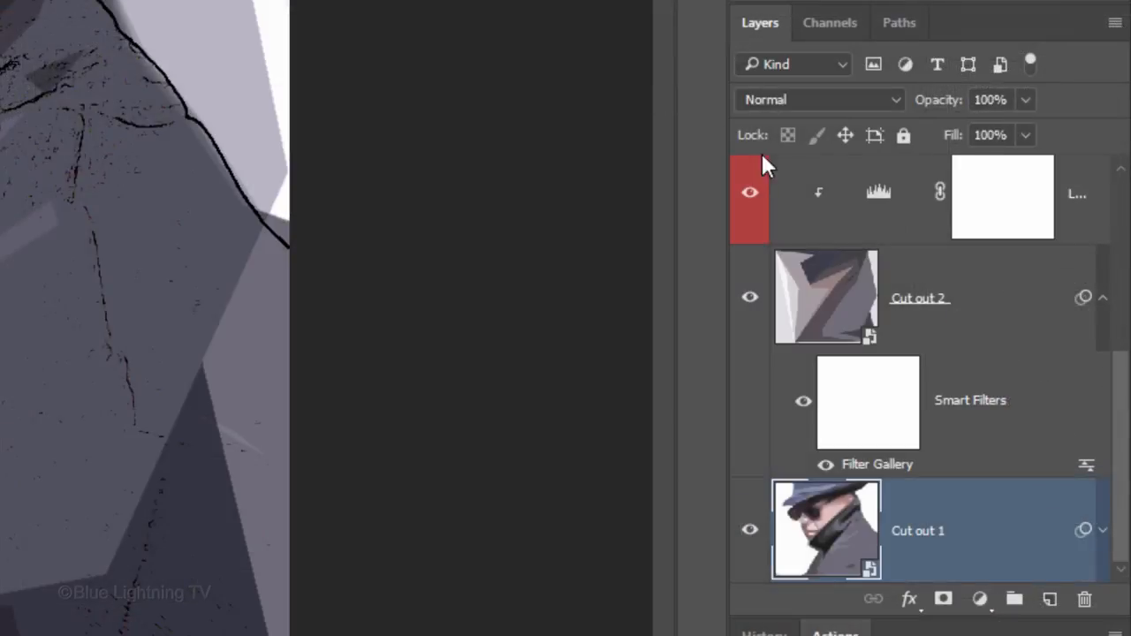
Step: Save and close Levels 2.psb, then switch to the shutterstock portrait document
left_click(879, 195)
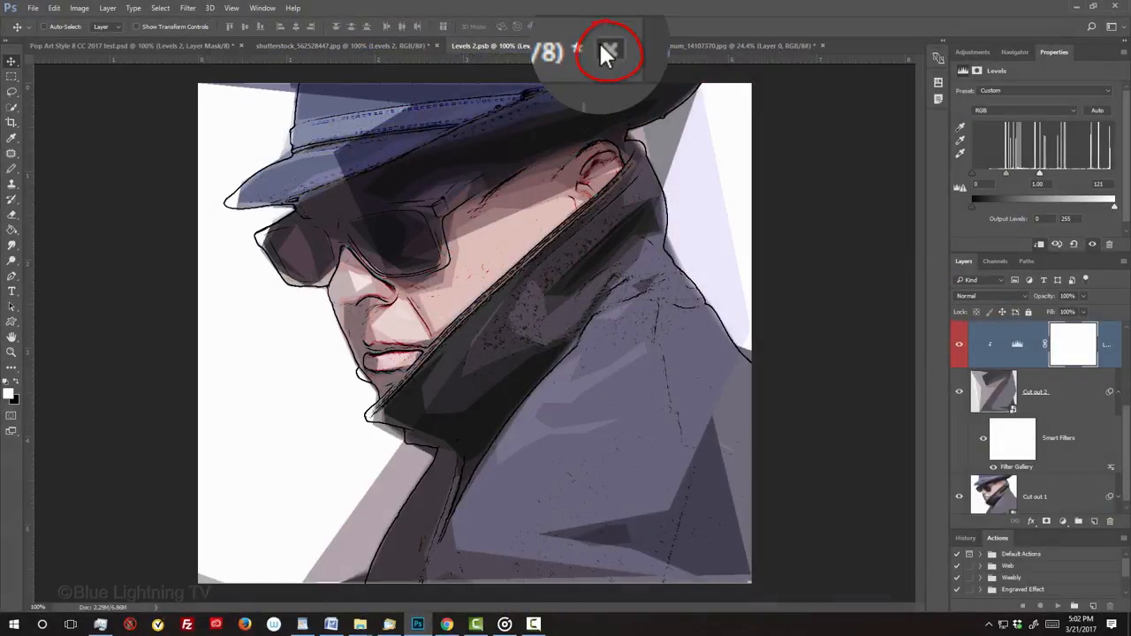
left_click(605, 48)
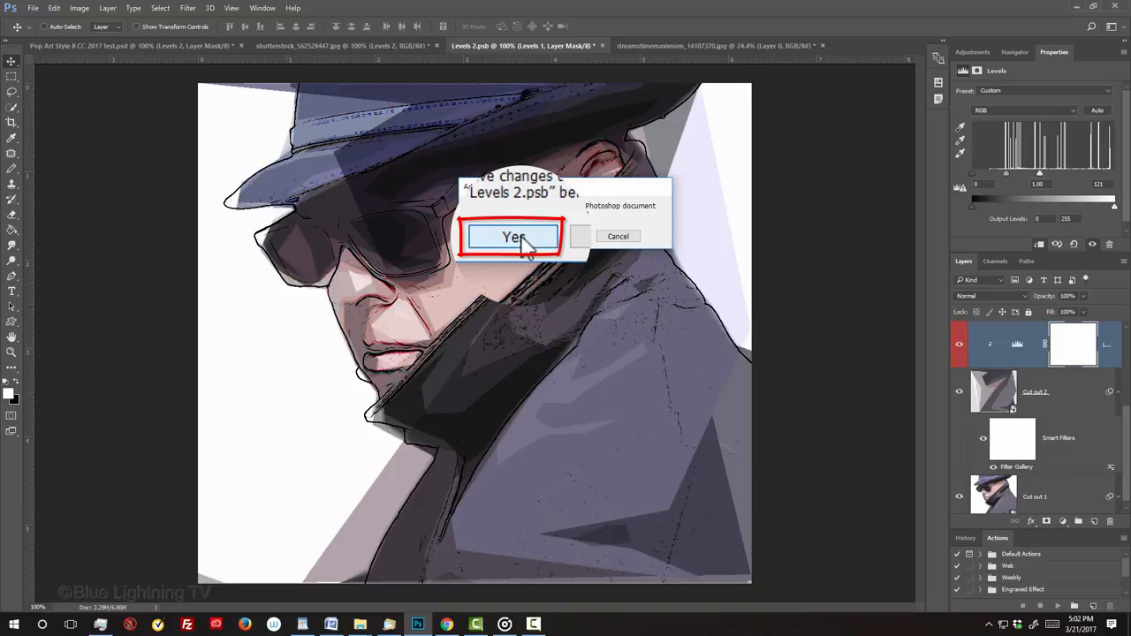
left_click(513, 237)
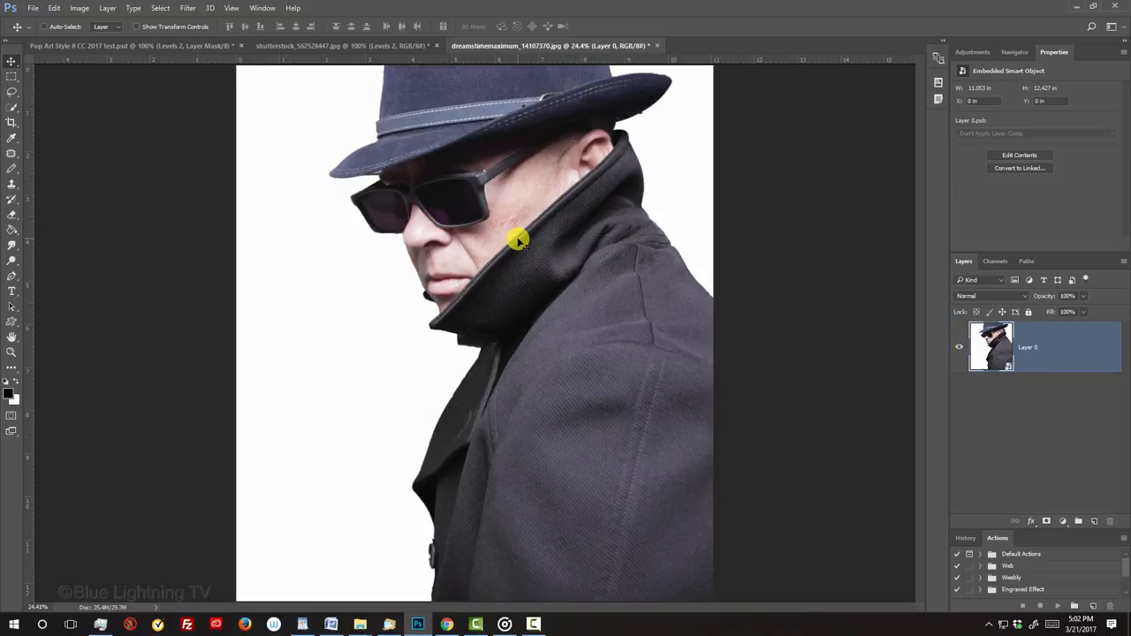
left_click(316, 47)
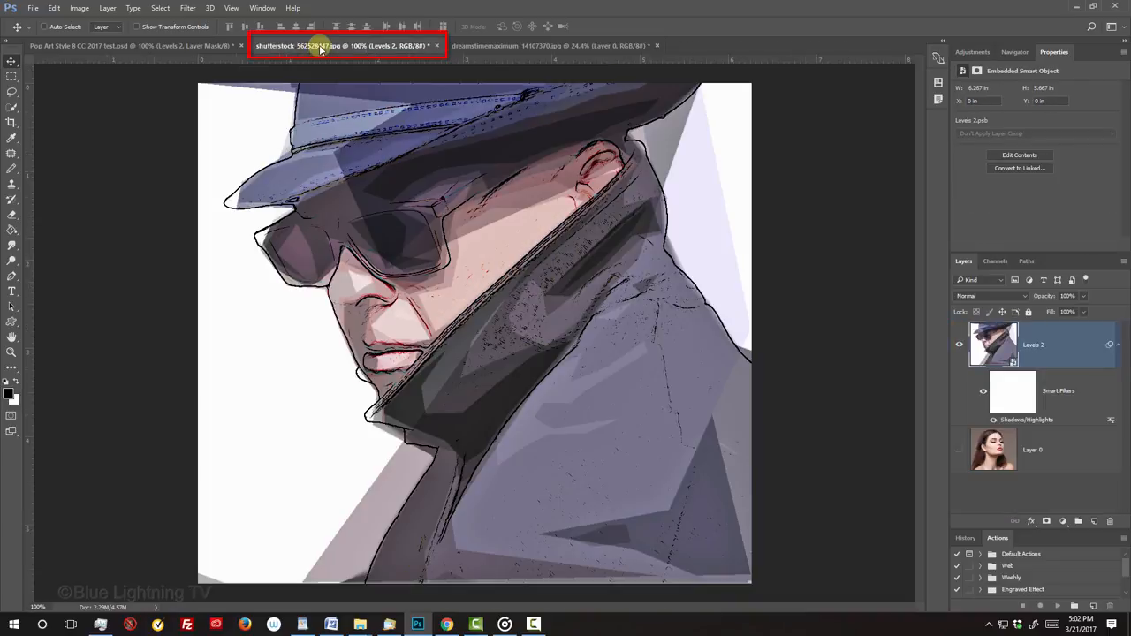